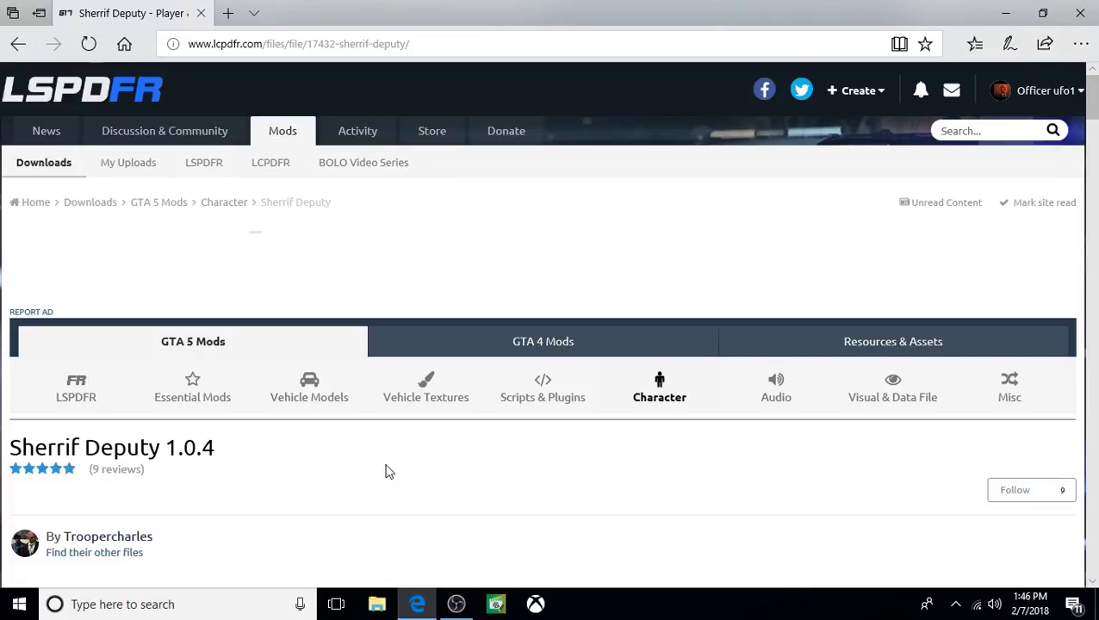
{"action": "mouse_move", "coordinate": [377, 467]}
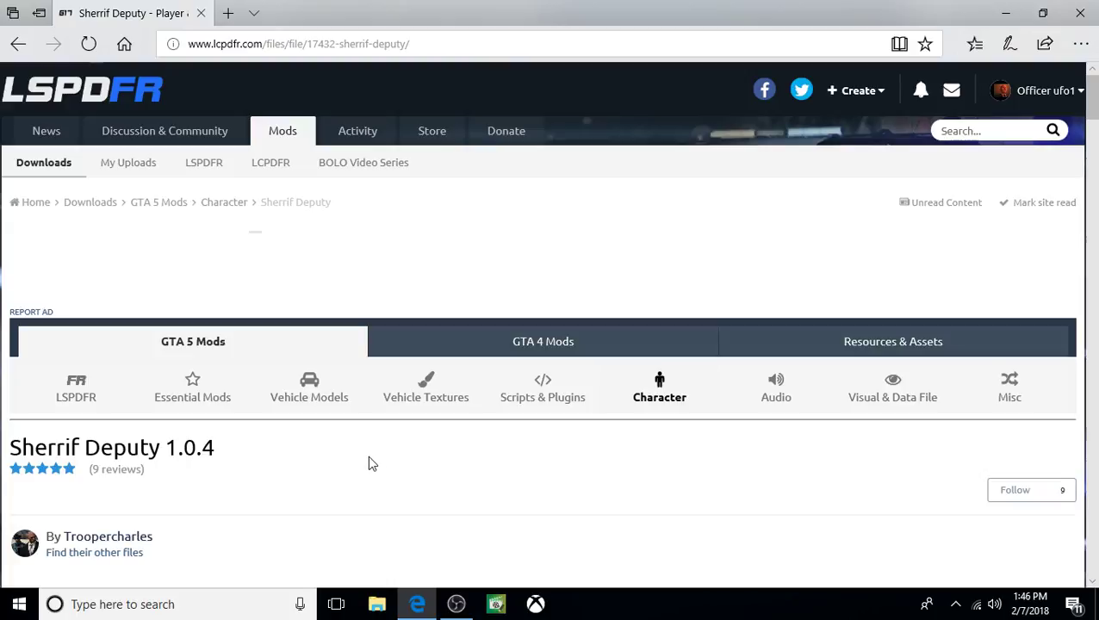
{"action": "mouse_move", "coordinate": [369, 463]}
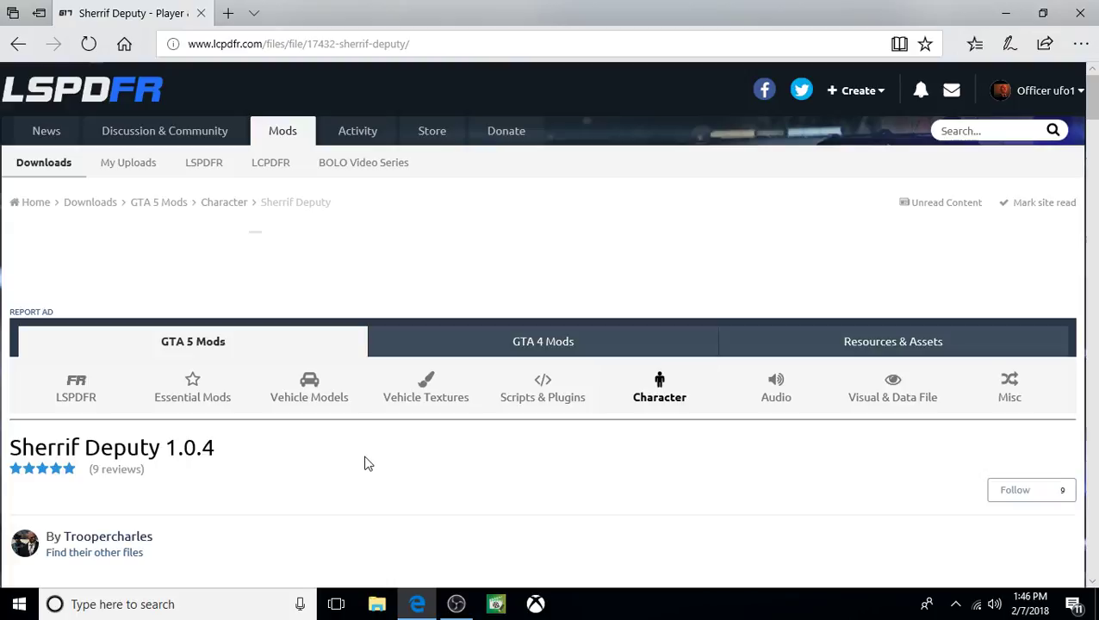
{"action": "mouse_move", "coordinate": [281, 455]}
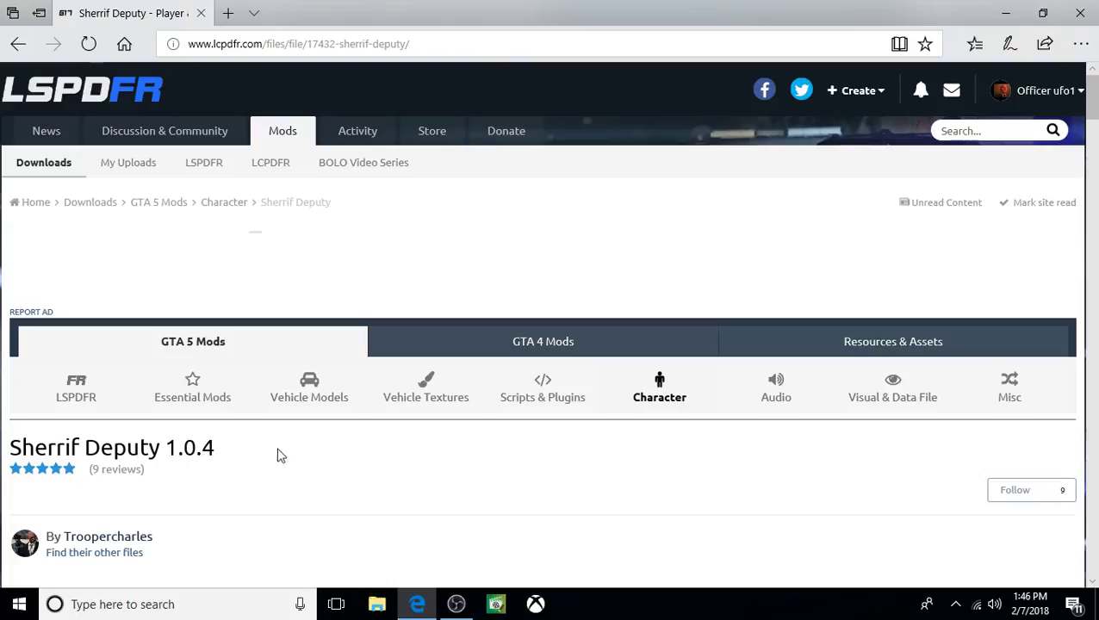
{"action": "mouse_move", "coordinate": [261, 459]}
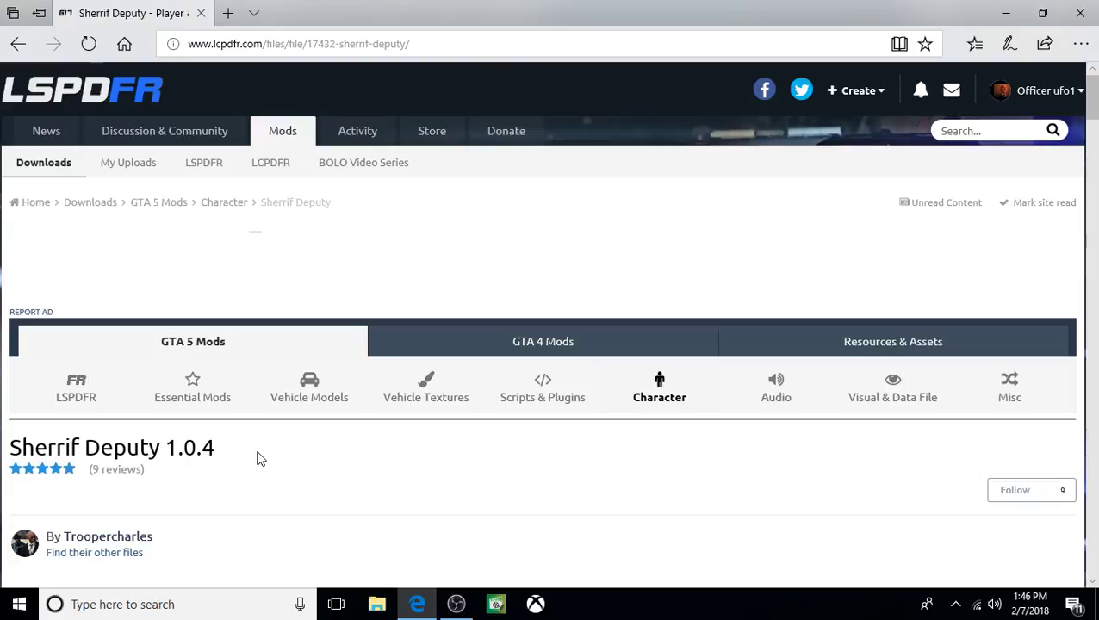
{"action": "mouse_move", "coordinate": [255, 467]}
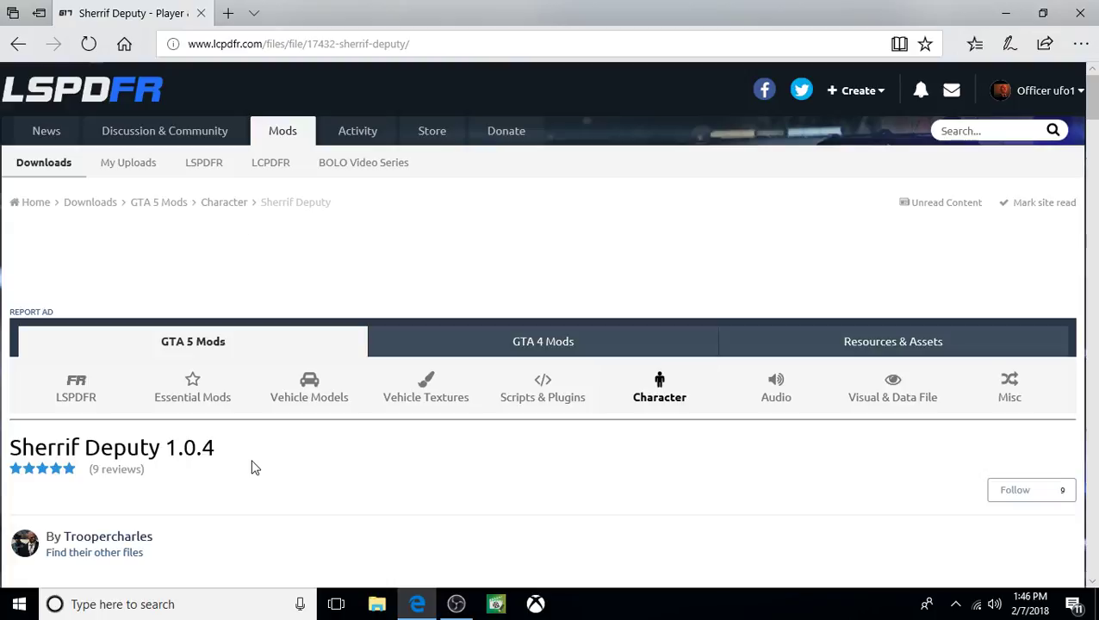
- Download the Sheriff Deputy Female archive from LCPDFR and show it in its Downloads folder
{"action": "scroll", "scroll_direction": "down", "scroll_amount": 3}
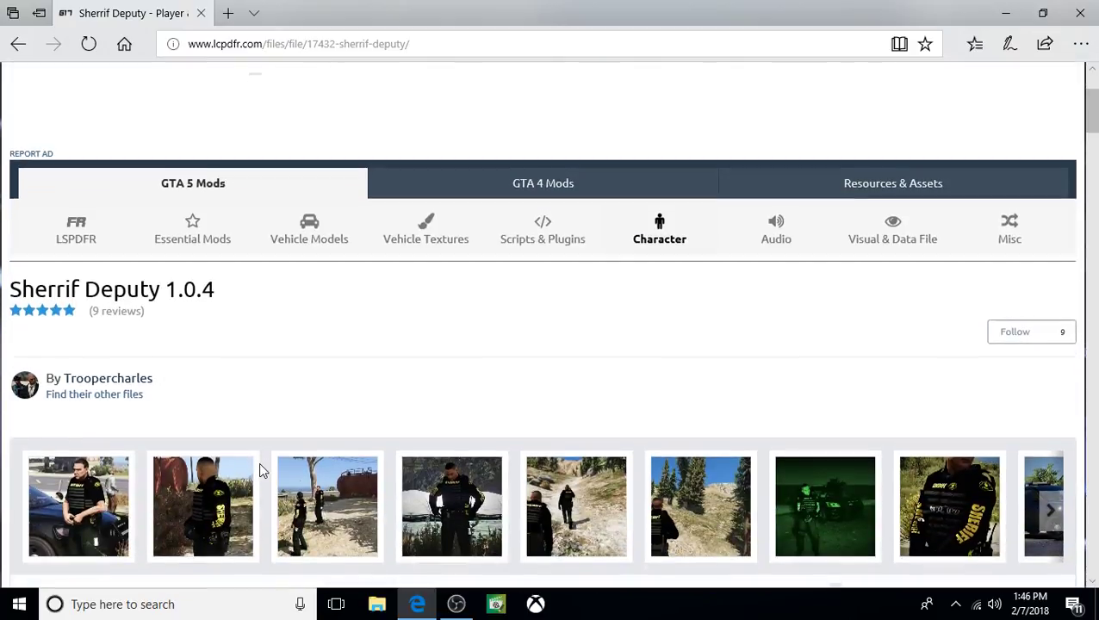
{"action": "mouse_move", "coordinate": [270, 381]}
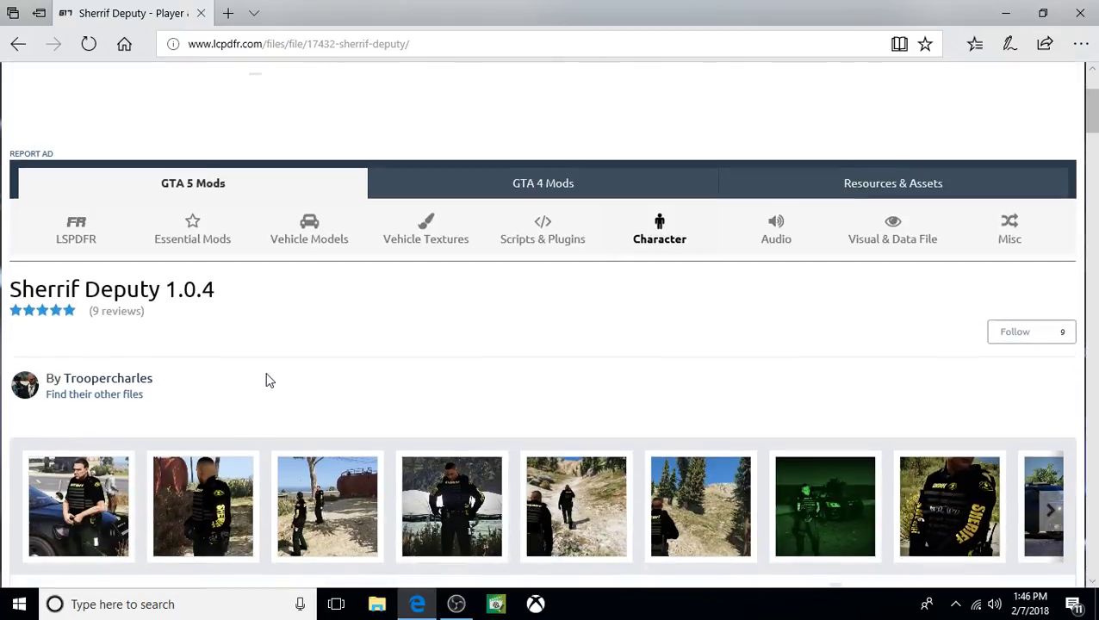
{"action": "mouse_move", "coordinate": [267, 347]}
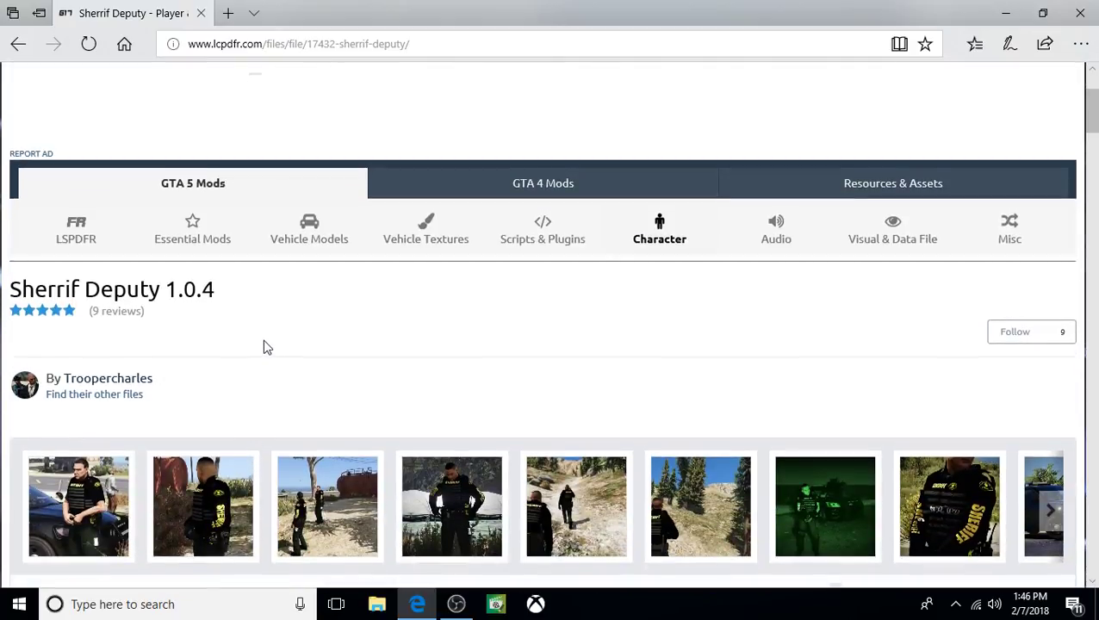
{"action": "mouse_move", "coordinate": [276, 346]}
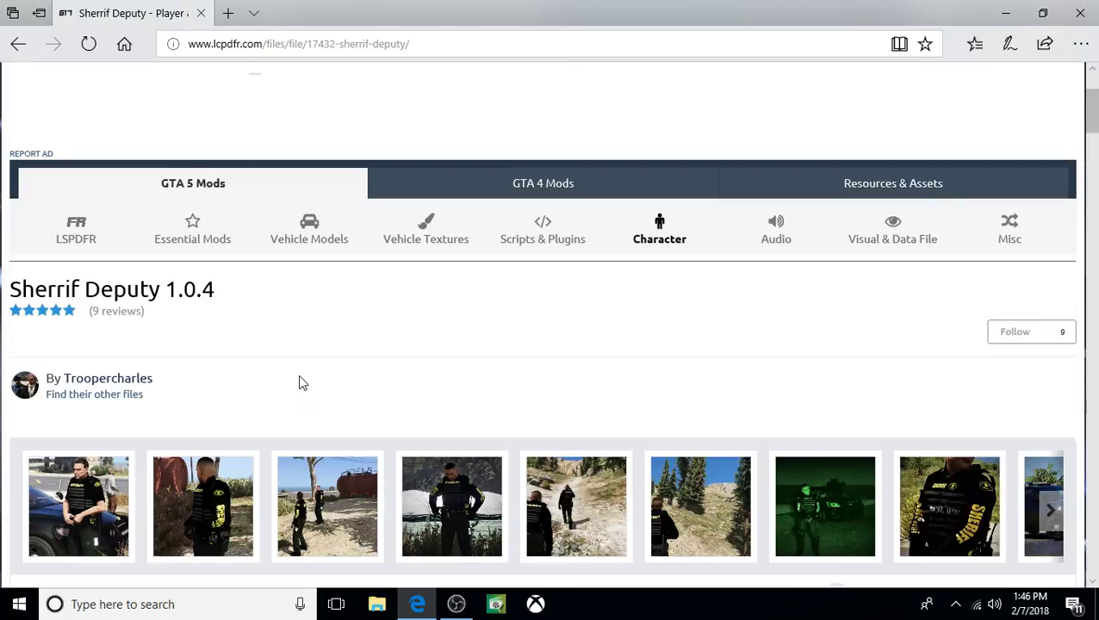
{"action": "mouse_move", "coordinate": [301, 372]}
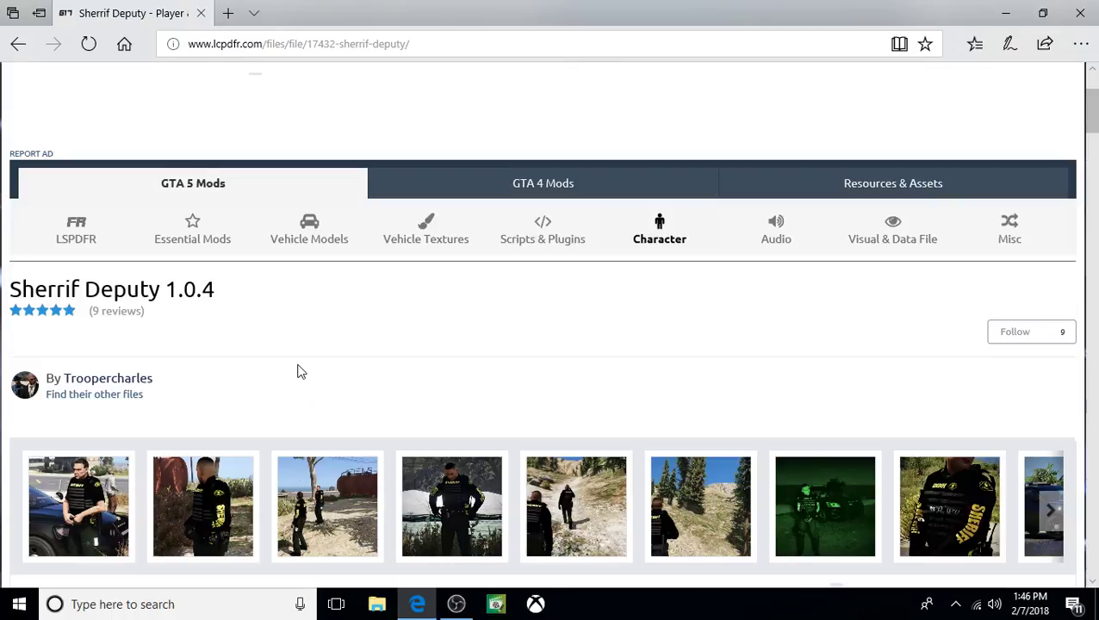
{"action": "mouse_move", "coordinate": [304, 369]}
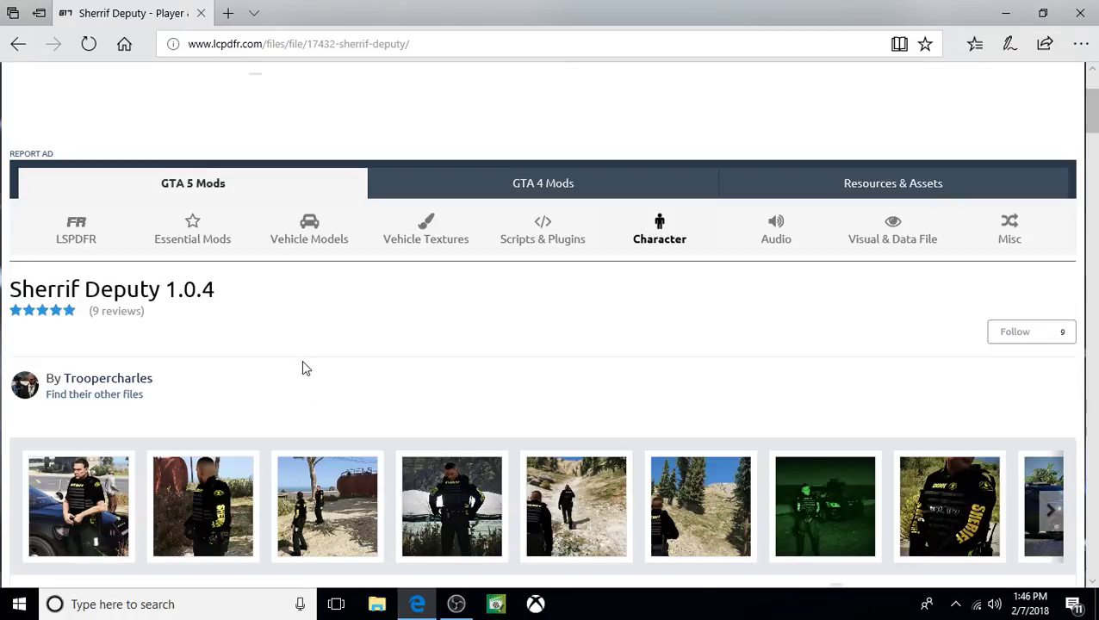
{"action": "mouse_move", "coordinate": [308, 358]}
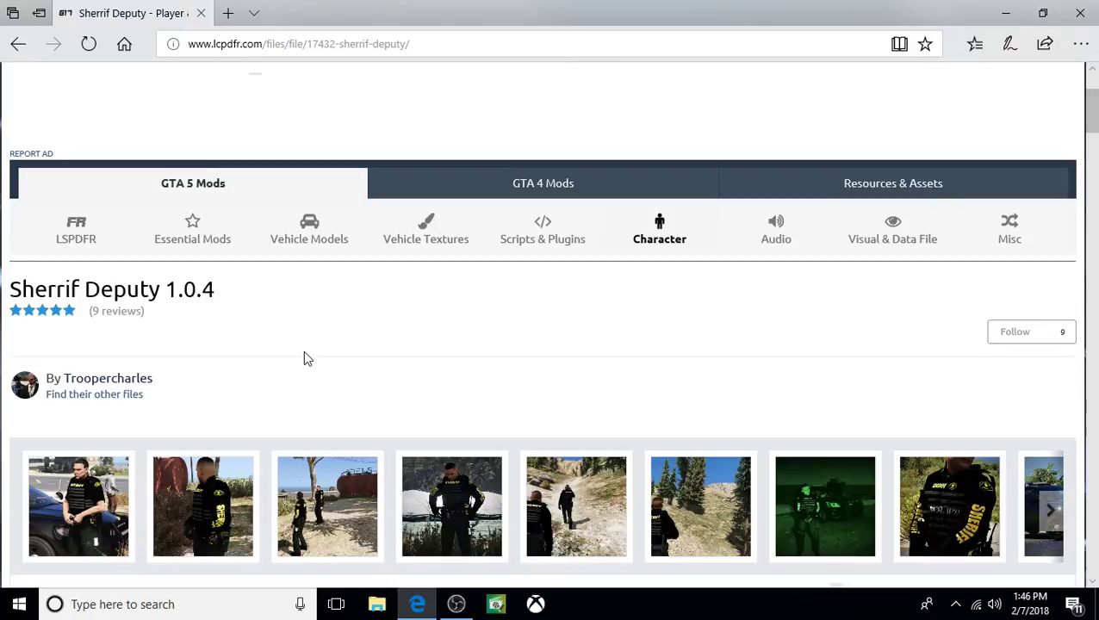
{"action": "mouse_move", "coordinate": [286, 359]}
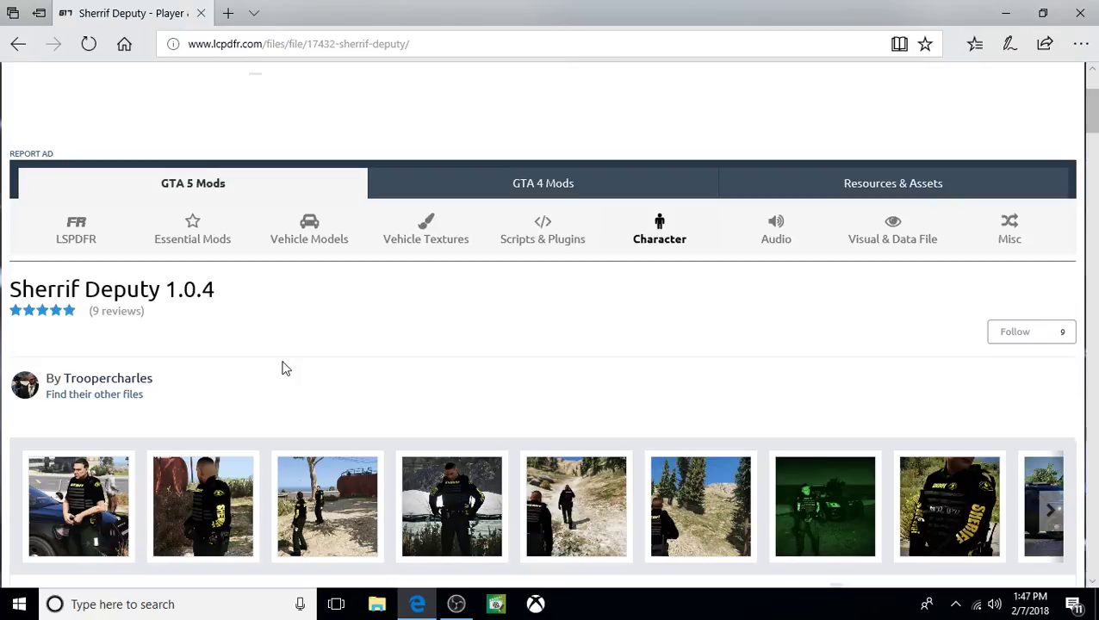
{"action": "scroll", "scroll_direction": "down", "scroll_amount": 3}
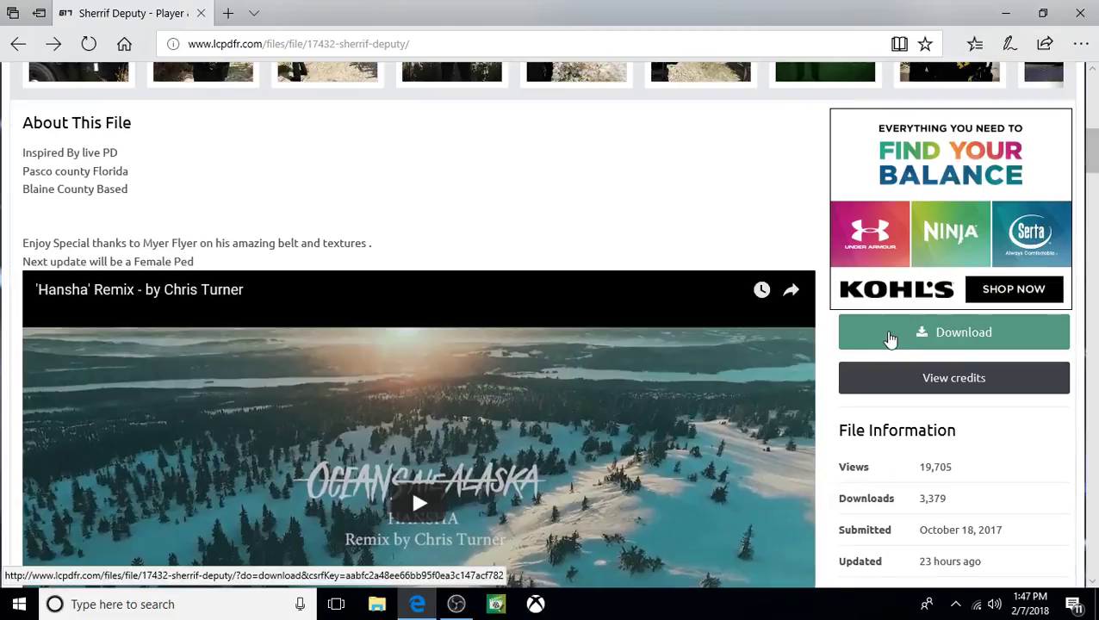
{"action": "left_click", "coordinate": [953, 332]}
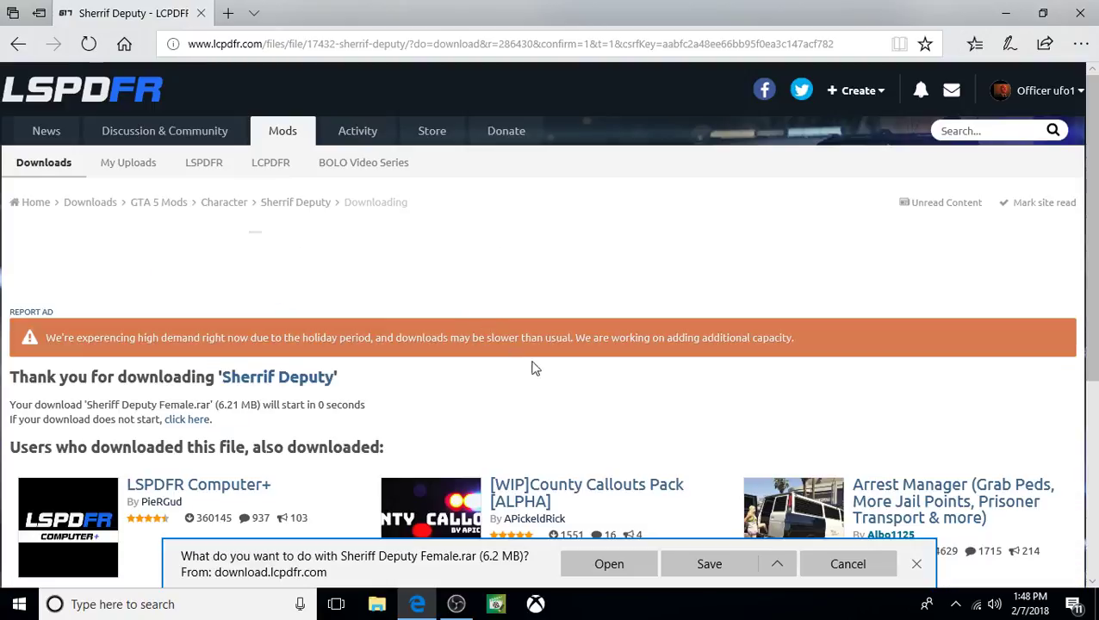
{"action": "left_click", "coordinate": [709, 564]}
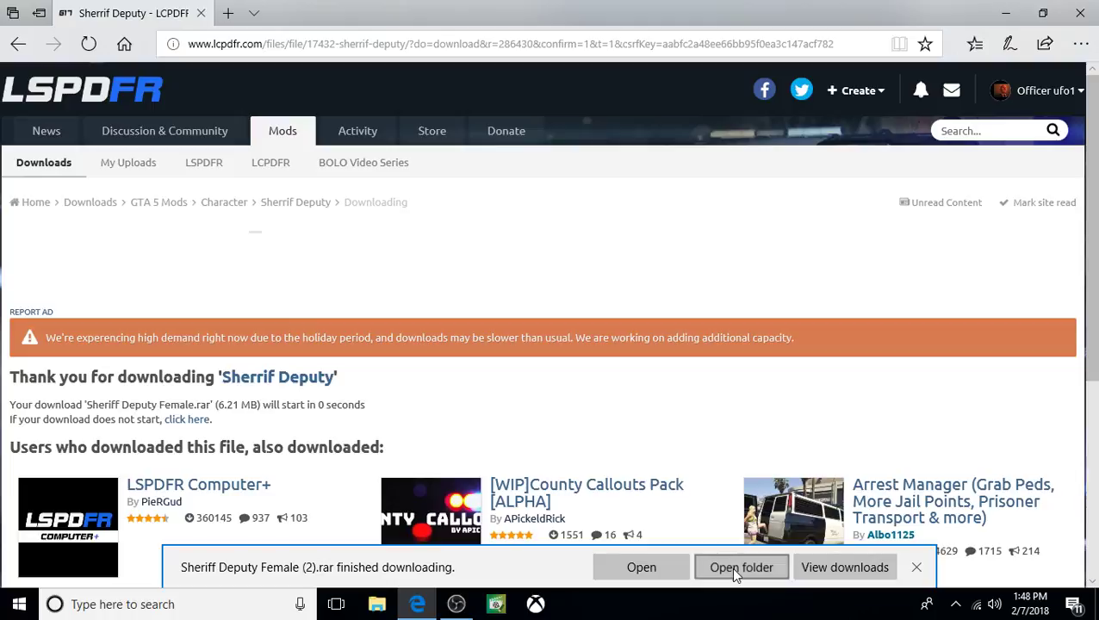
{"action": "left_click", "coordinate": [741, 567]}
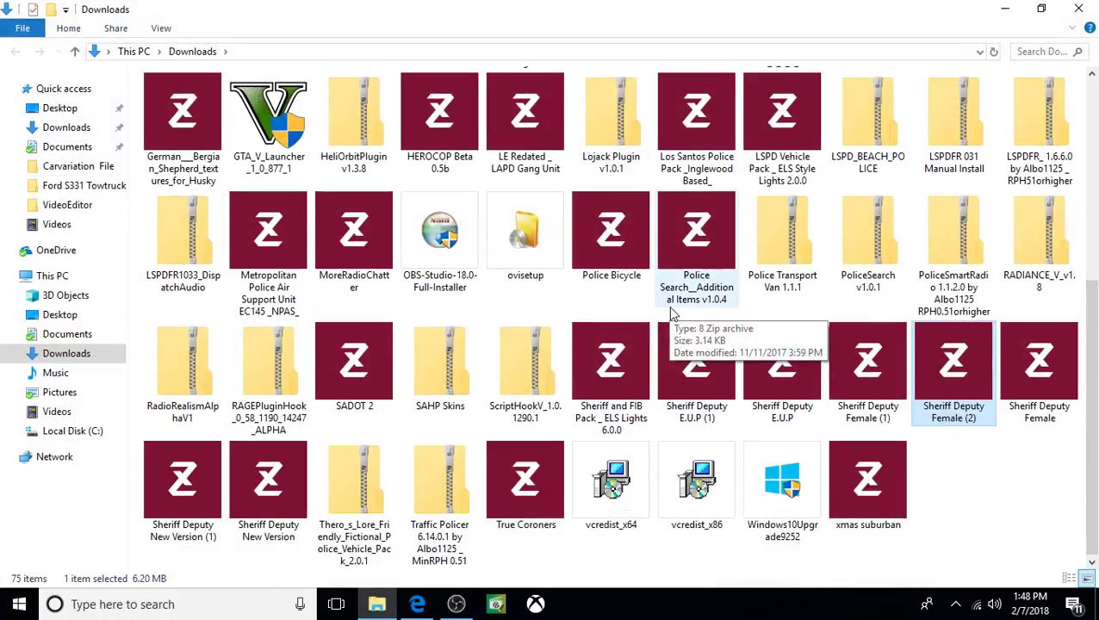
{"action": "mouse_move", "coordinate": [954, 371]}
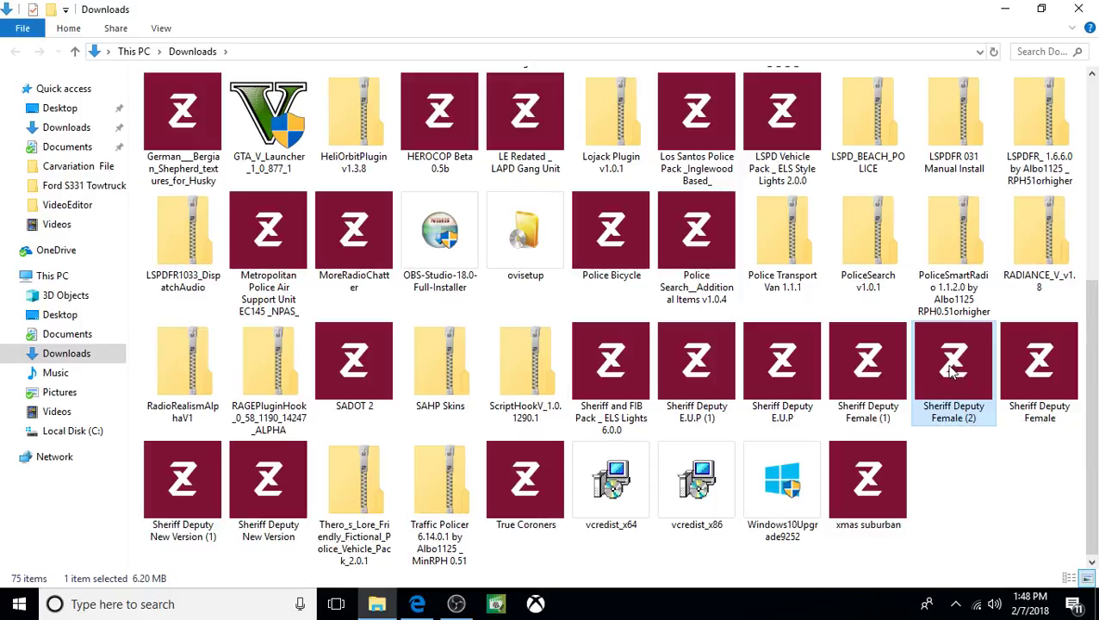
- Use Open with on Sheriff Deputy Female (2) to search the Store for a rar app
{"action": "right_click", "coordinate": [954, 371]}
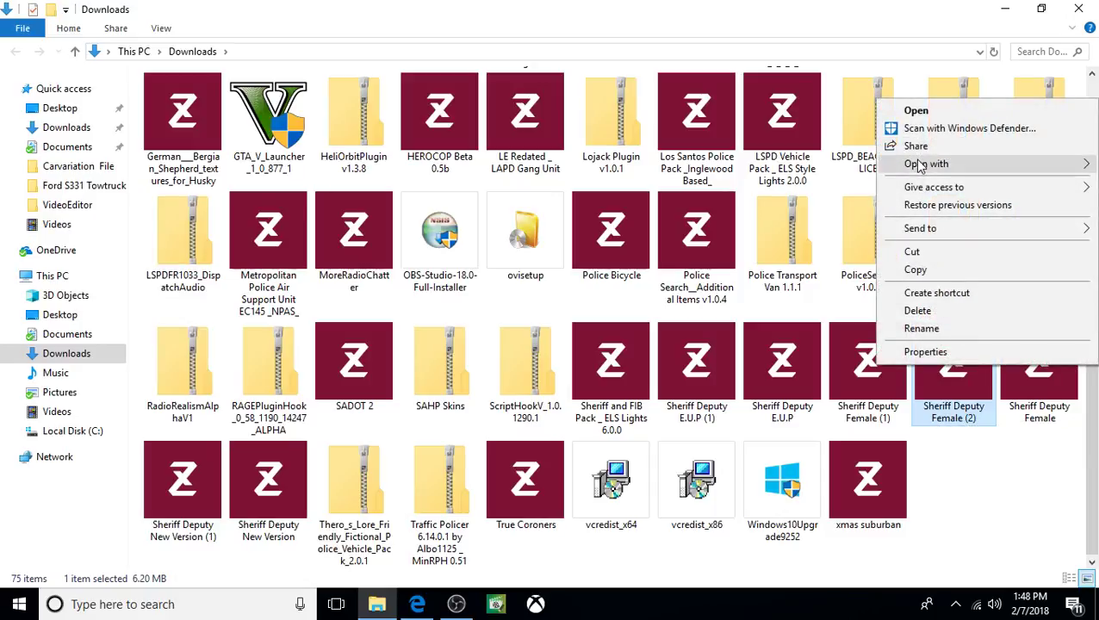
{"action": "left_click", "coordinate": [926, 164]}
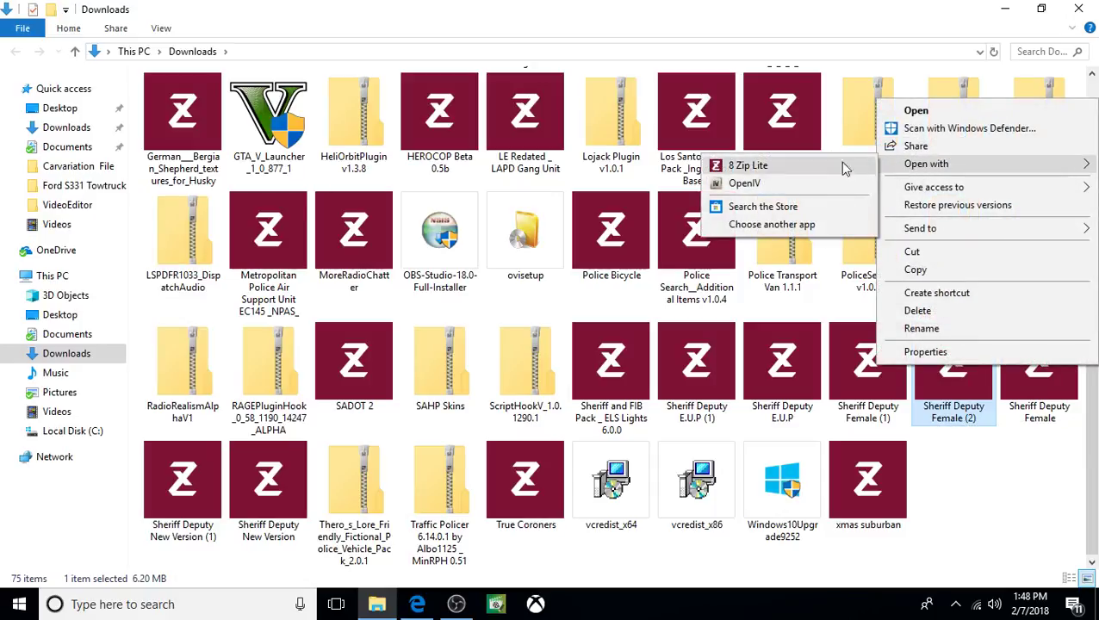
{"action": "mouse_move", "coordinate": [762, 187]}
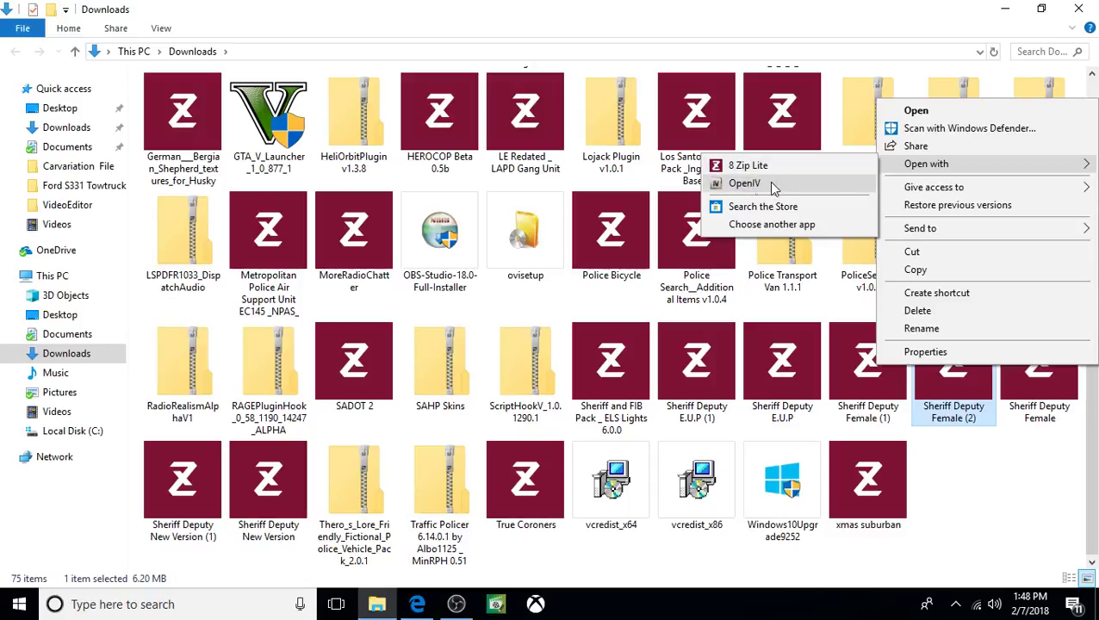
{"action": "mouse_move", "coordinate": [749, 186]}
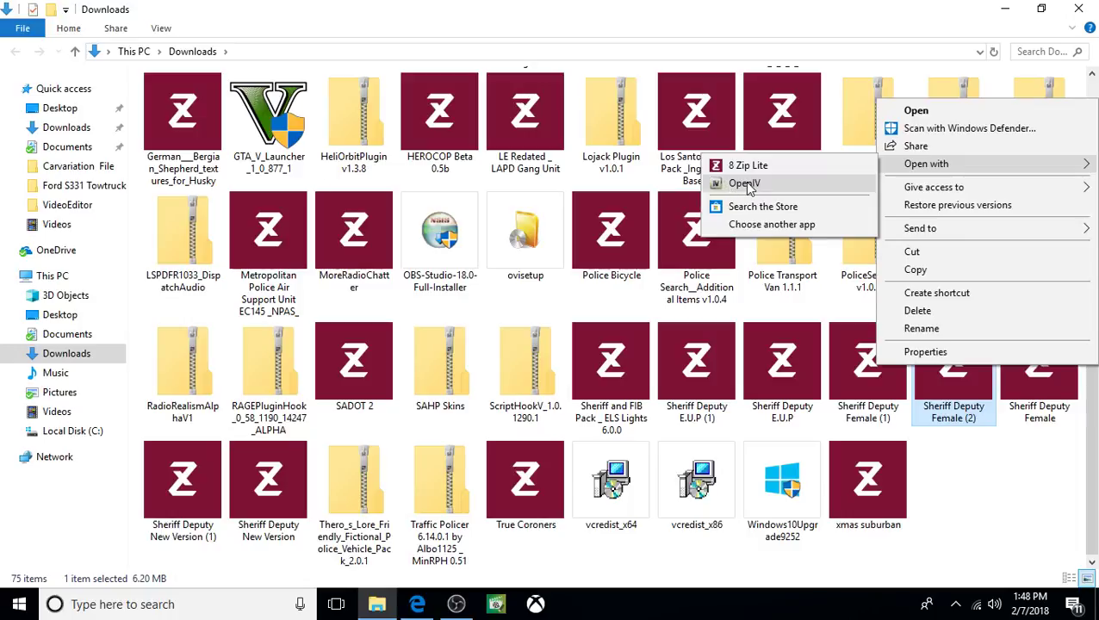
{"action": "mouse_move", "coordinate": [739, 188]}
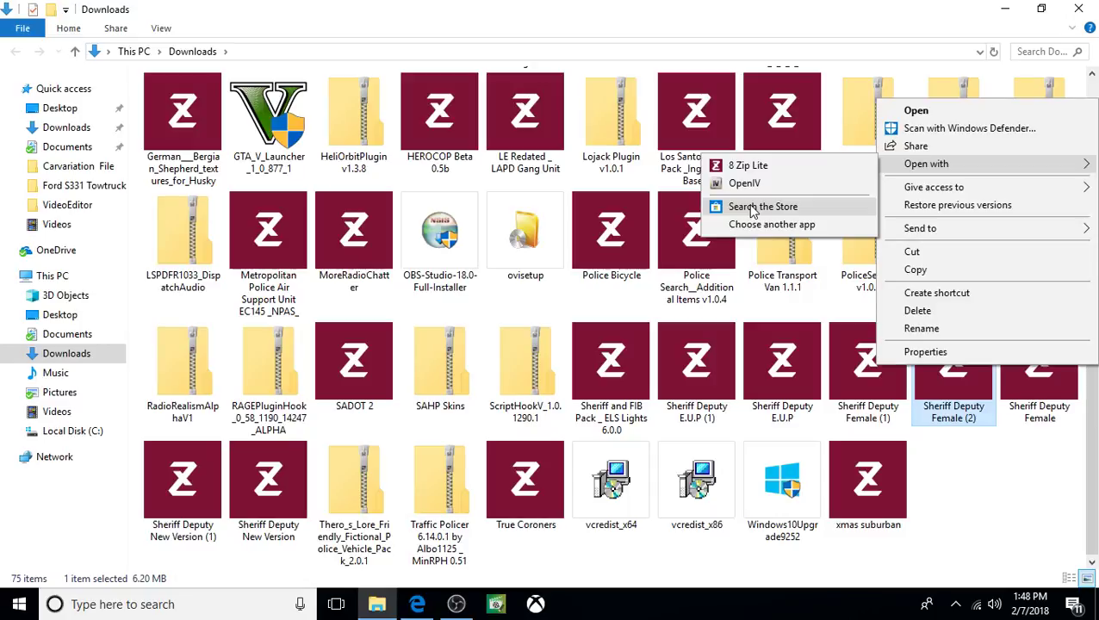
{"action": "left_click", "coordinate": [763, 205]}
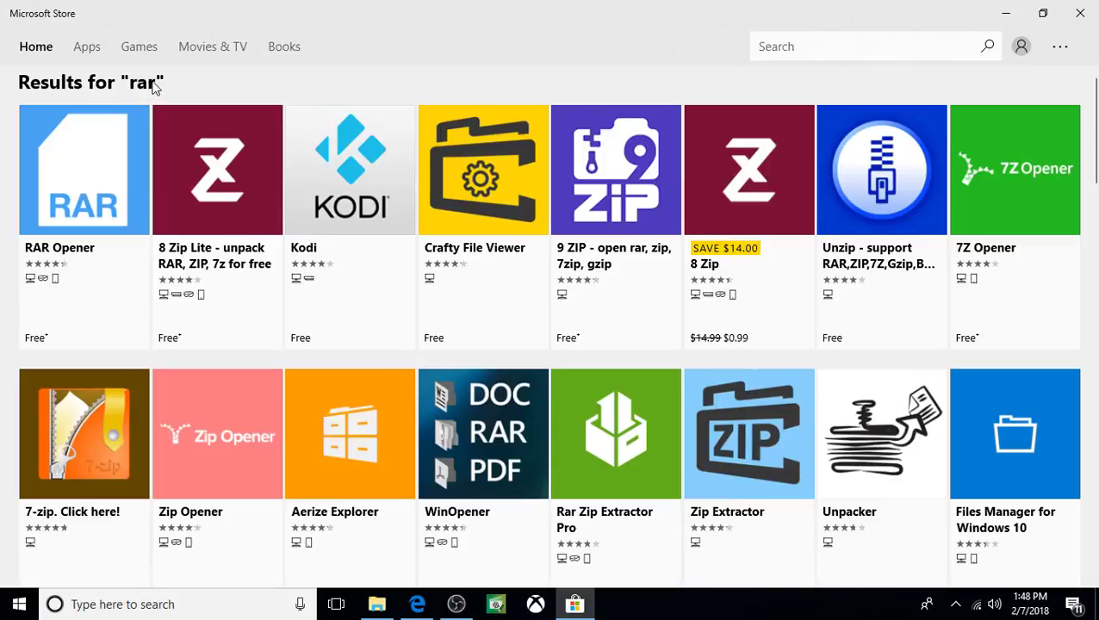
{"action": "mouse_move", "coordinate": [247, 119]}
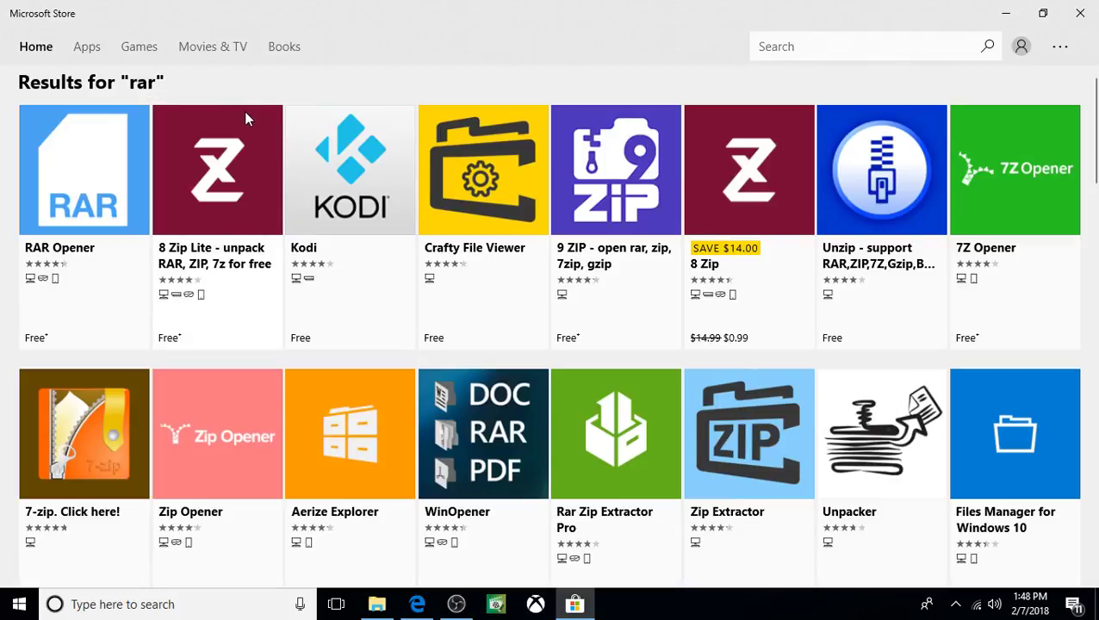
{"action": "mouse_move", "coordinate": [222, 159]}
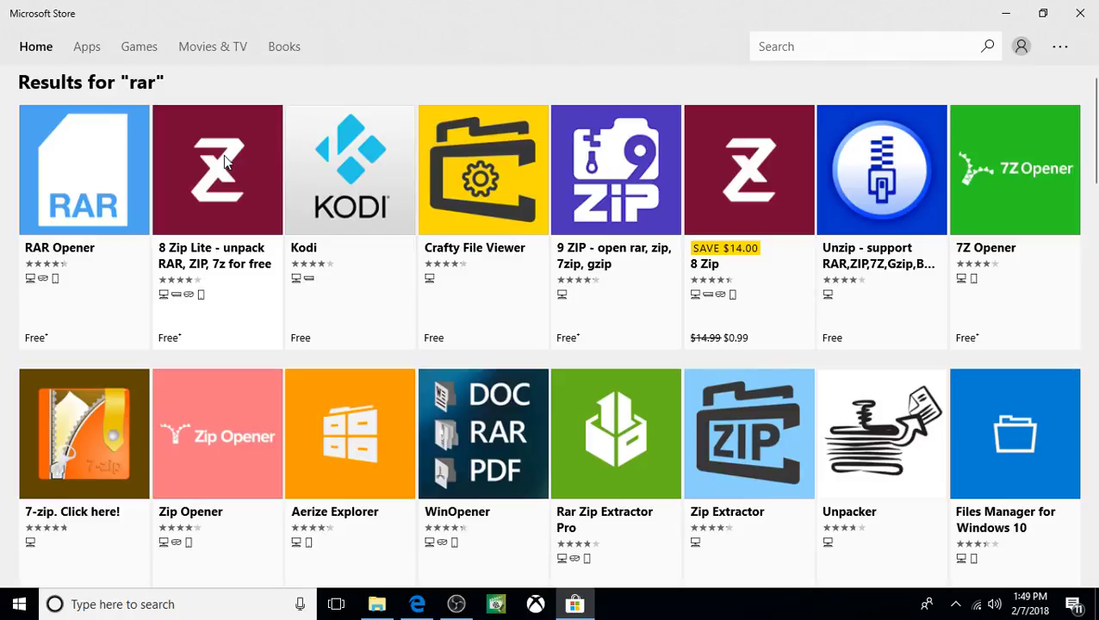
- Choose the free 8 Zip Lite app from the Store's rar results
{"action": "left_click", "coordinate": [217, 169]}
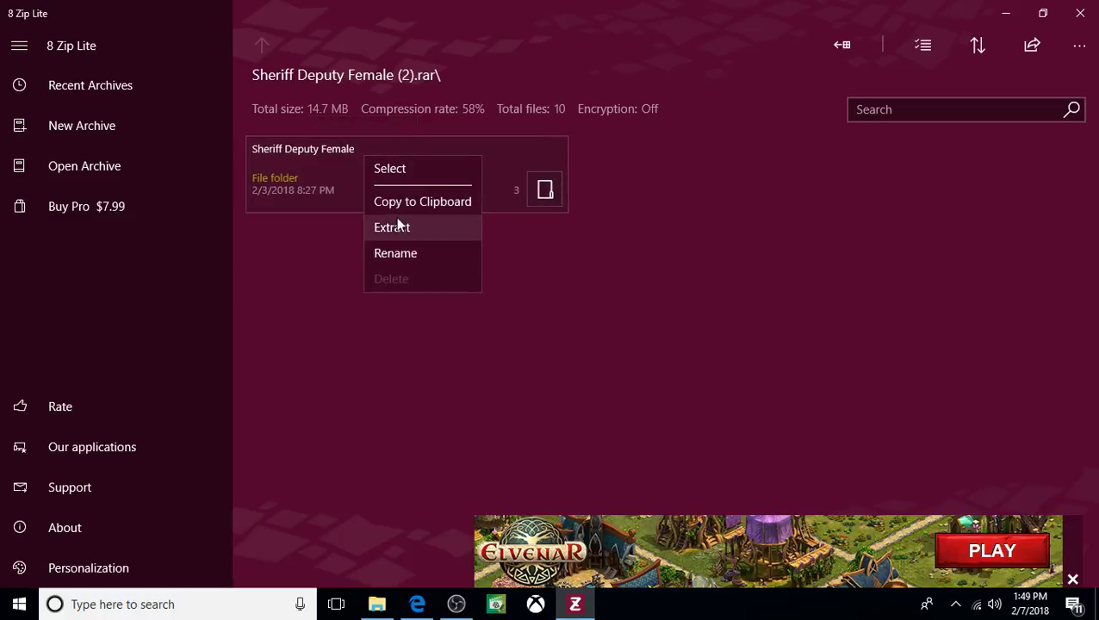
- Extract the Sheriff Deputy Female folder from the archive to the Desktop
{"action": "left_click", "coordinate": [392, 227]}
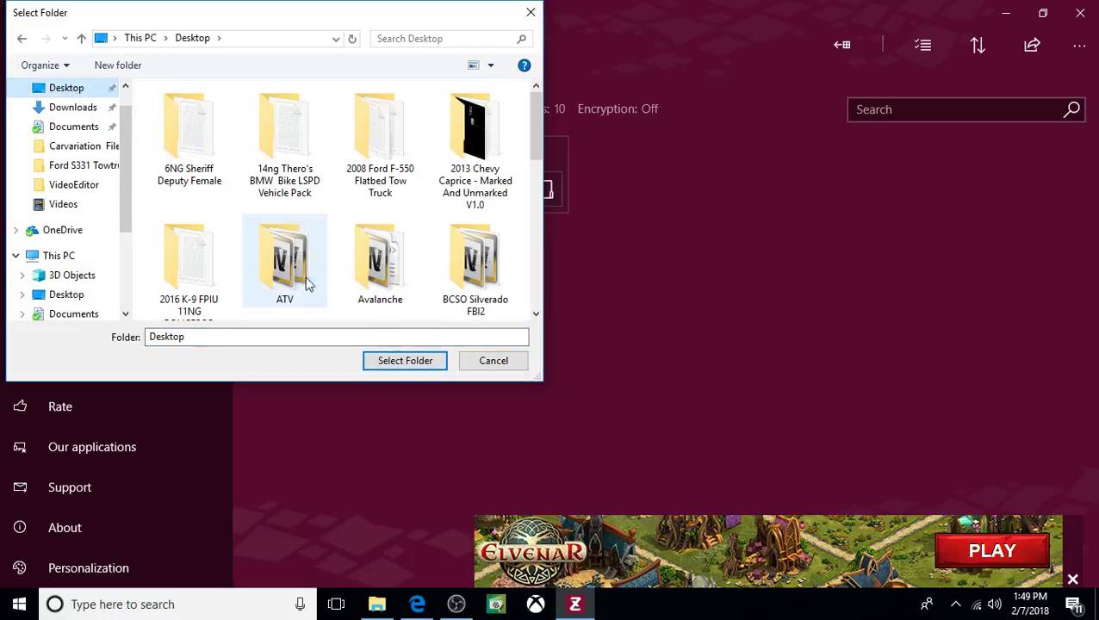
{"action": "left_click", "coordinate": [405, 360]}
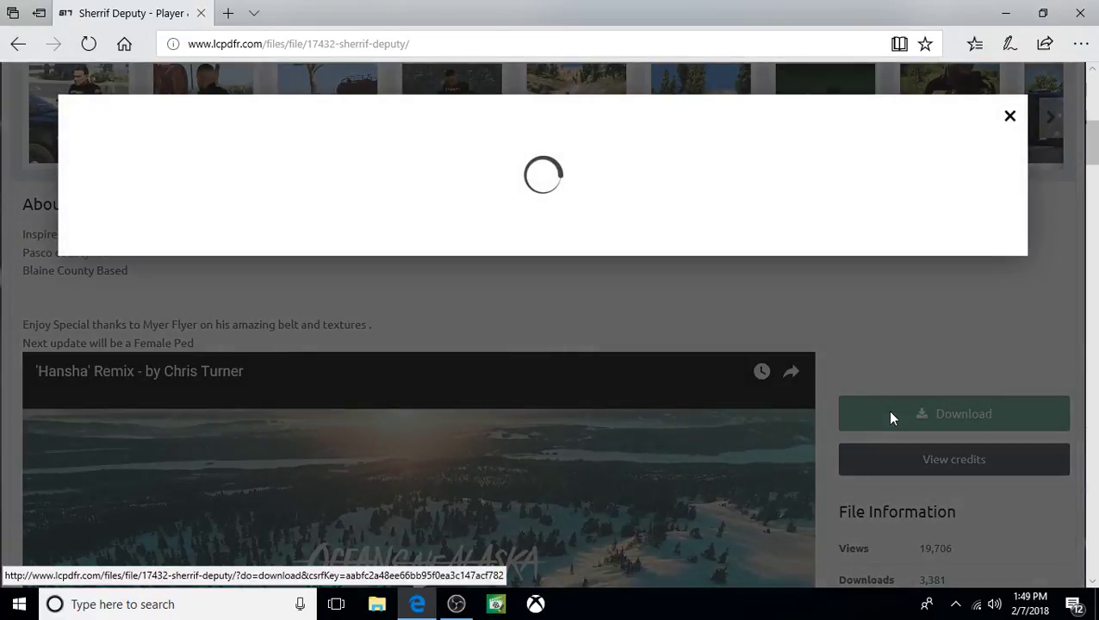
- Download Sheriff Deputy E.U.P.rar from LCPDFR and open it in 8 Zip Lite
{"action": "left_click", "coordinate": [954, 413]}
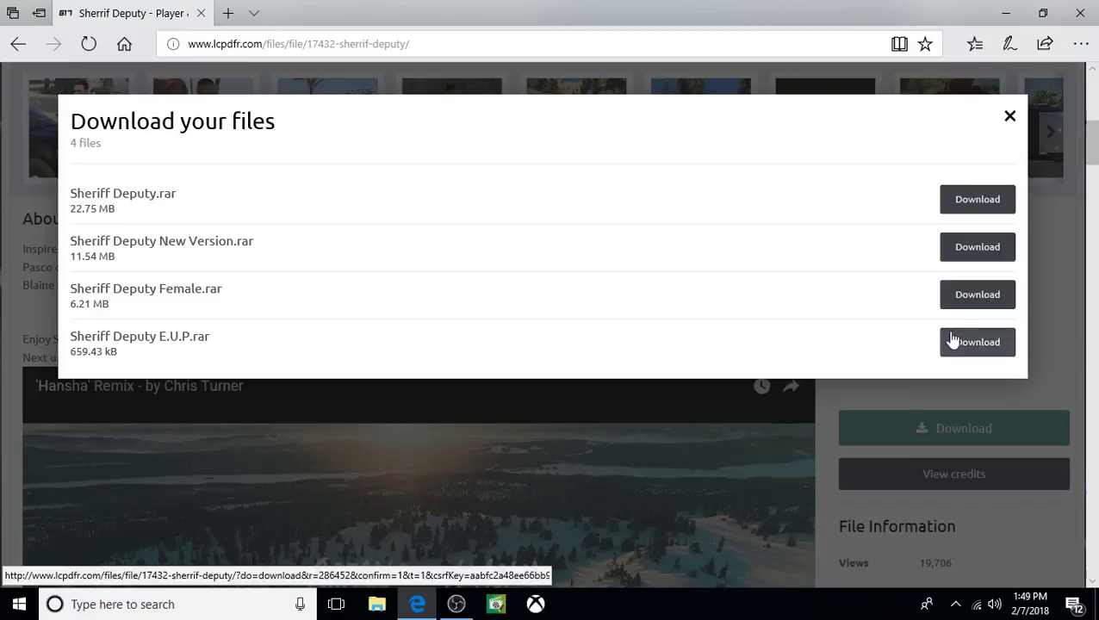
{"action": "mouse_move", "coordinate": [978, 342]}
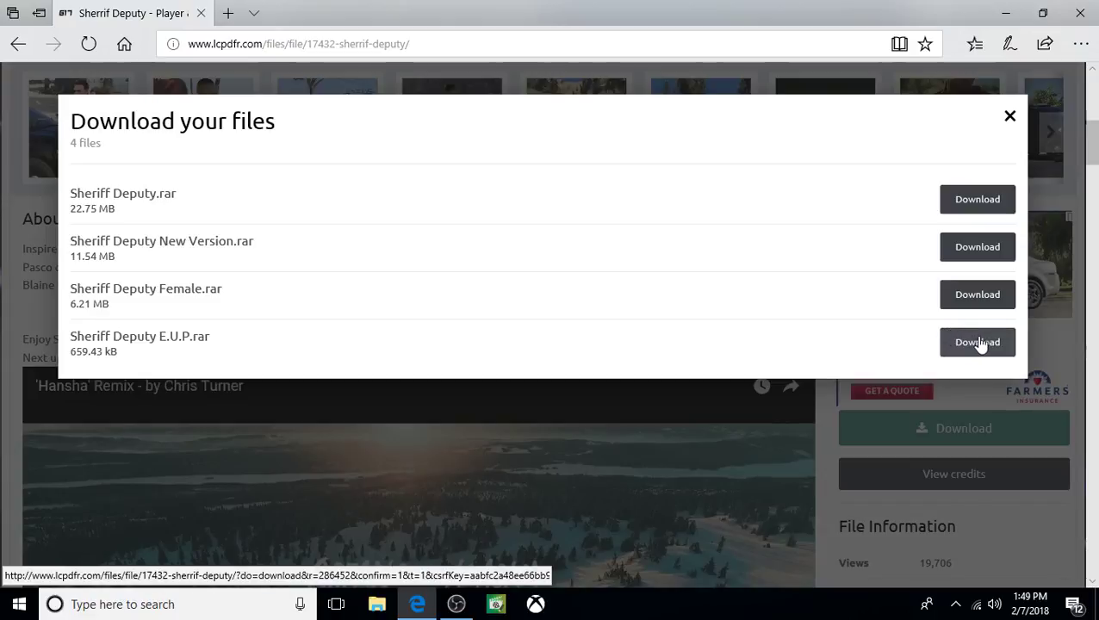
{"action": "left_click", "coordinate": [977, 342]}
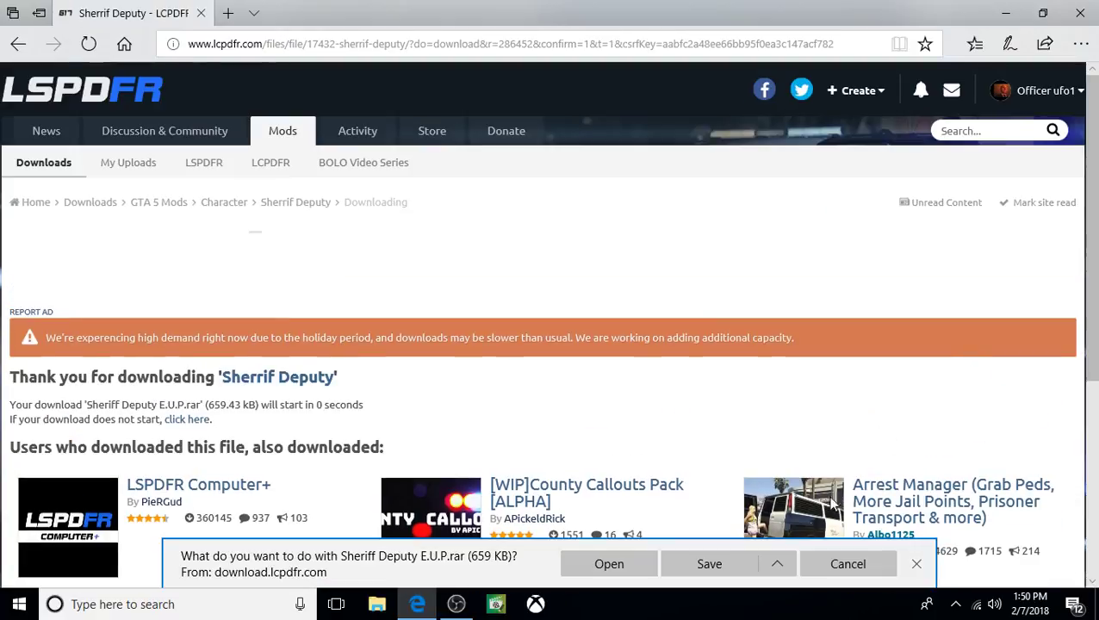
{"action": "left_click", "coordinate": [709, 564]}
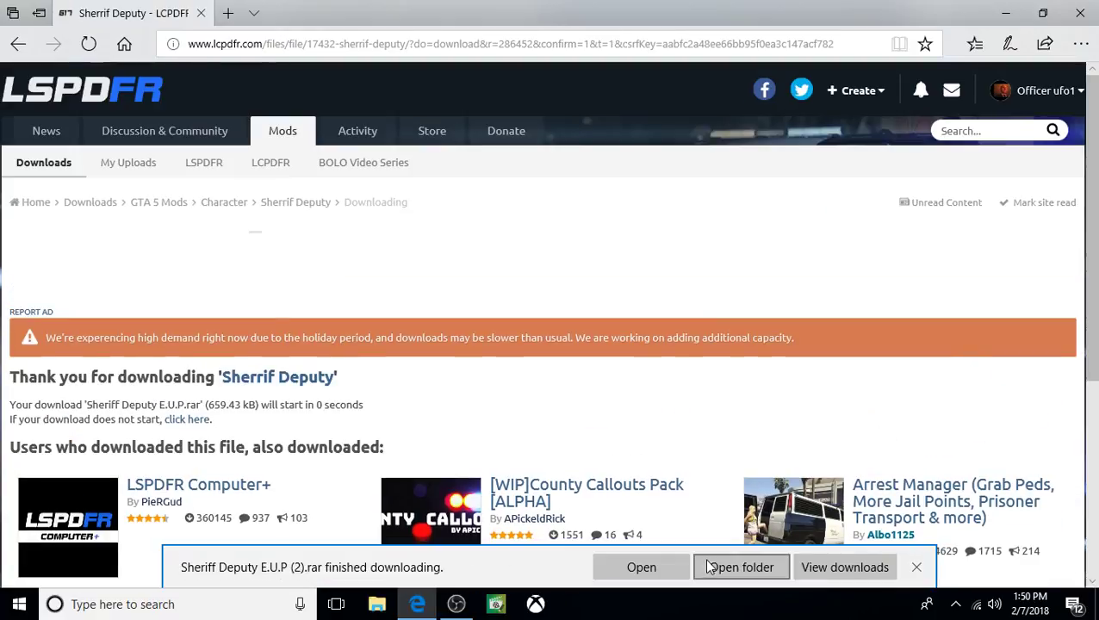
{"action": "left_click", "coordinate": [740, 567]}
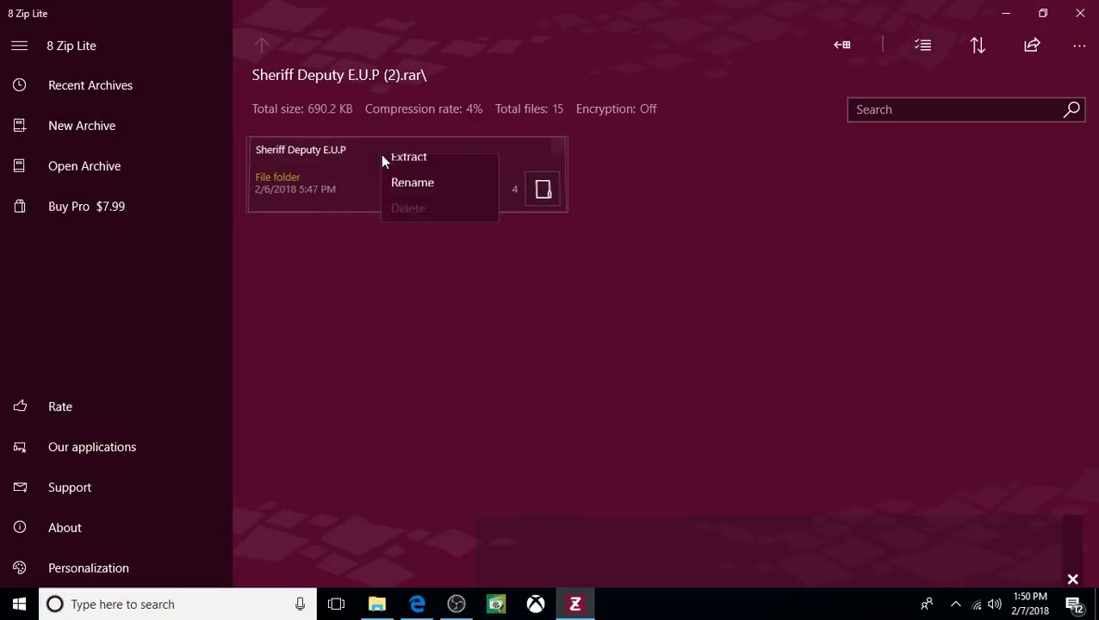
- Extract the Sheriff Deputy E.U.P folder from the archive to the Desktop
{"action": "left_click", "coordinate": [408, 156]}
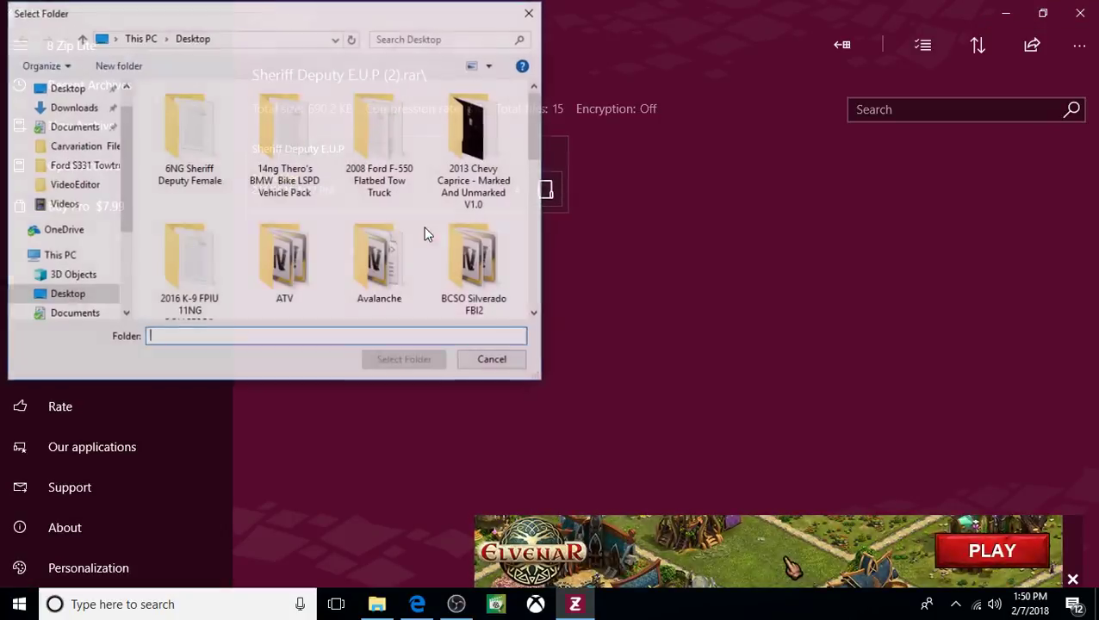
{"action": "left_click", "coordinate": [380, 258]}
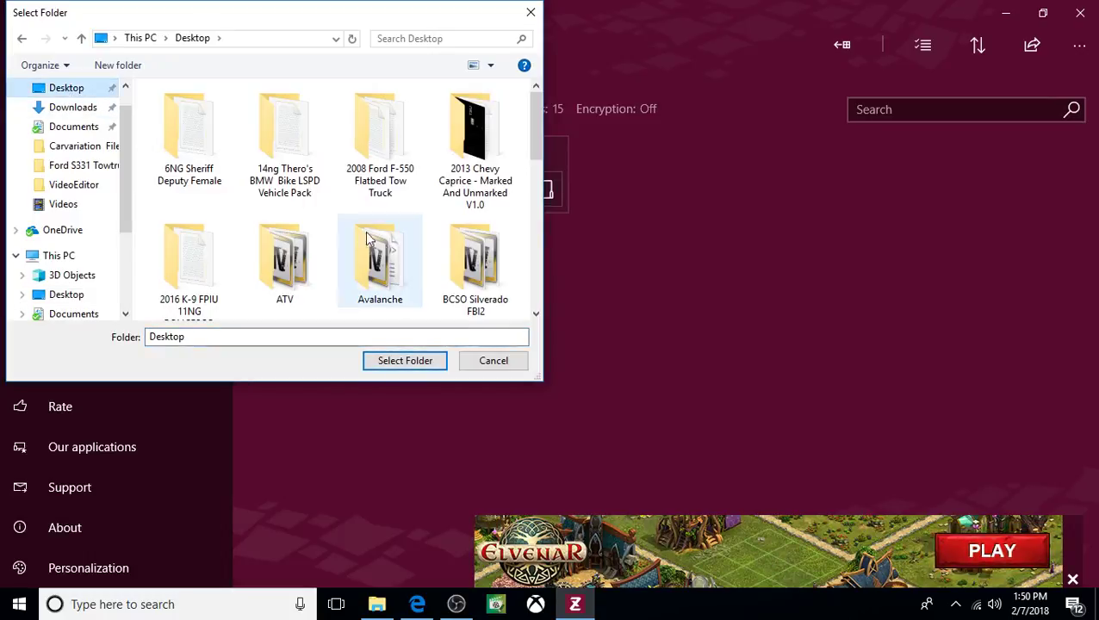
{"action": "left_click", "coordinate": [405, 360]}
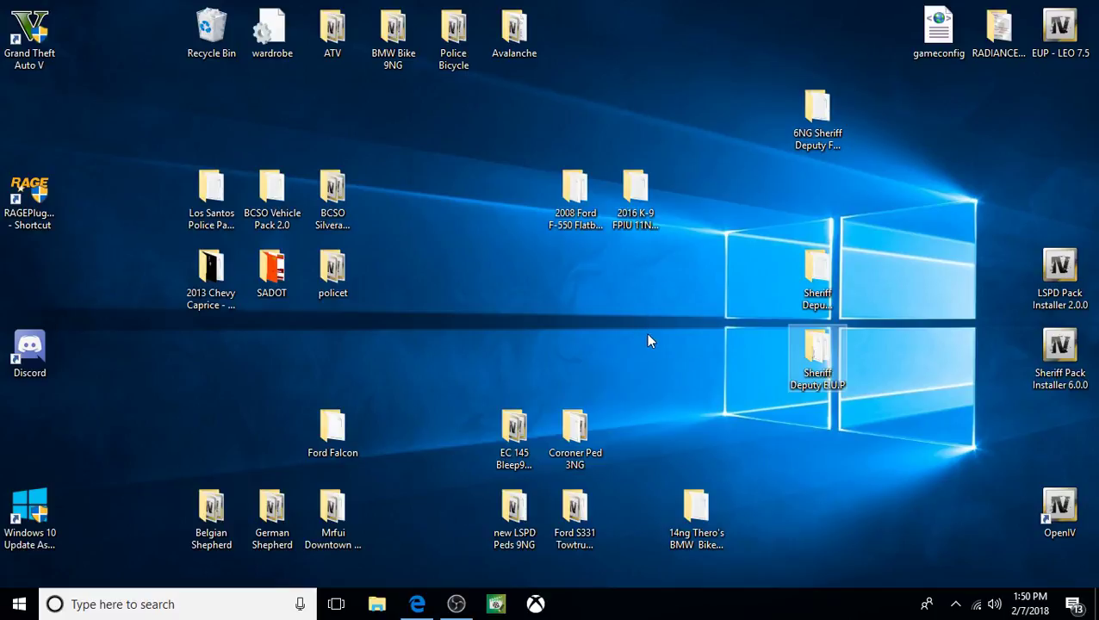
{"action": "mouse_move", "coordinate": [816, 284]}
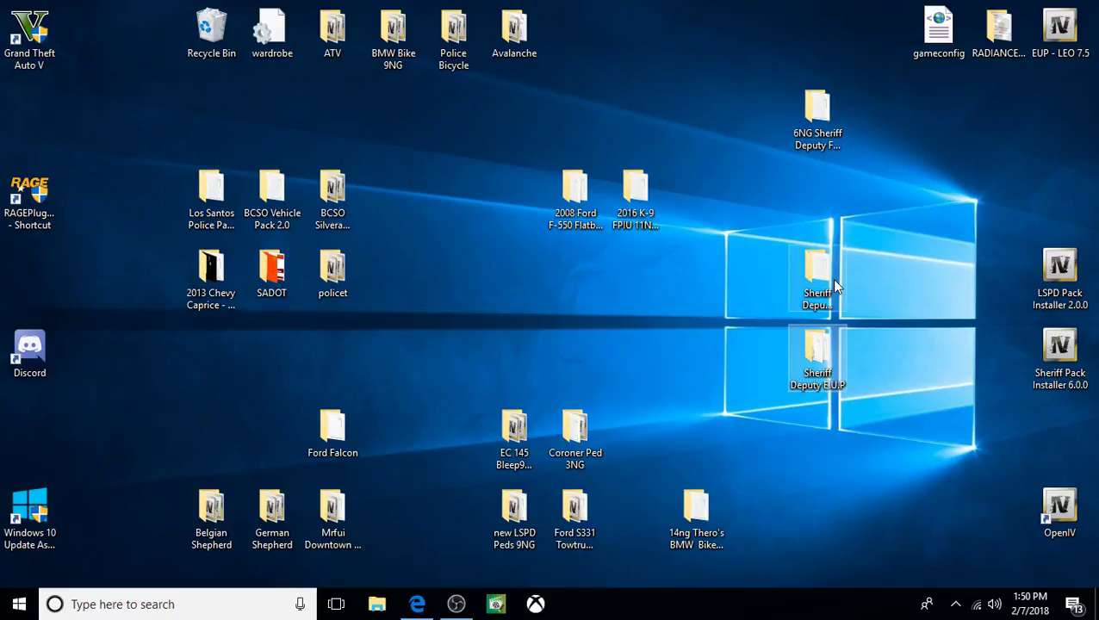
{"action": "mouse_move", "coordinate": [816, 284]}
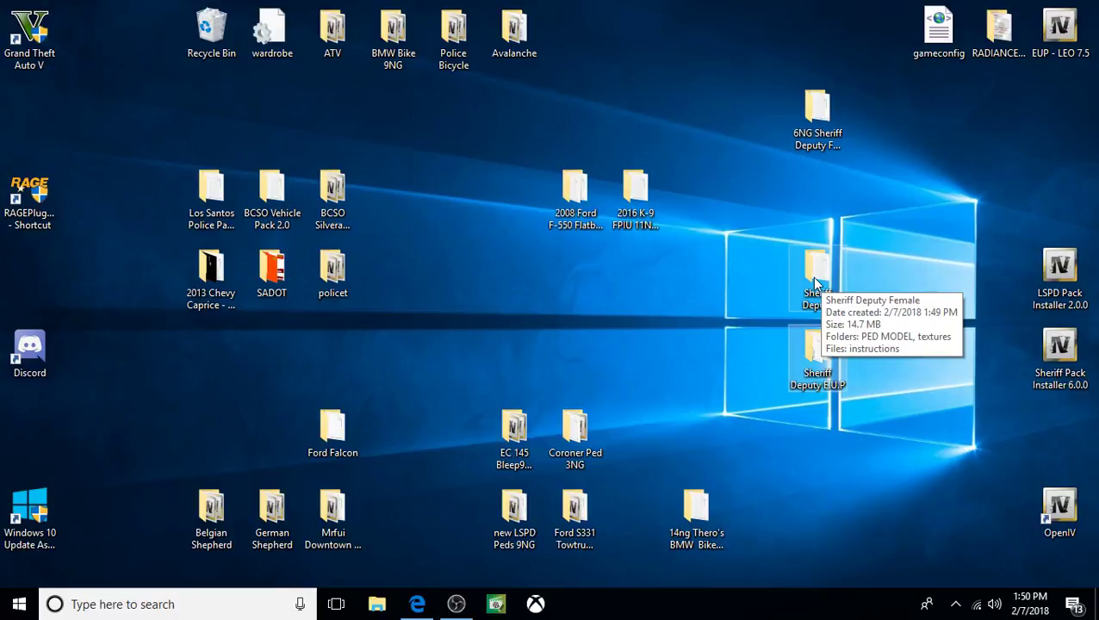
{"action": "mouse_move", "coordinate": [821, 366]}
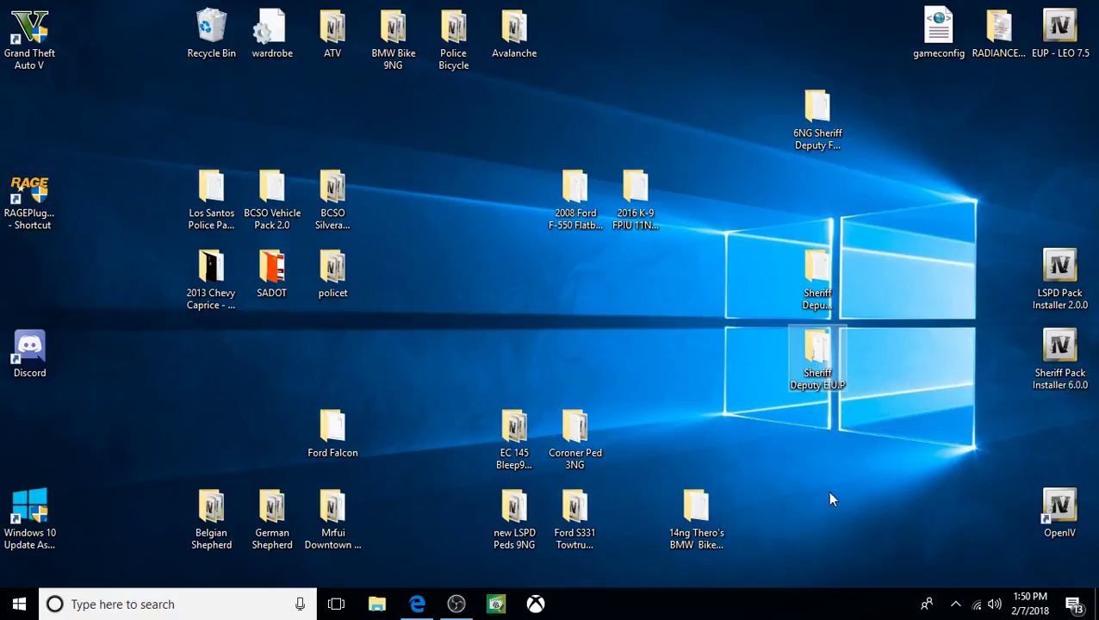
{"action": "mouse_move", "coordinate": [965, 526]}
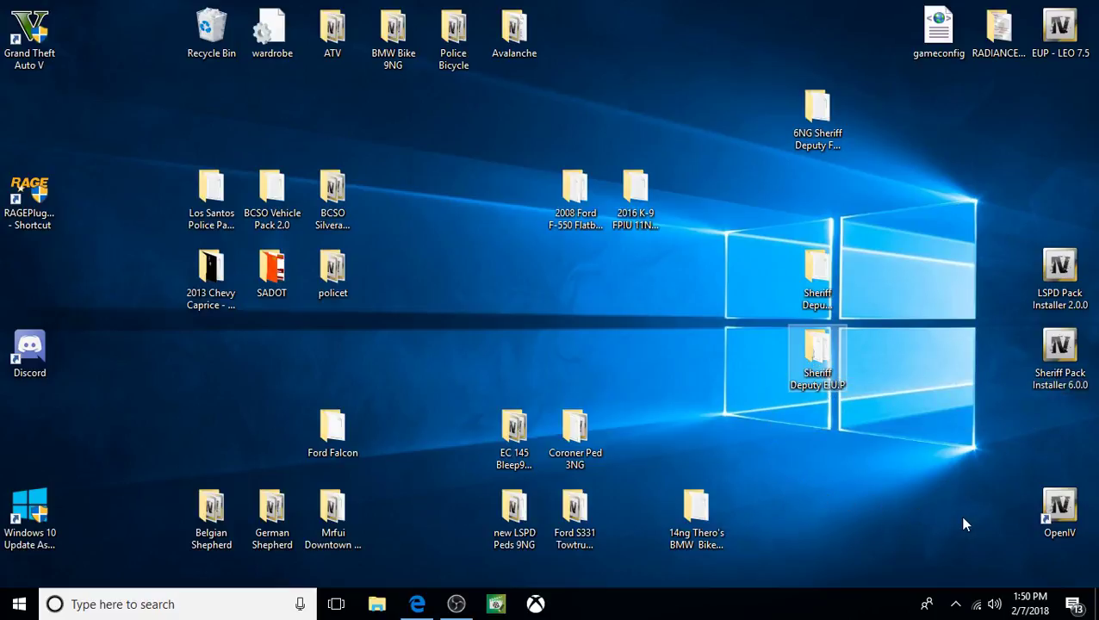
{"action": "mouse_move", "coordinate": [954, 519]}
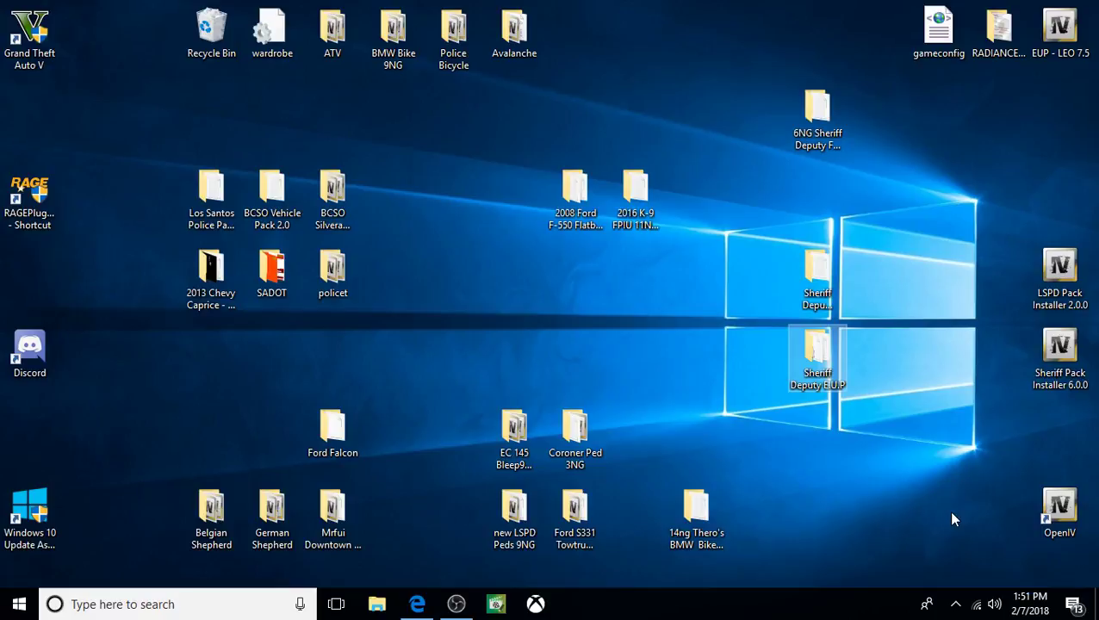
{"action": "mouse_move", "coordinate": [1018, 511]}
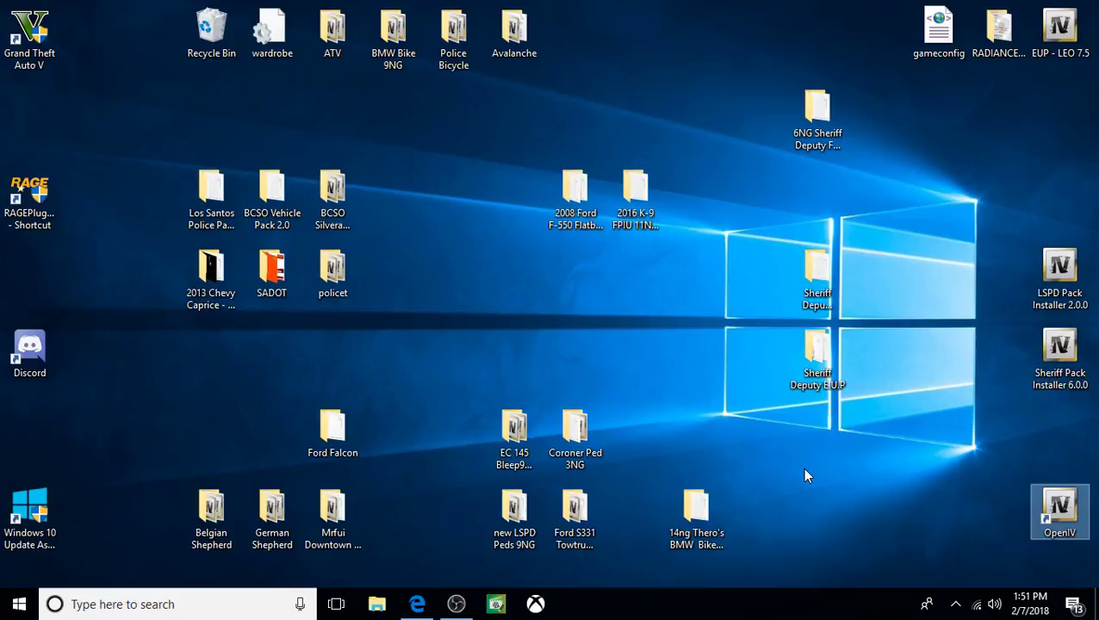
- Launch OpenIV from the desktop and select Grand Theft Auto V for Windows
{"action": "double_click", "coordinate": [1059, 512]}
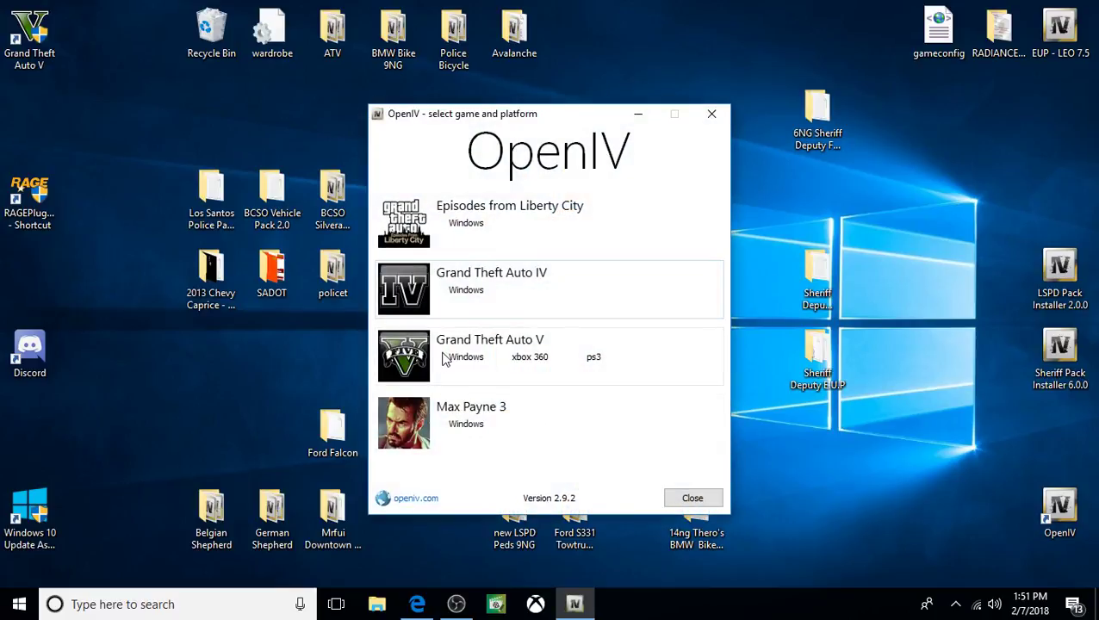
{"action": "left_click", "coordinate": [465, 357]}
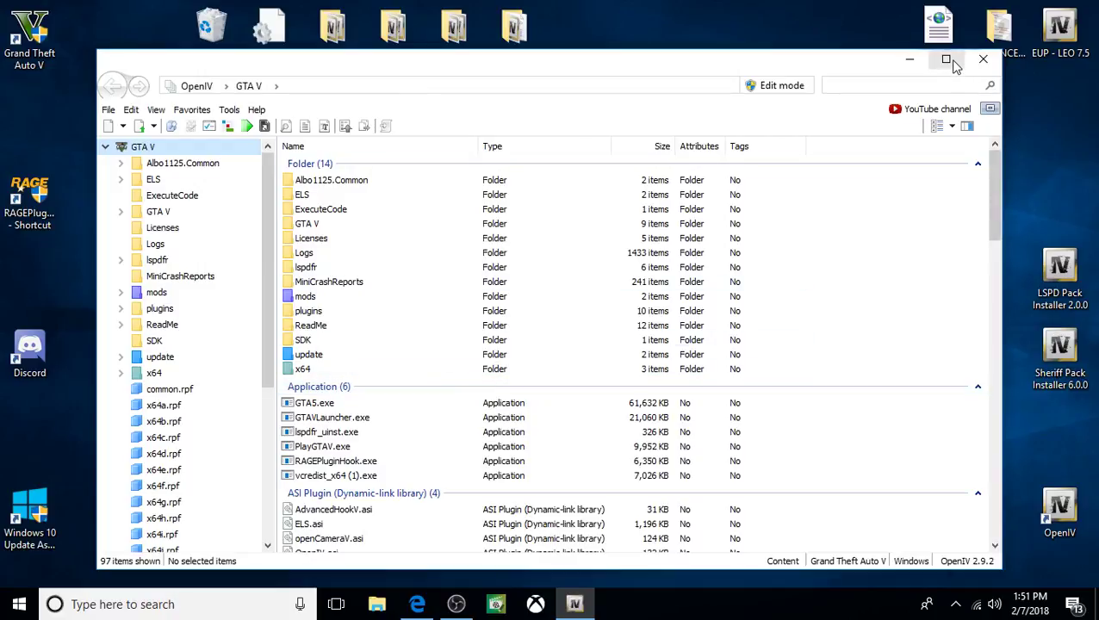
- Maximize OpenIV and enable File > Edit mode, accepting the warning
{"action": "left_click", "coordinate": [945, 59]}
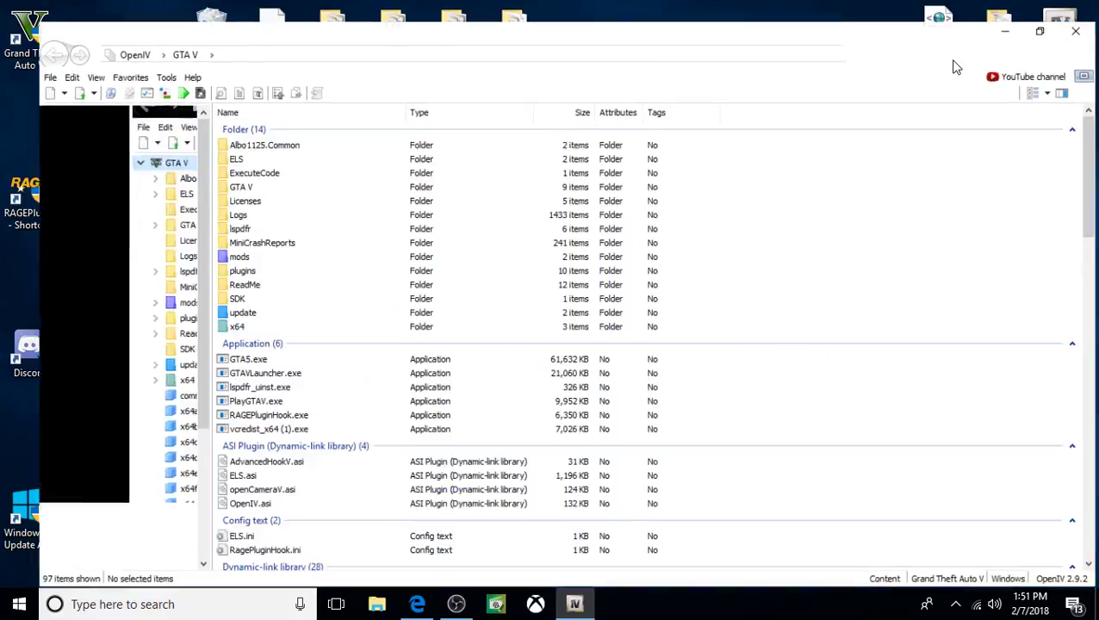
{"action": "left_click", "coordinate": [50, 76]}
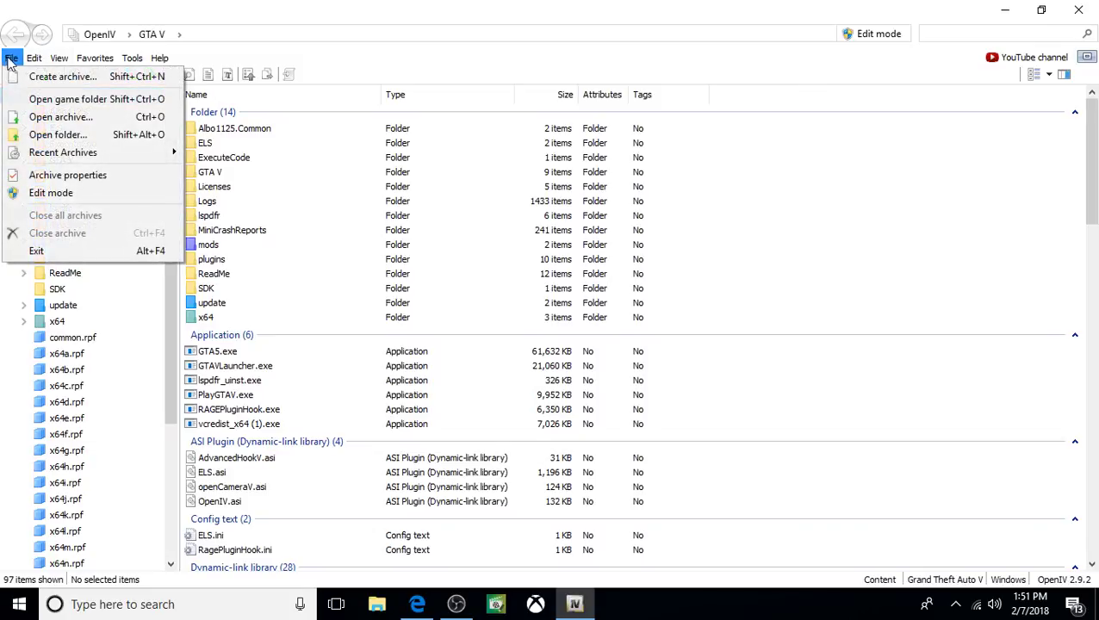
{"action": "left_click", "coordinate": [51, 192]}
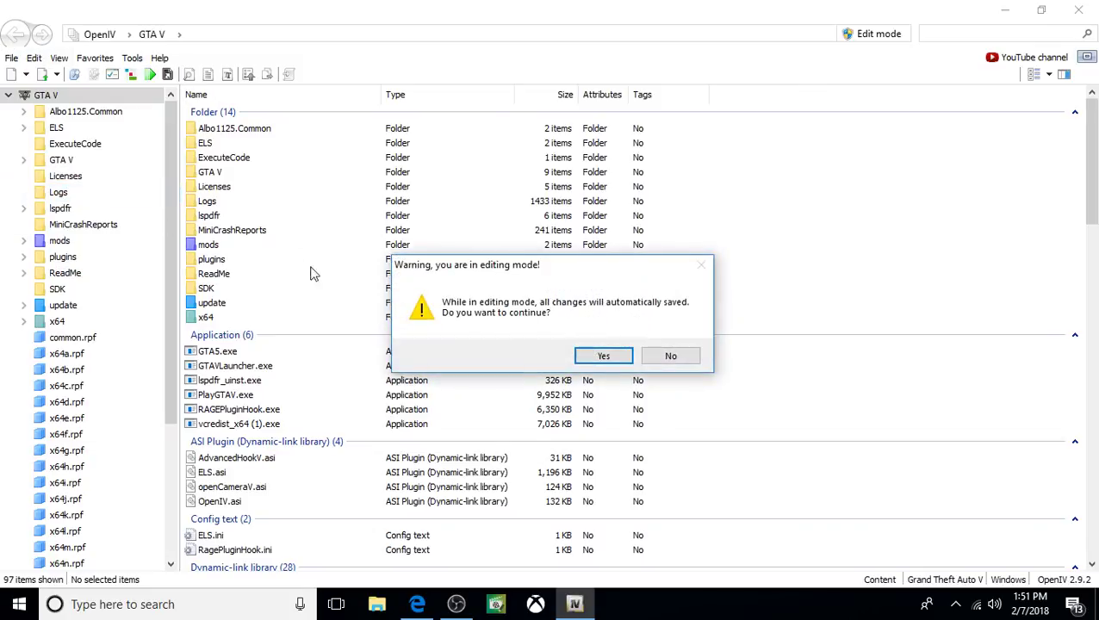
{"action": "left_click", "coordinate": [603, 356]}
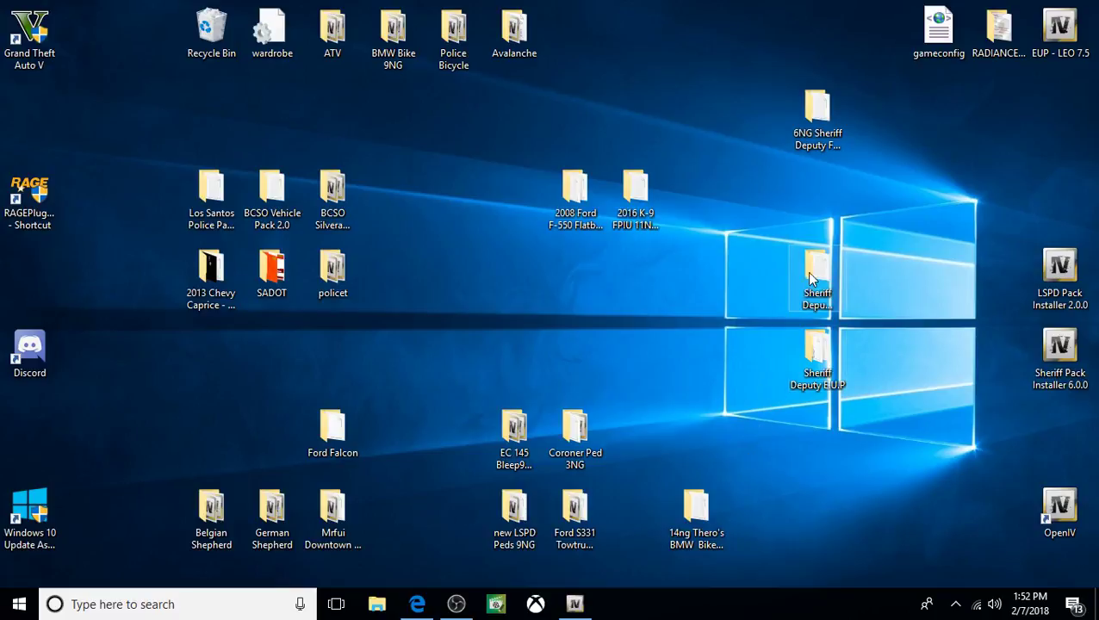
- Read instructions.txt from the Sheriff Deputy Female folder, then close Notepad and the folder
{"action": "double_click", "coordinate": [816, 276]}
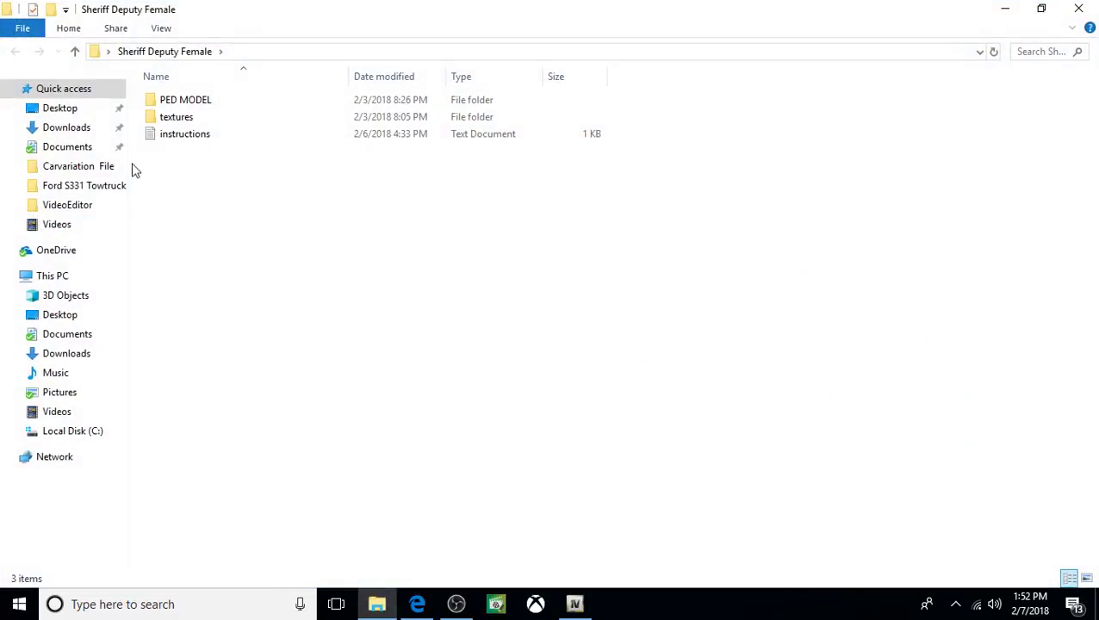
{"action": "left_click", "coordinate": [184, 133]}
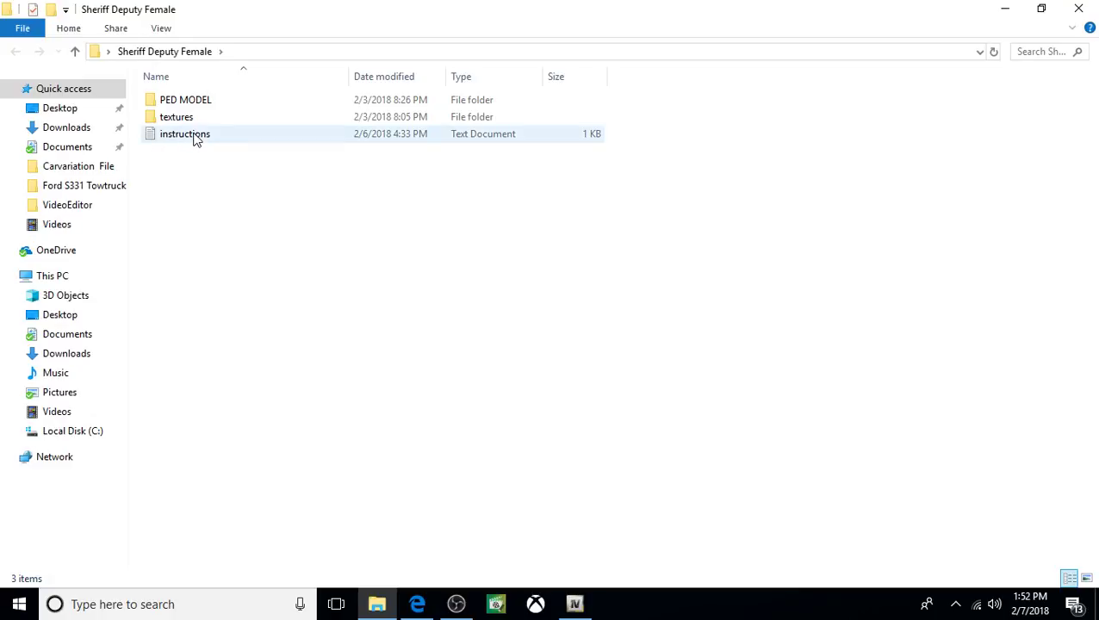
{"action": "double_click", "coordinate": [184, 133]}
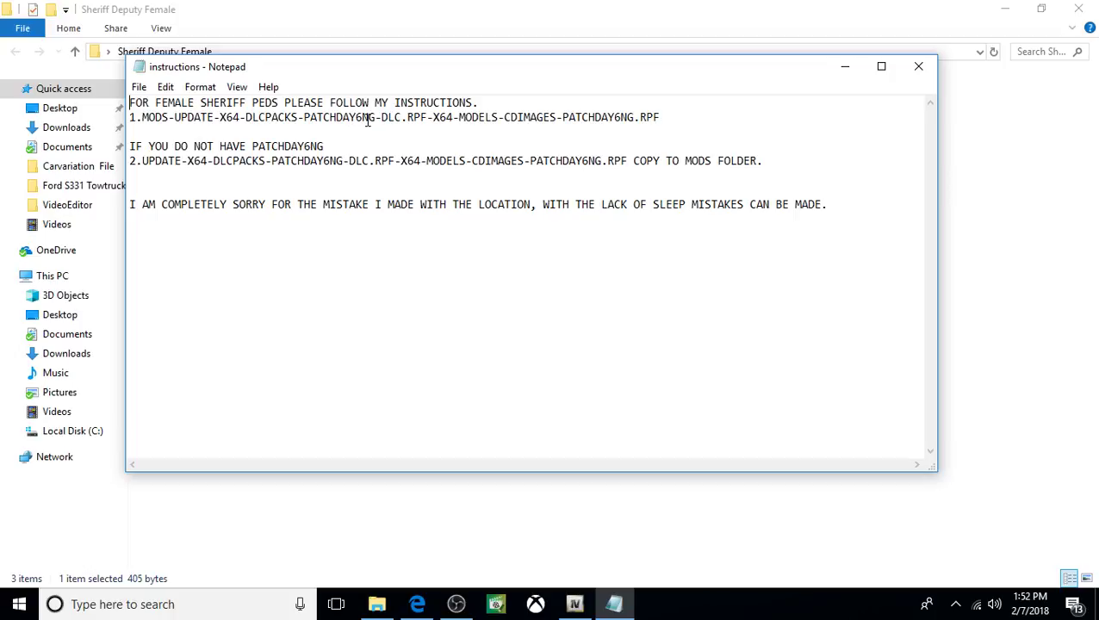
{"action": "mouse_move", "coordinate": [365, 128]}
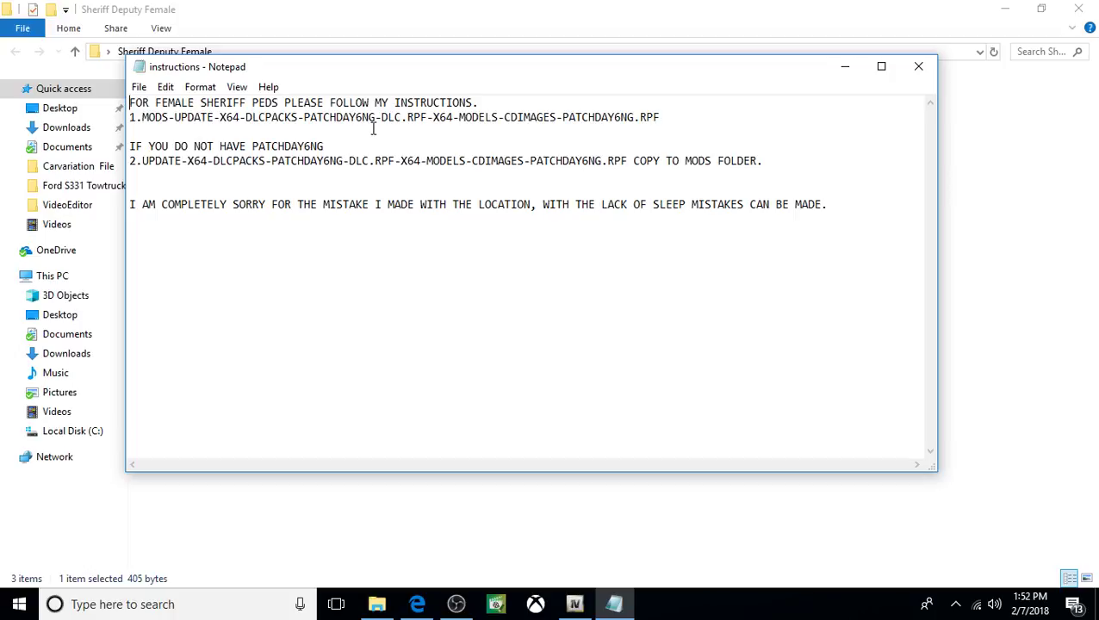
{"action": "mouse_move", "coordinate": [701, 121]}
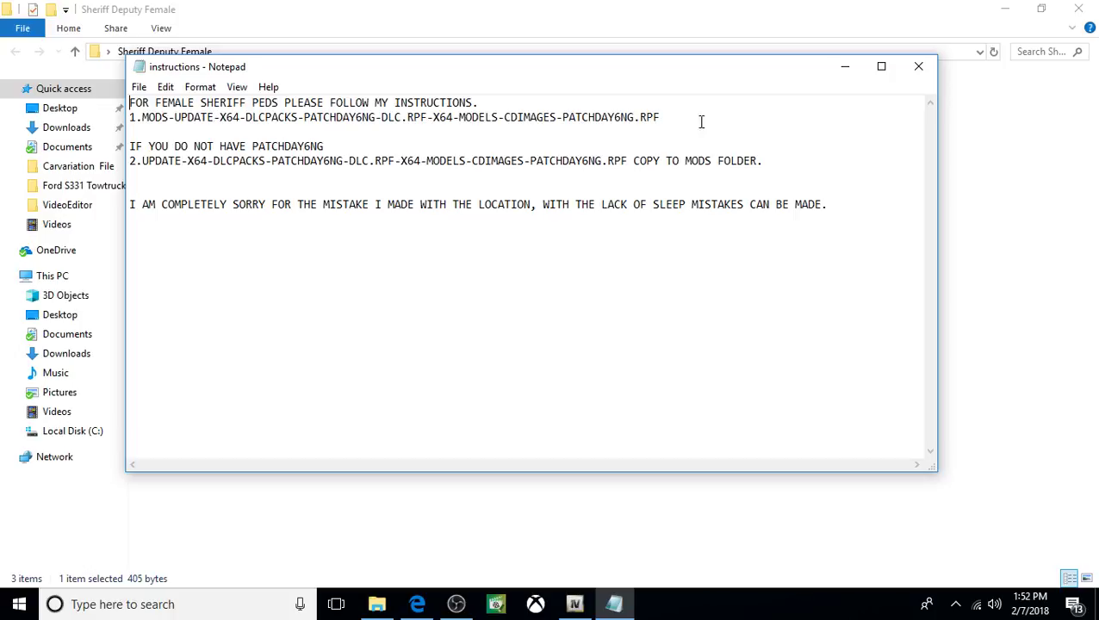
{"action": "left_click", "coordinate": [918, 67]}
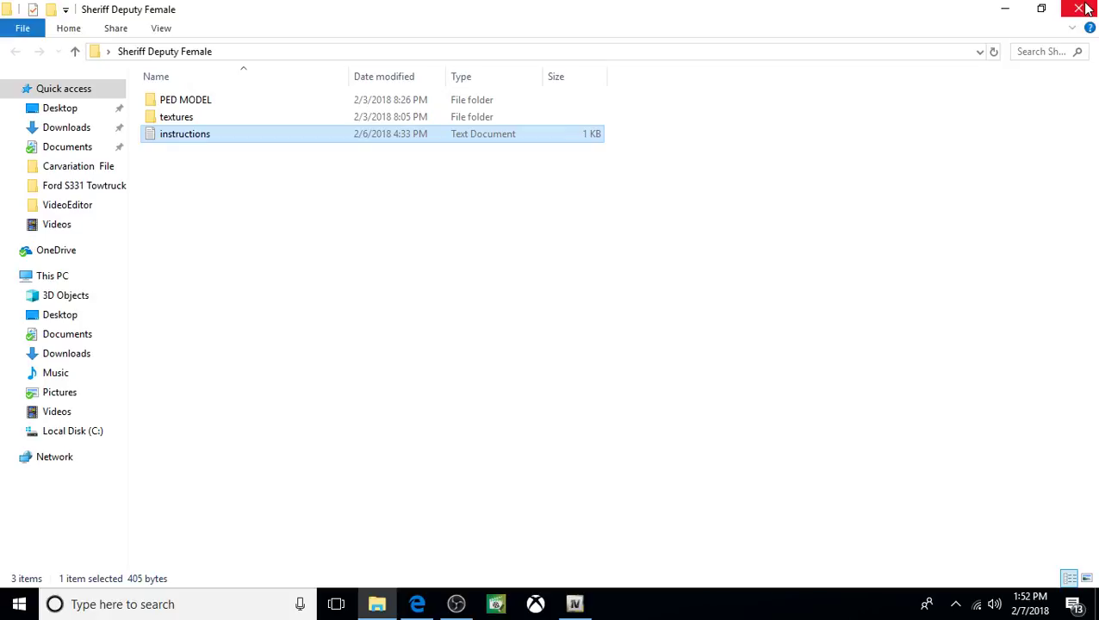
{"action": "left_click", "coordinate": [1080, 8]}
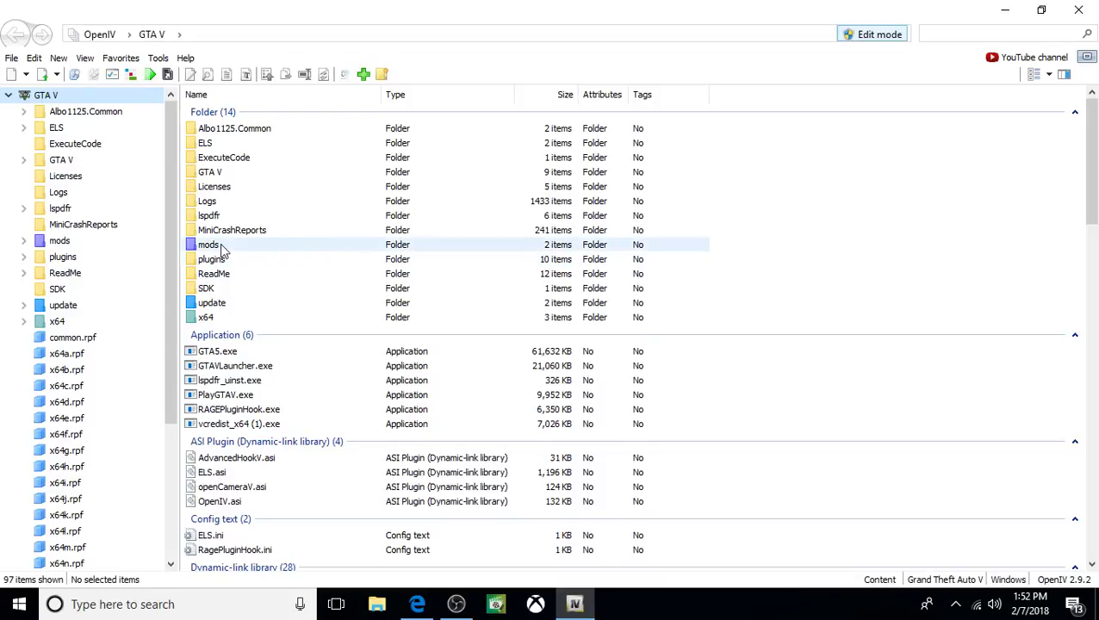
- Browse mods\update\x64 into patchday6ng's models folder and open patchday6ng.rpf
{"action": "double_click", "coordinate": [209, 245]}
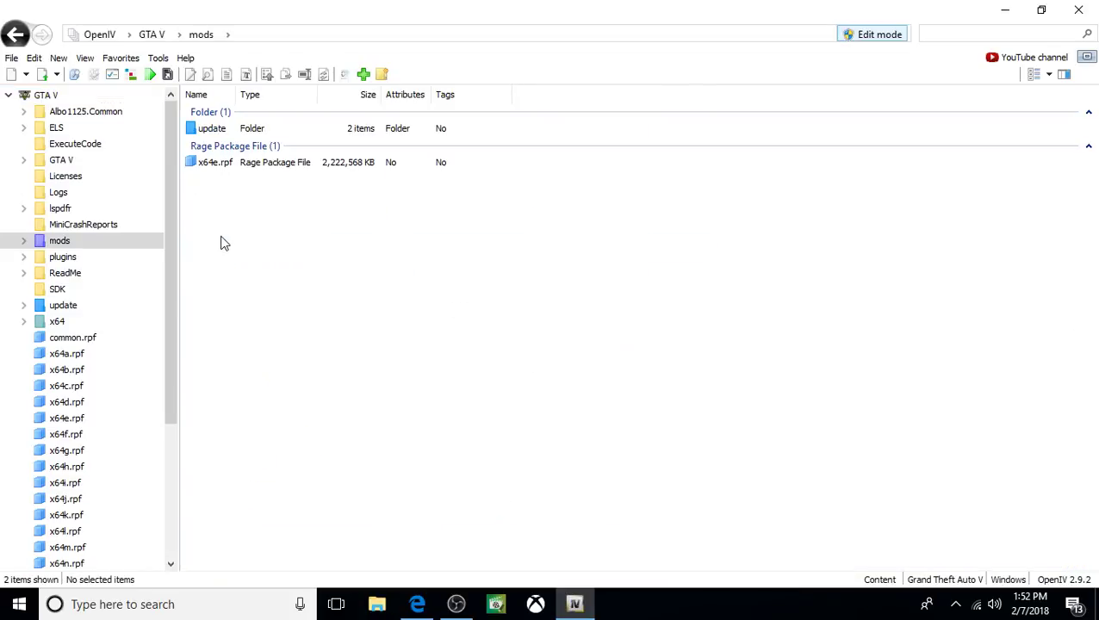
{"action": "double_click", "coordinate": [211, 127]}
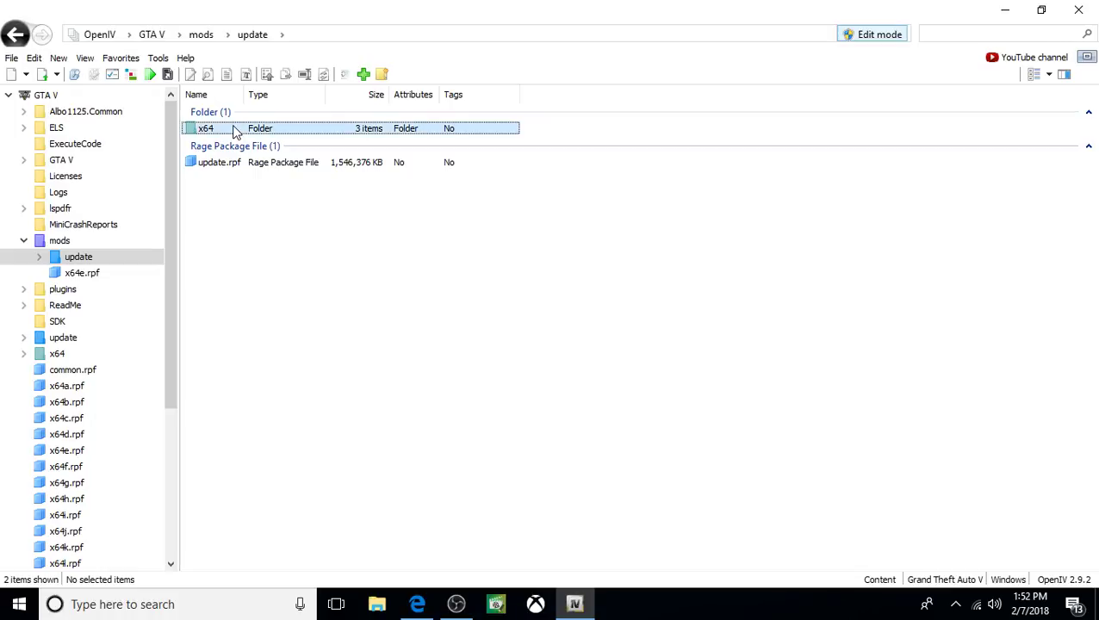
{"action": "double_click", "coordinate": [205, 127]}
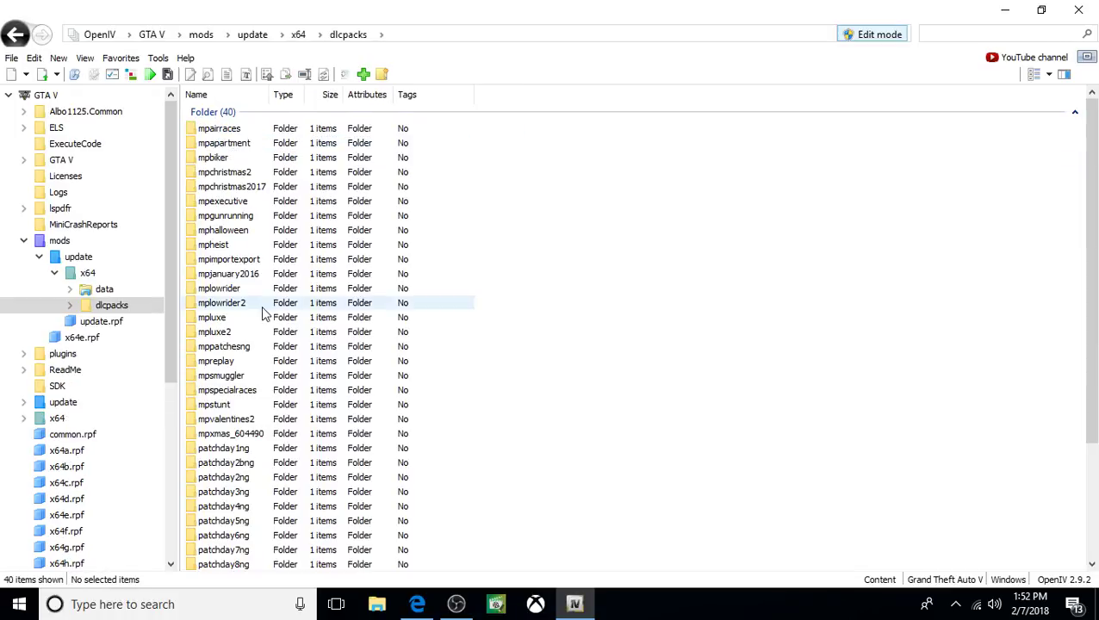
{"action": "scroll", "scroll_direction": "down", "scroll_amount": 3}
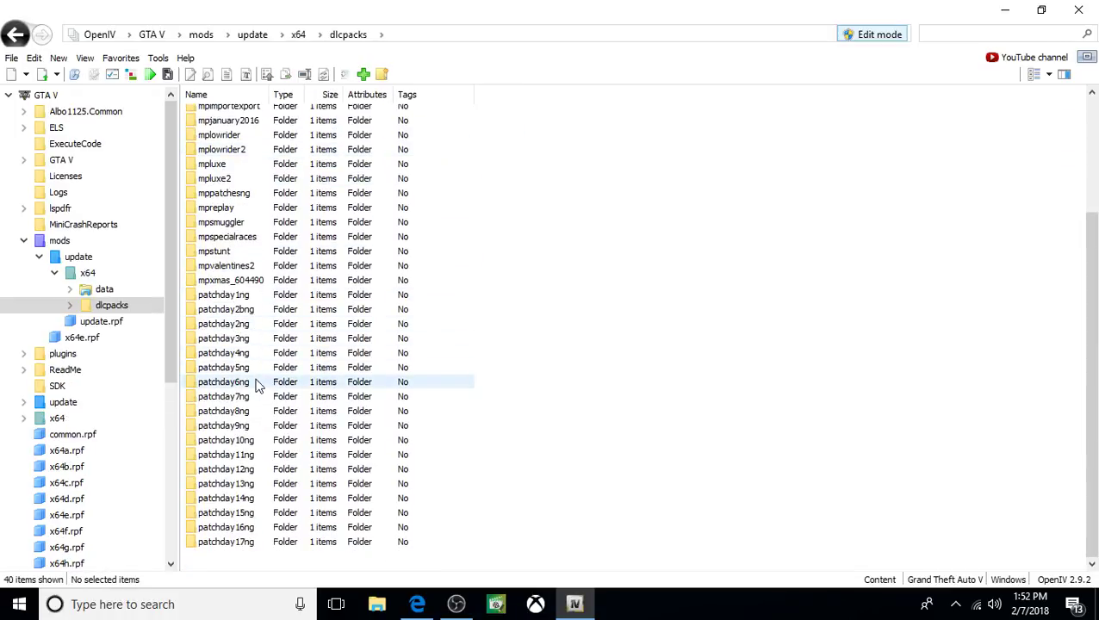
{"action": "double_click", "coordinate": [224, 381]}
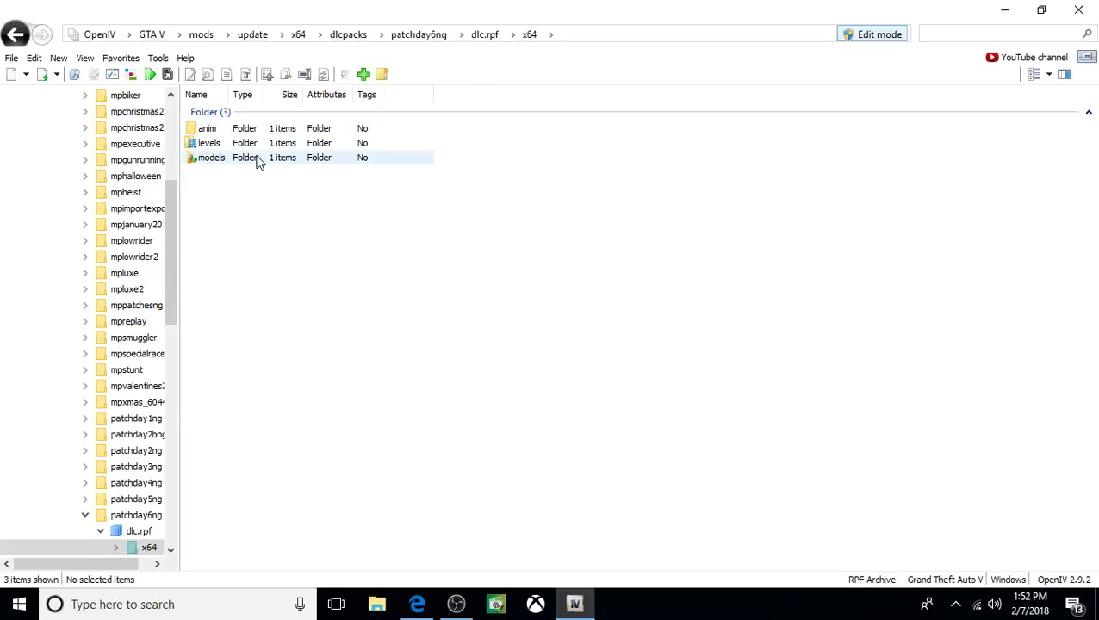
{"action": "double_click", "coordinate": [211, 157]}
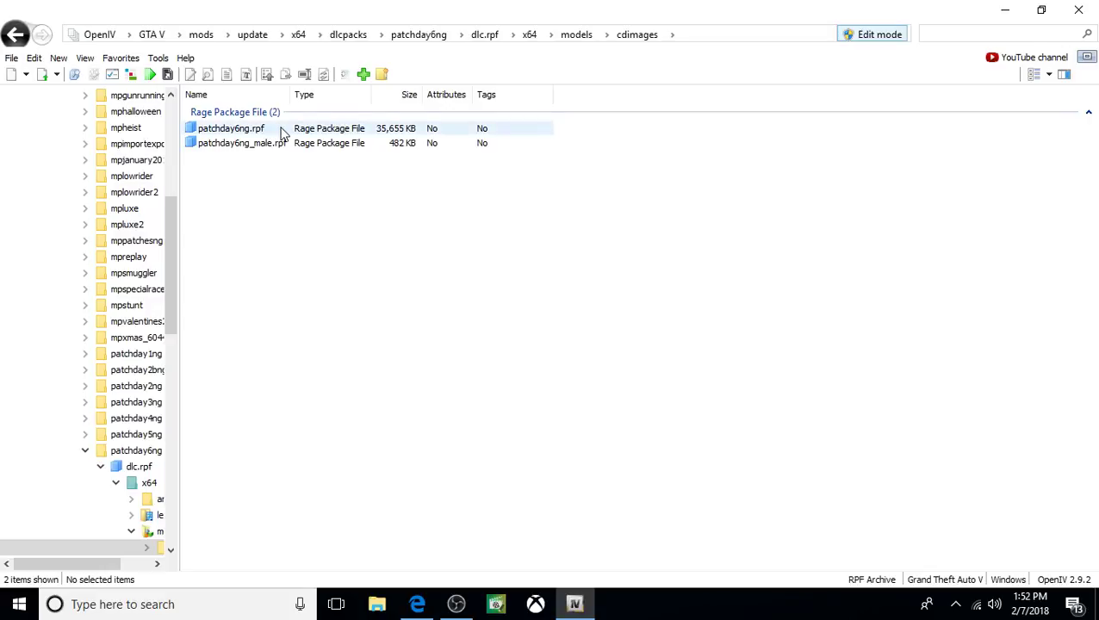
{"action": "left_click", "coordinate": [231, 128]}
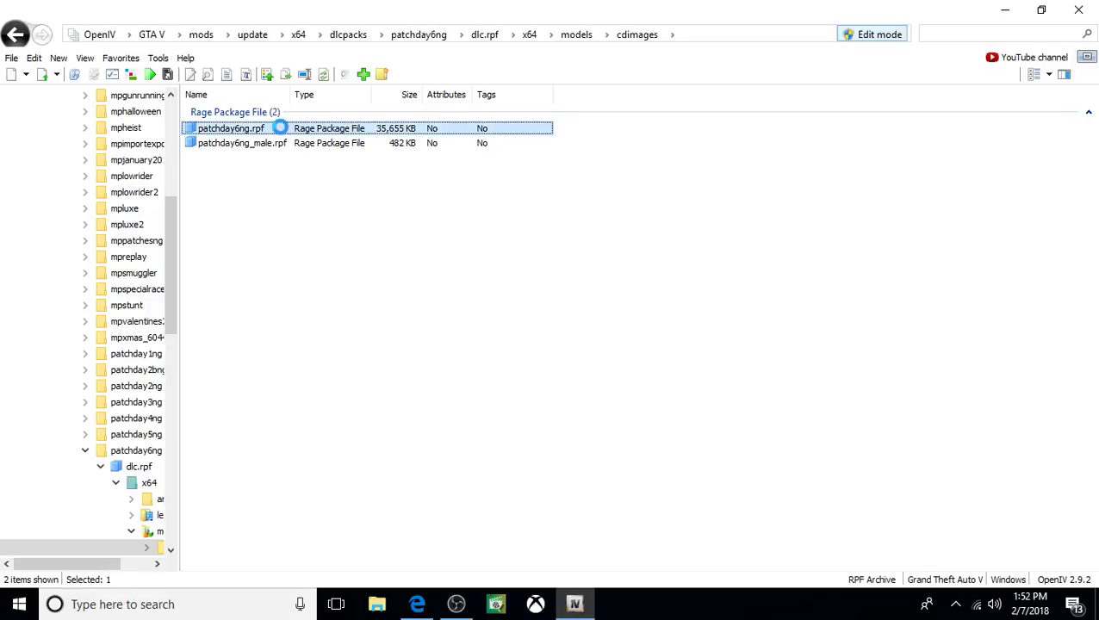
{"action": "double_click", "coordinate": [230, 127]}
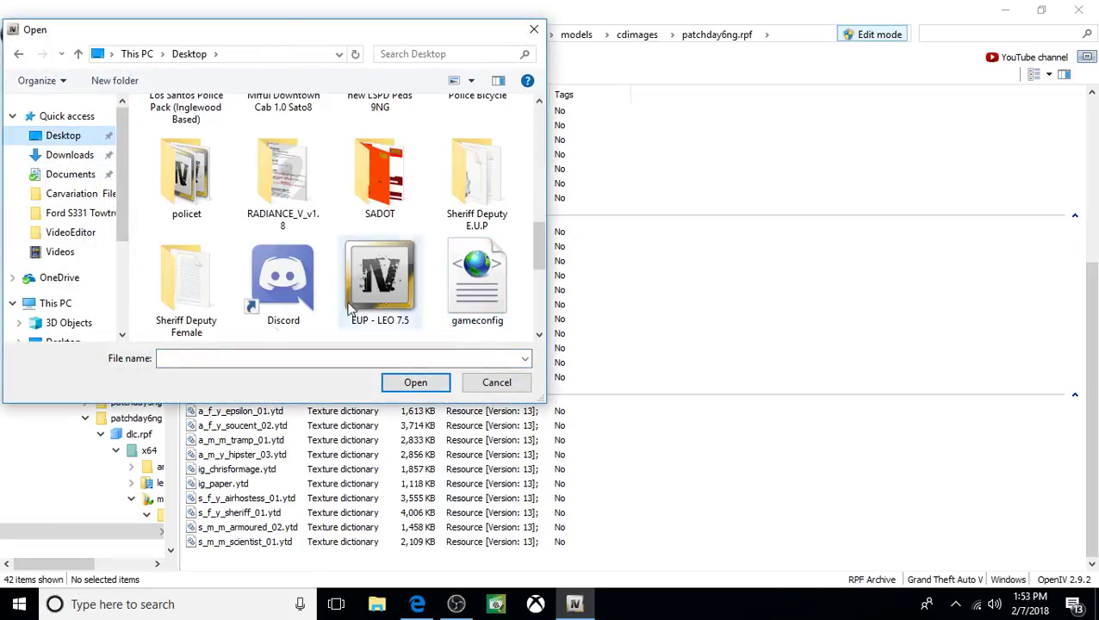
{"action": "mouse_move", "coordinate": [186, 276]}
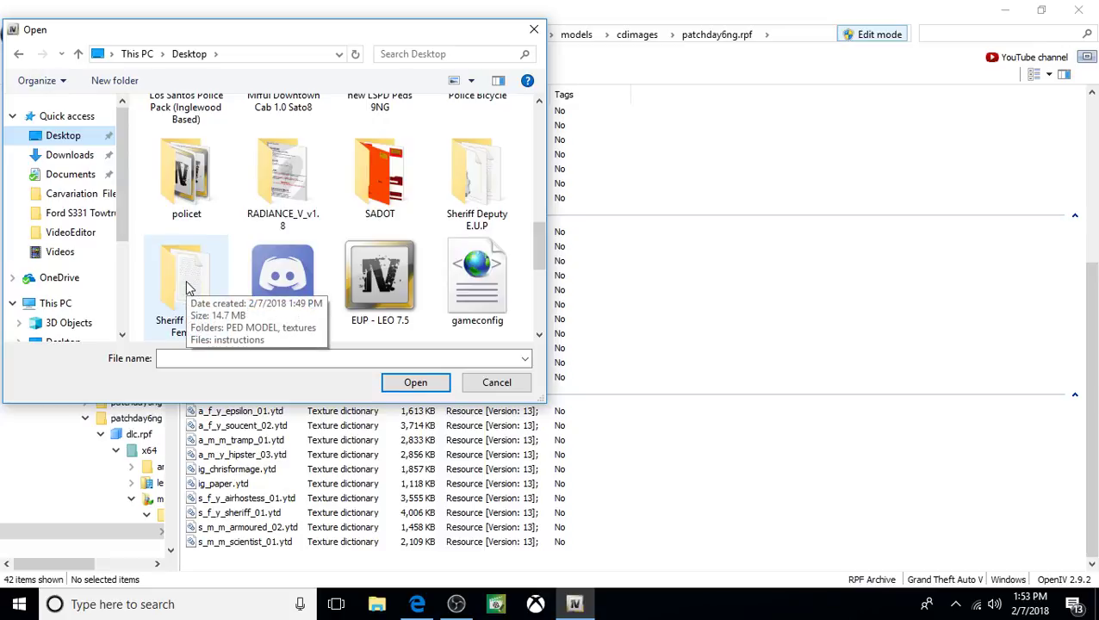
- Import all four s_f_y_sheriff_01 files from Sheriff Deputy Female\PED MODEL into patchday6ng.rpf
{"action": "double_click", "coordinate": [186, 275]}
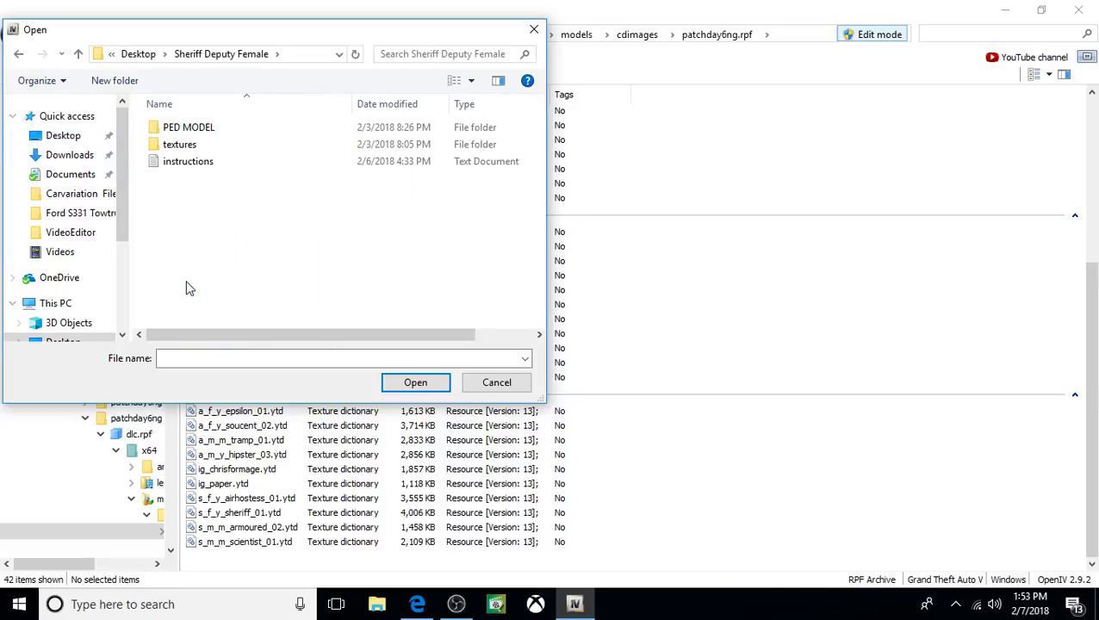
{"action": "left_click", "coordinate": [189, 126]}
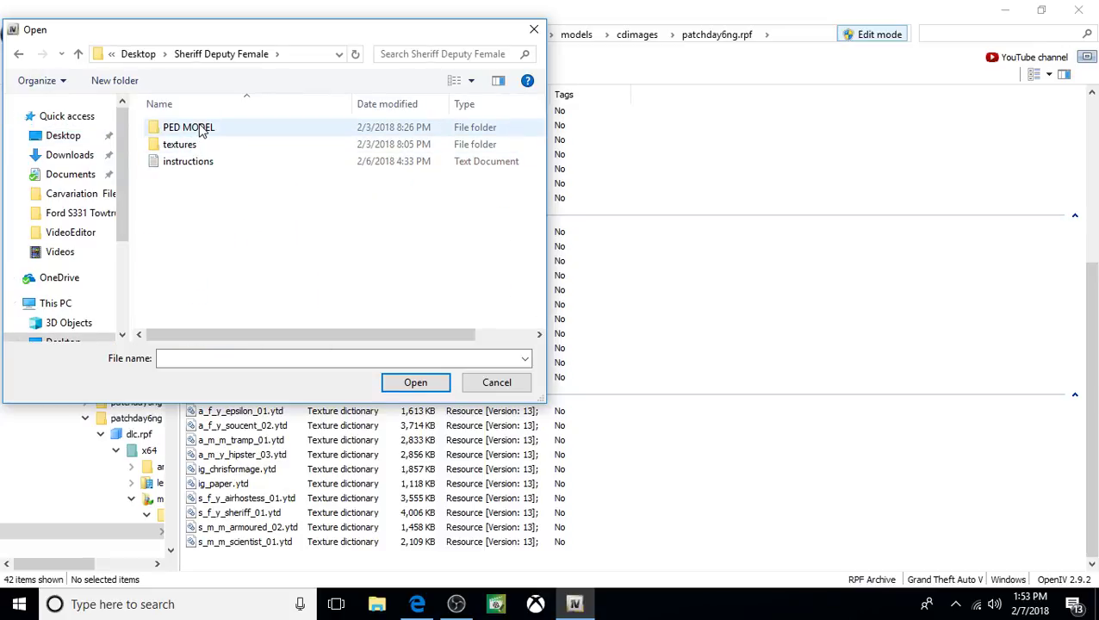
{"action": "double_click", "coordinate": [188, 127]}
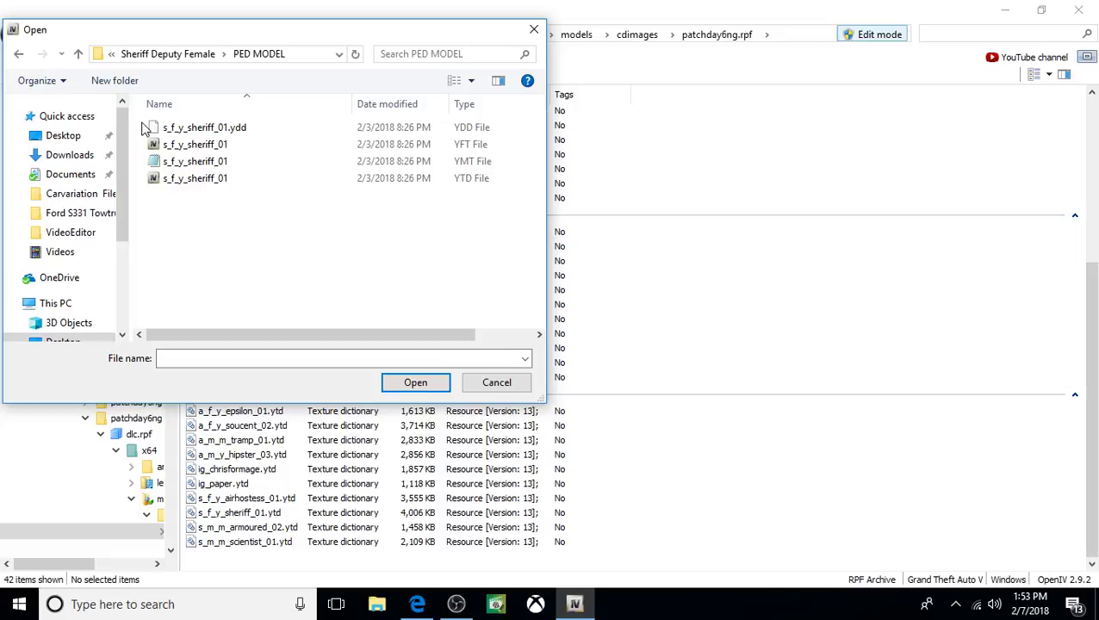
{"action": "left_click", "coordinate": [195, 179]}
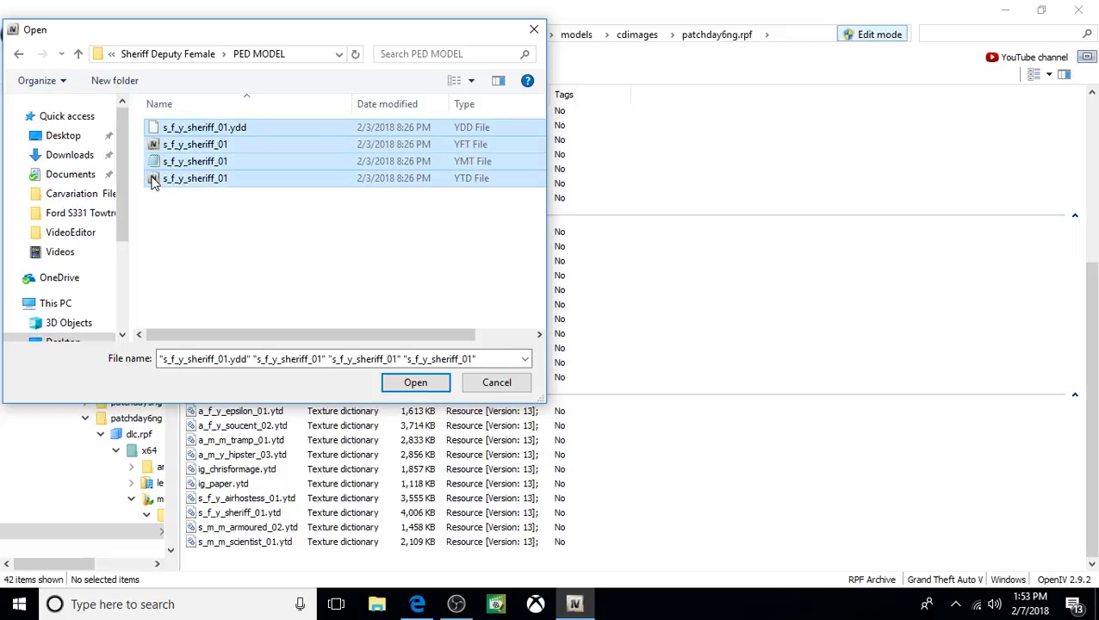
{"action": "mouse_move", "coordinate": [153, 180]}
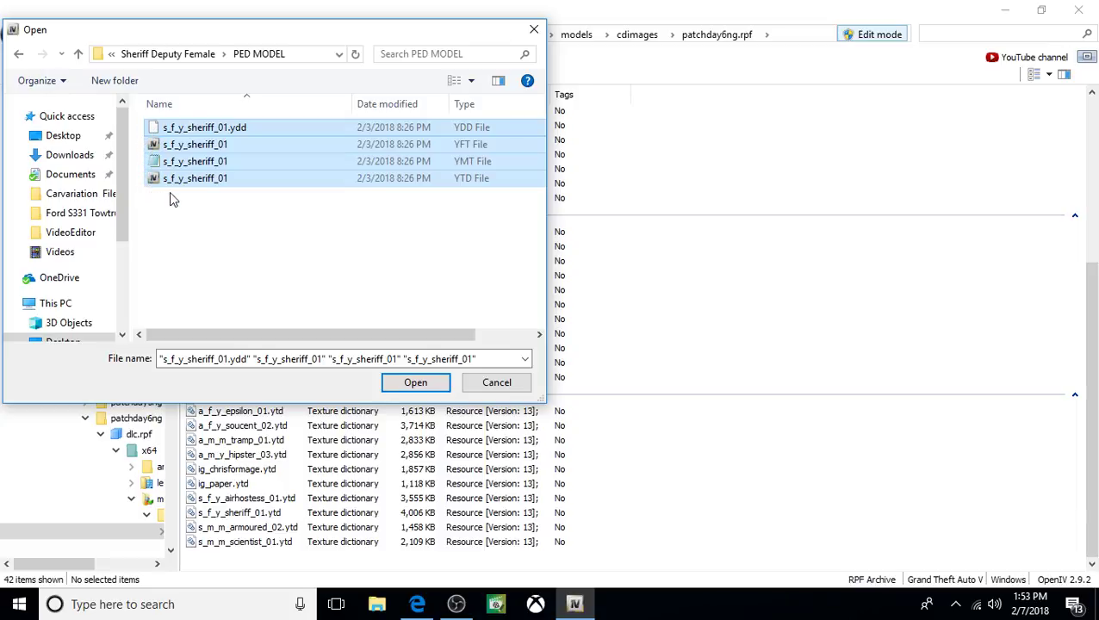
{"action": "mouse_move", "coordinate": [415, 382]}
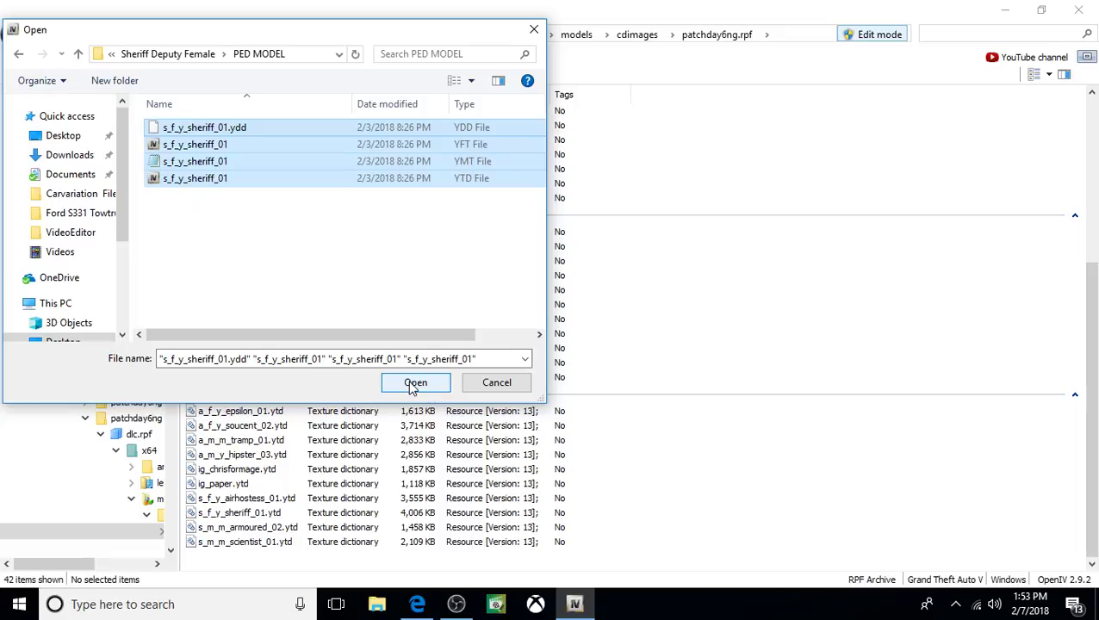
{"action": "left_click", "coordinate": [415, 382]}
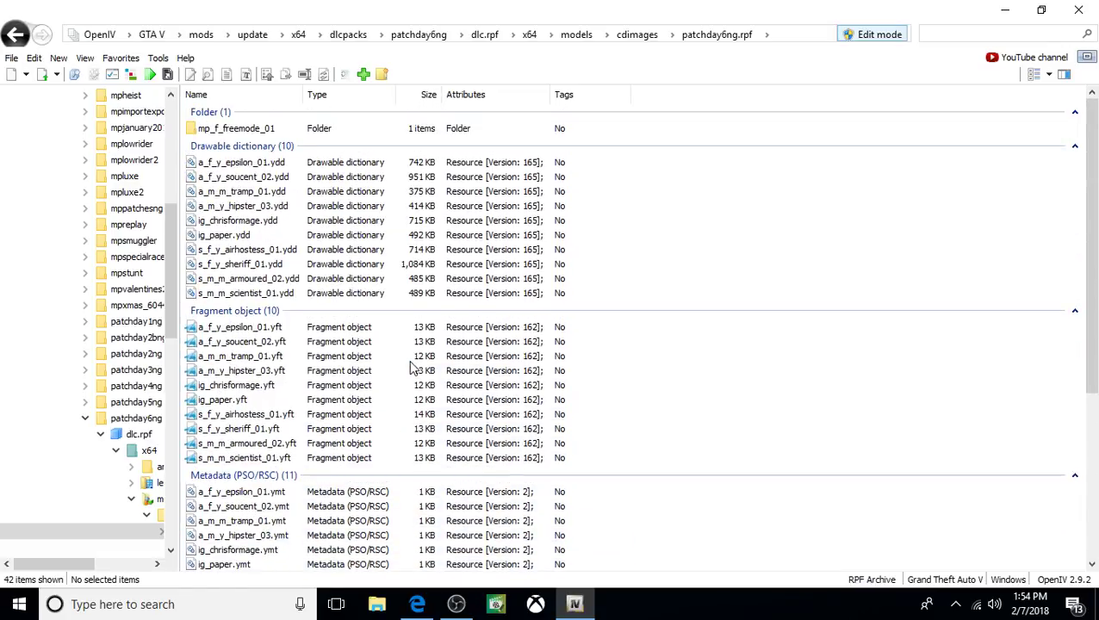
- Minimize OpenIV to reveal the desktop with the Sheriff Deputy mod folders
{"action": "left_click", "coordinate": [242, 356]}
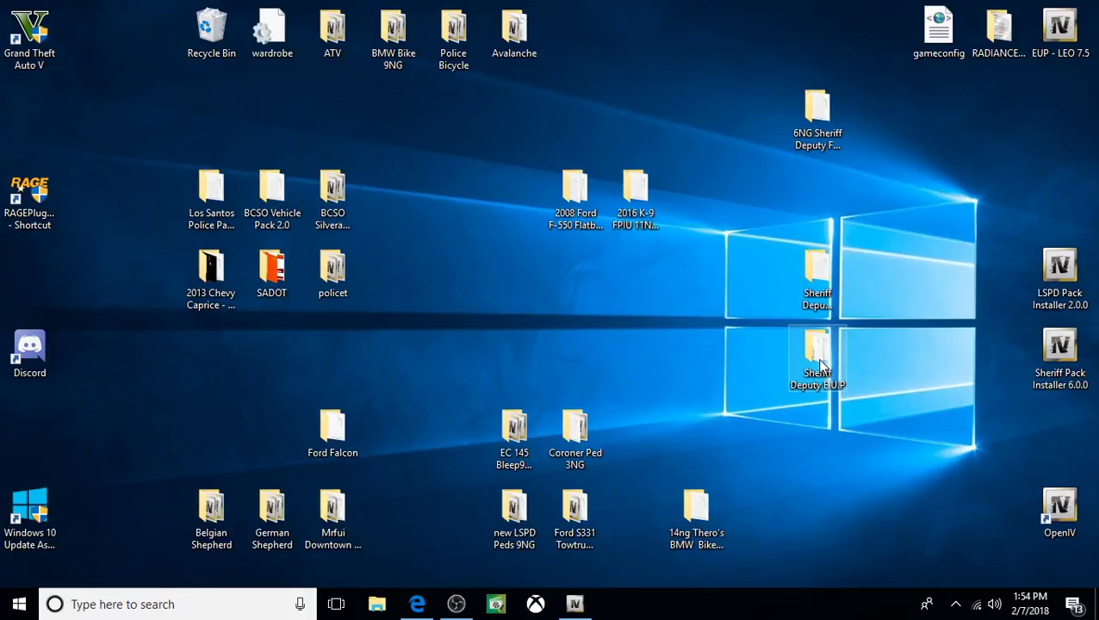
- Read the READ THIS OR DO NOT ASK FOR HELP file from Sheriff Deputy E.U.P, then close Notepad
{"action": "double_click", "coordinate": [816, 354]}
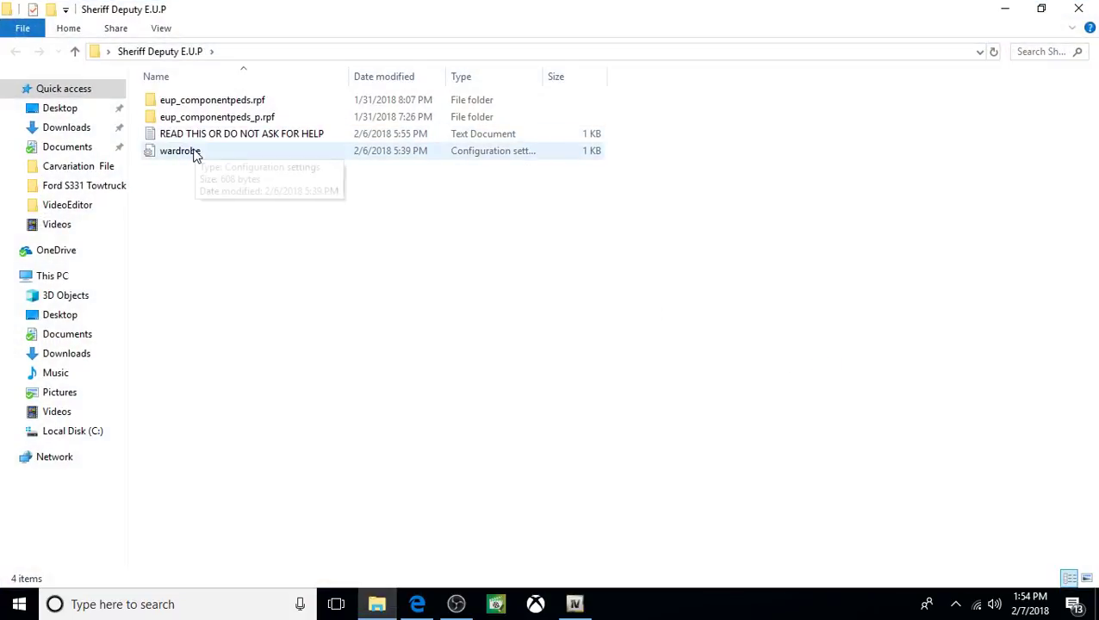
{"action": "left_click", "coordinate": [243, 133]}
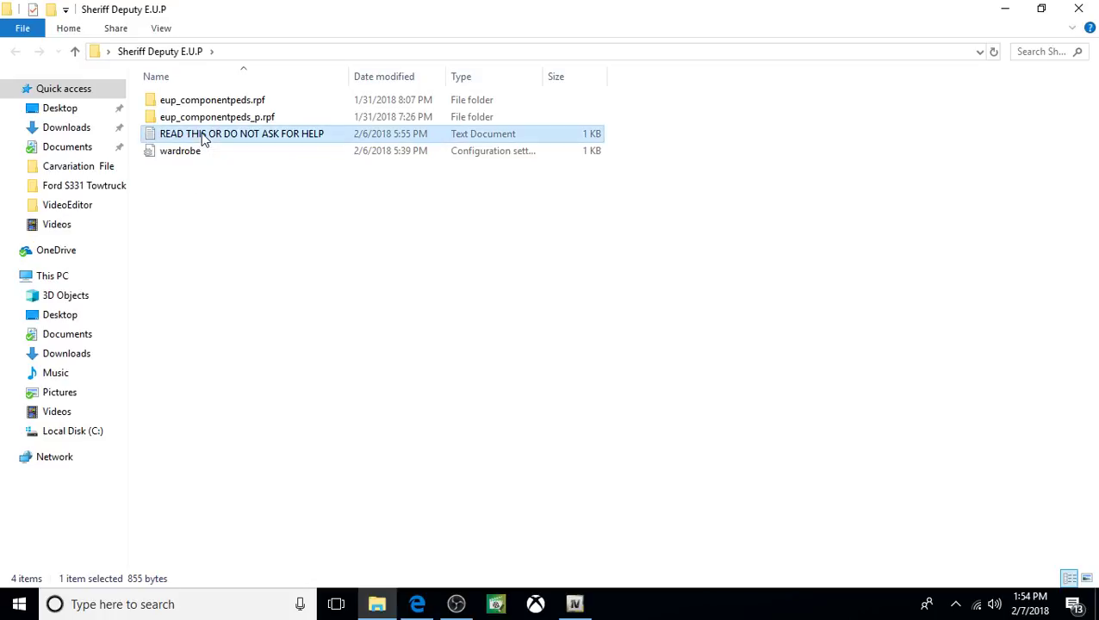
{"action": "double_click", "coordinate": [241, 133]}
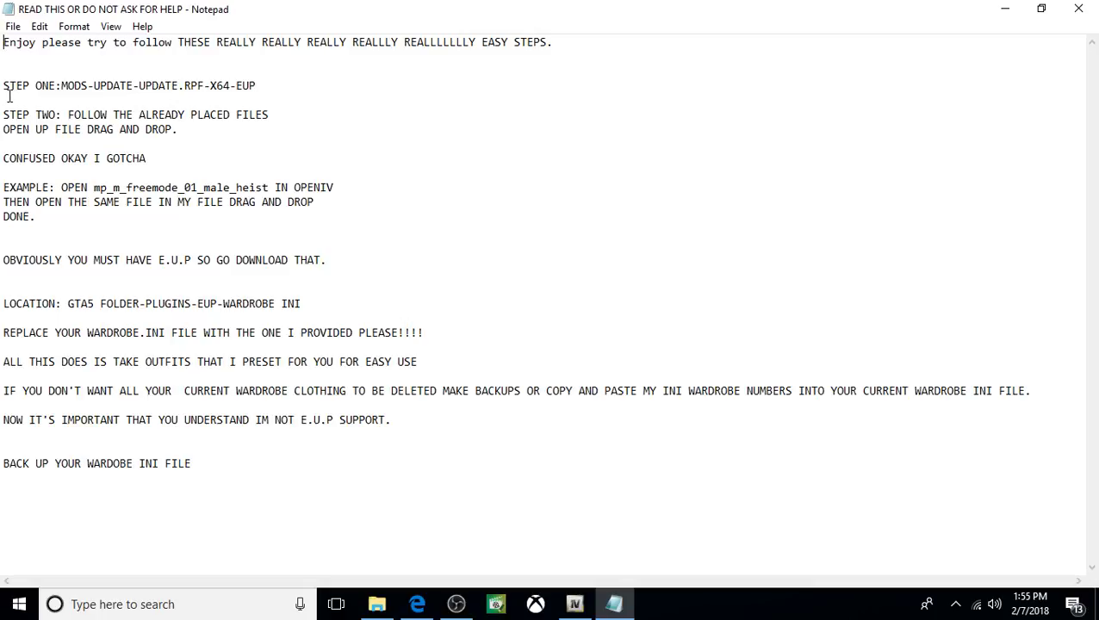
{"action": "mouse_move", "coordinate": [128, 96]}
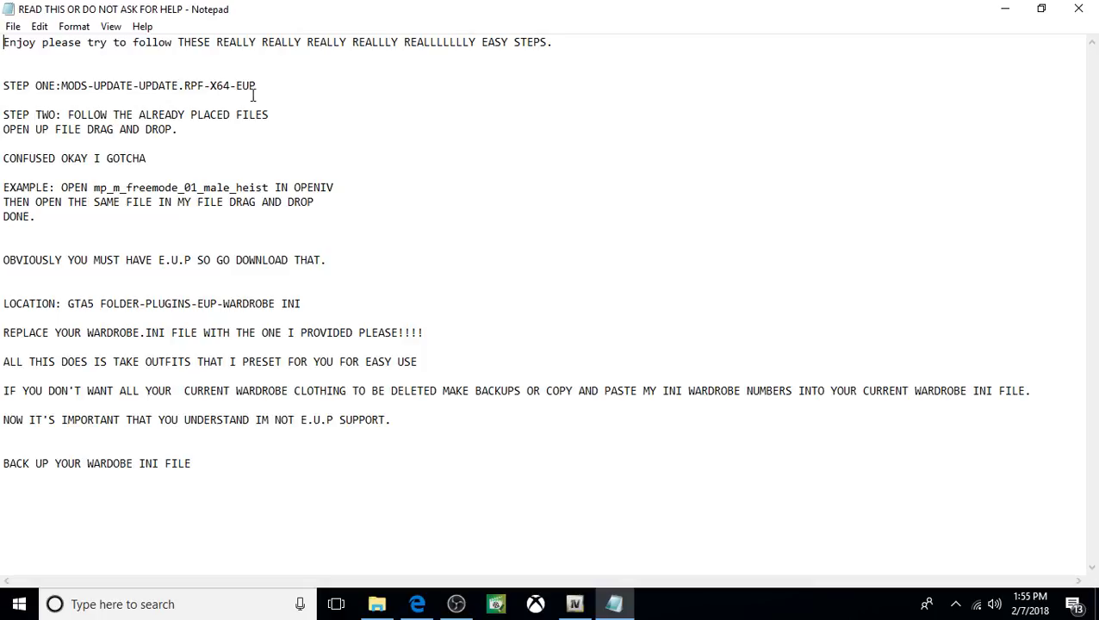
{"action": "mouse_move", "coordinate": [597, 96]}
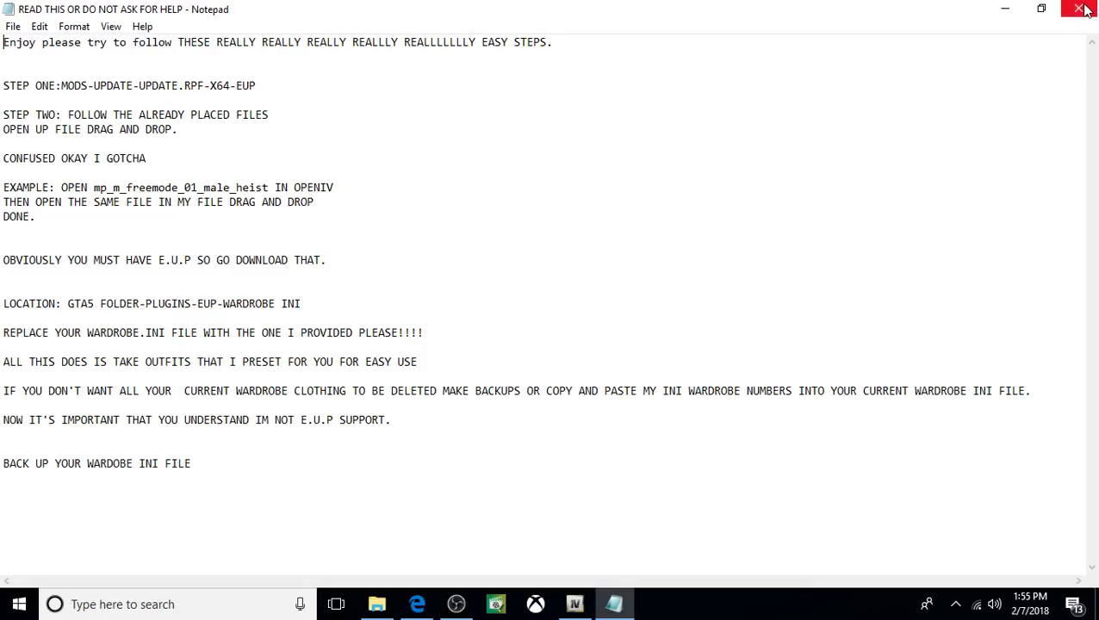
{"action": "left_click", "coordinate": [1082, 9]}
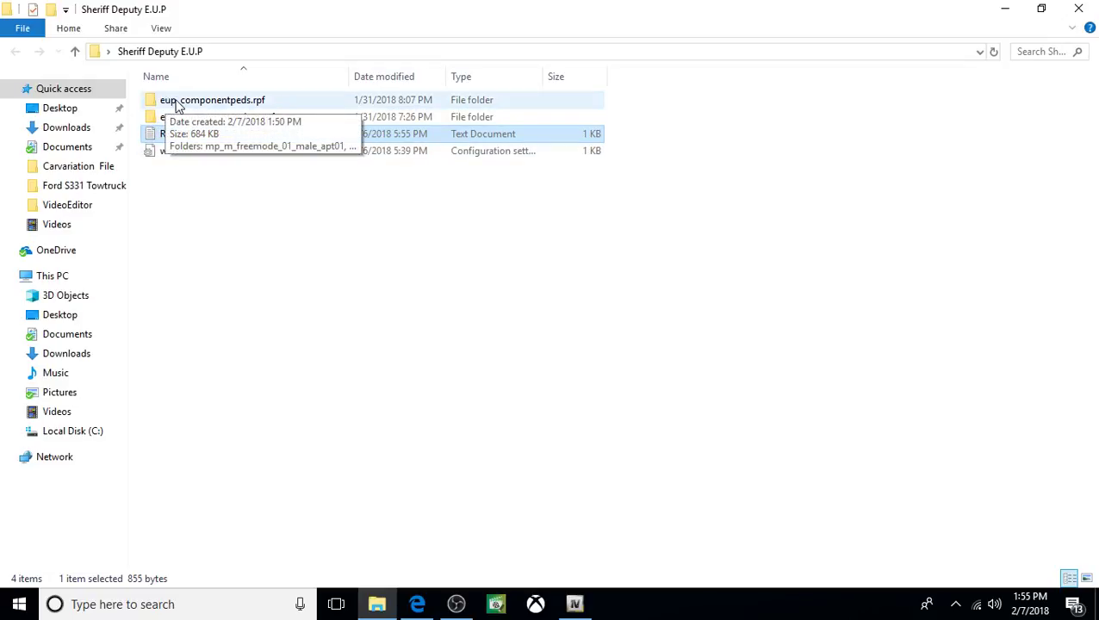
{"action": "mouse_move", "coordinate": [261, 105]}
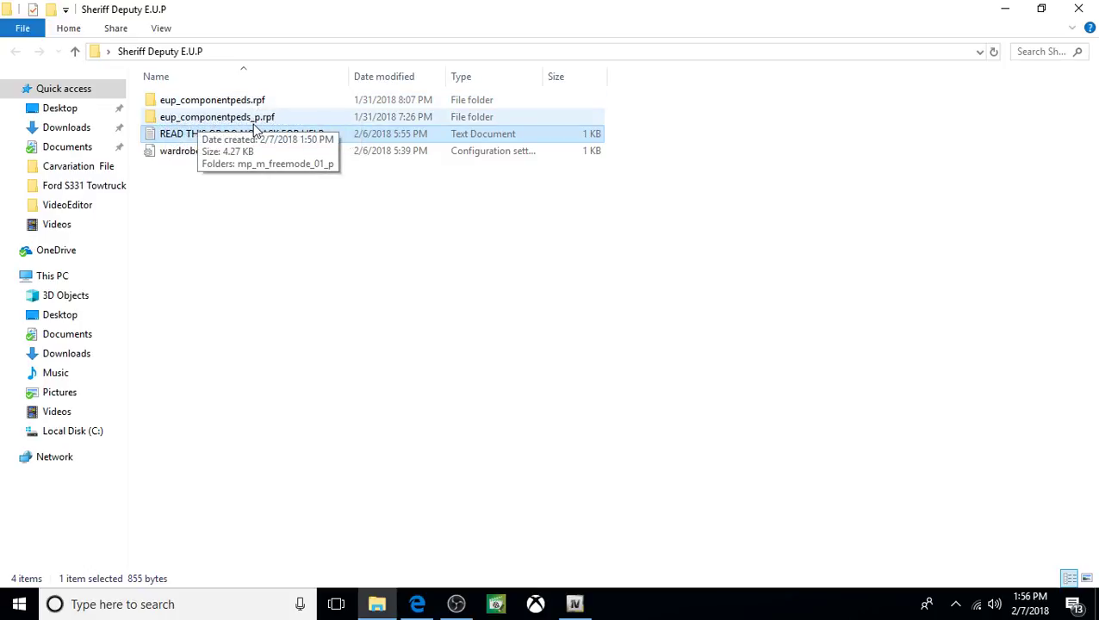
{"action": "mouse_move", "coordinate": [254, 130]}
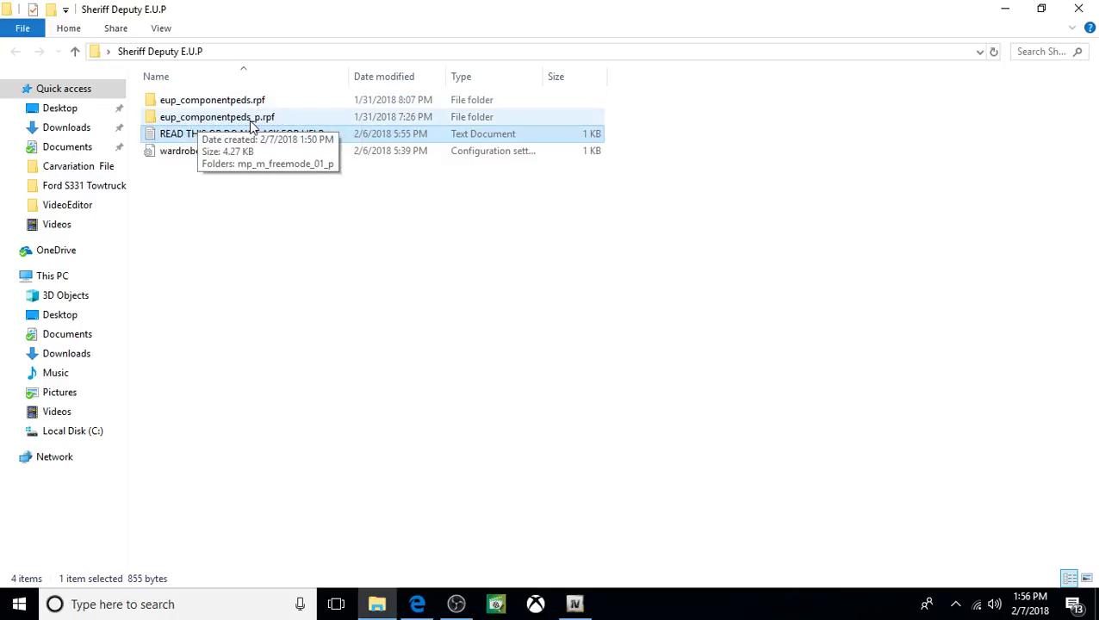
{"action": "mouse_move", "coordinate": [280, 123]}
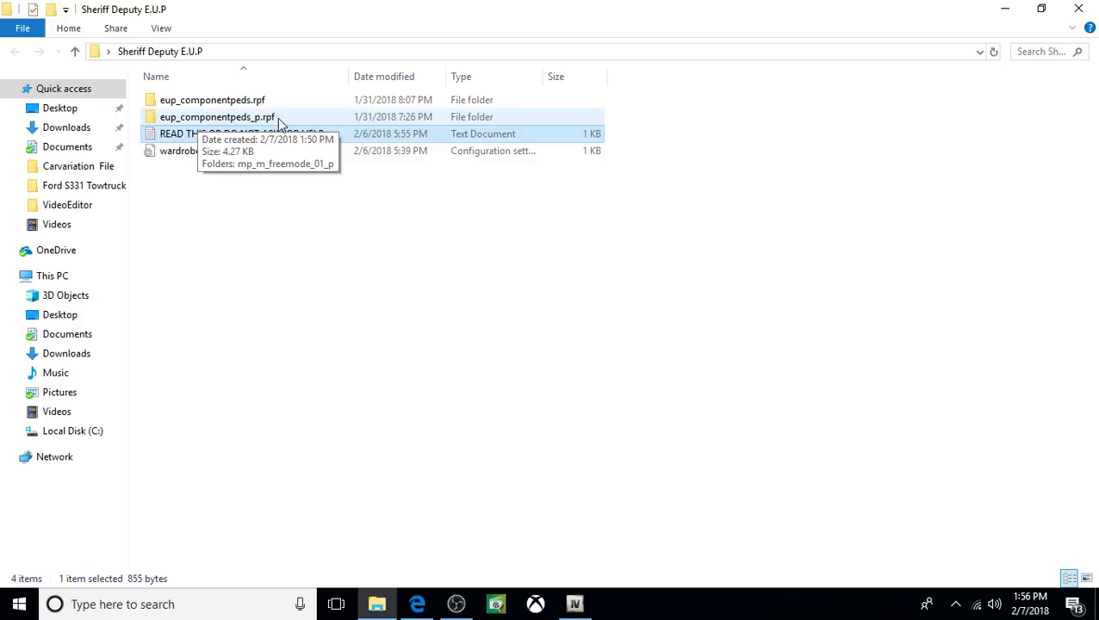
{"action": "mouse_move", "coordinate": [267, 116]}
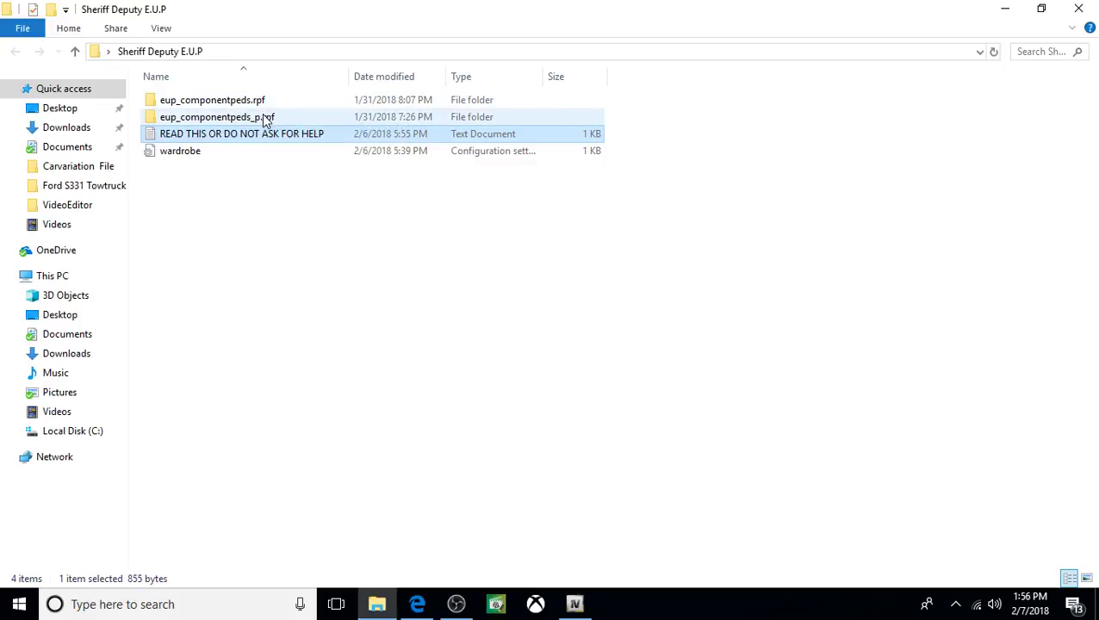
{"action": "mouse_move", "coordinate": [212, 100]}
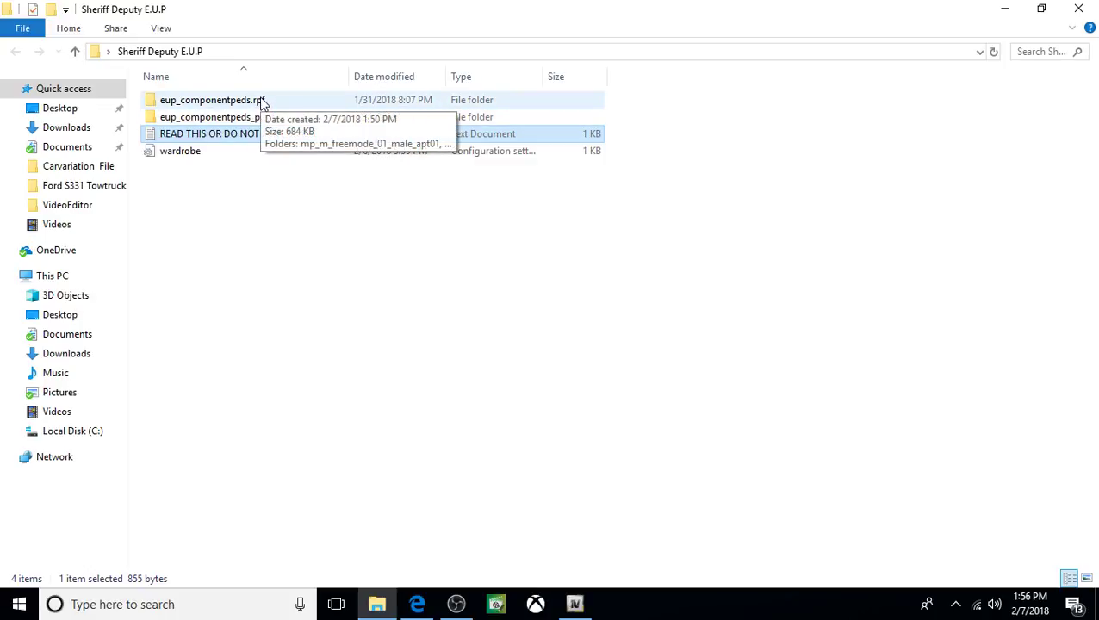
{"action": "mouse_move", "coordinate": [240, 102]}
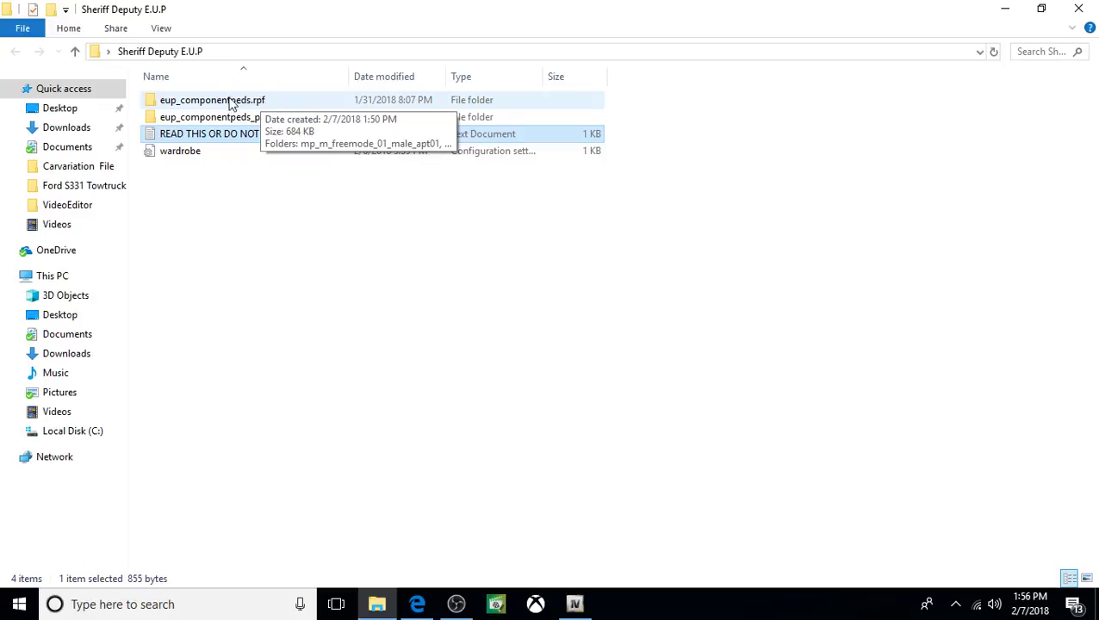
- Inspect eup_componentpeds.rpf and eup_componentpeds_p.rpf, return to the folder, and restore down the window
{"action": "double_click", "coordinate": [210, 117]}
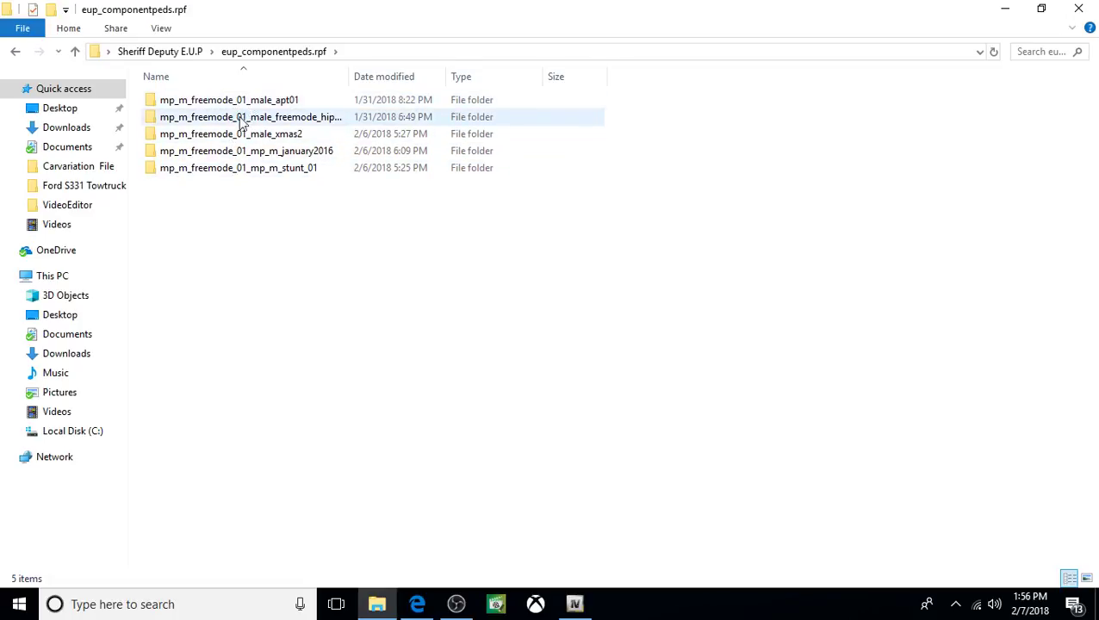
{"action": "left_click", "coordinate": [229, 99]}
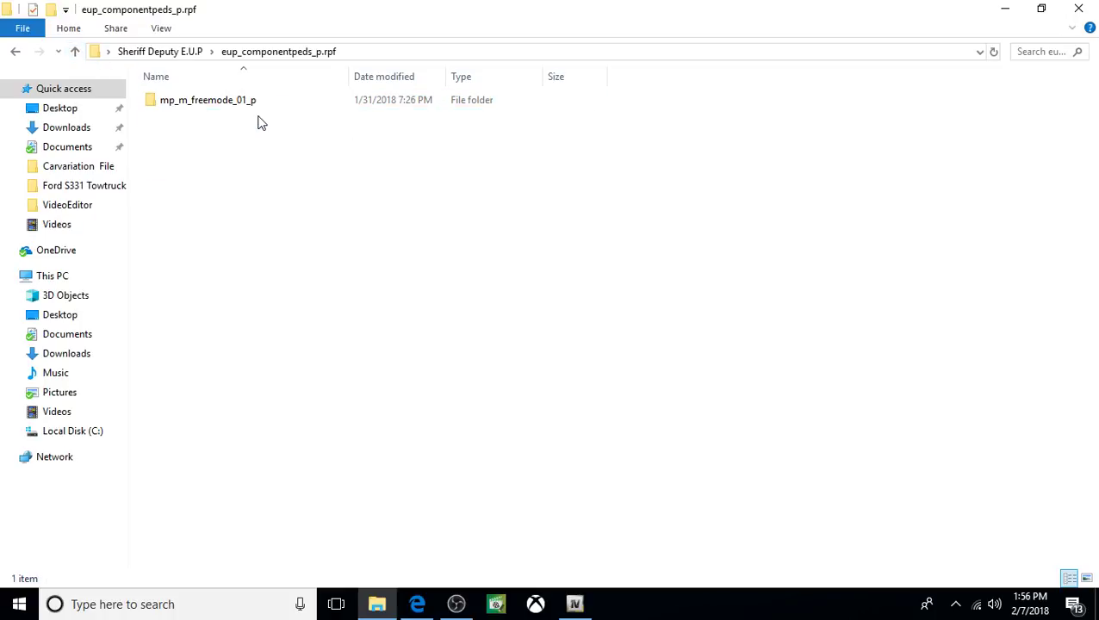
{"action": "left_click", "coordinate": [207, 99]}
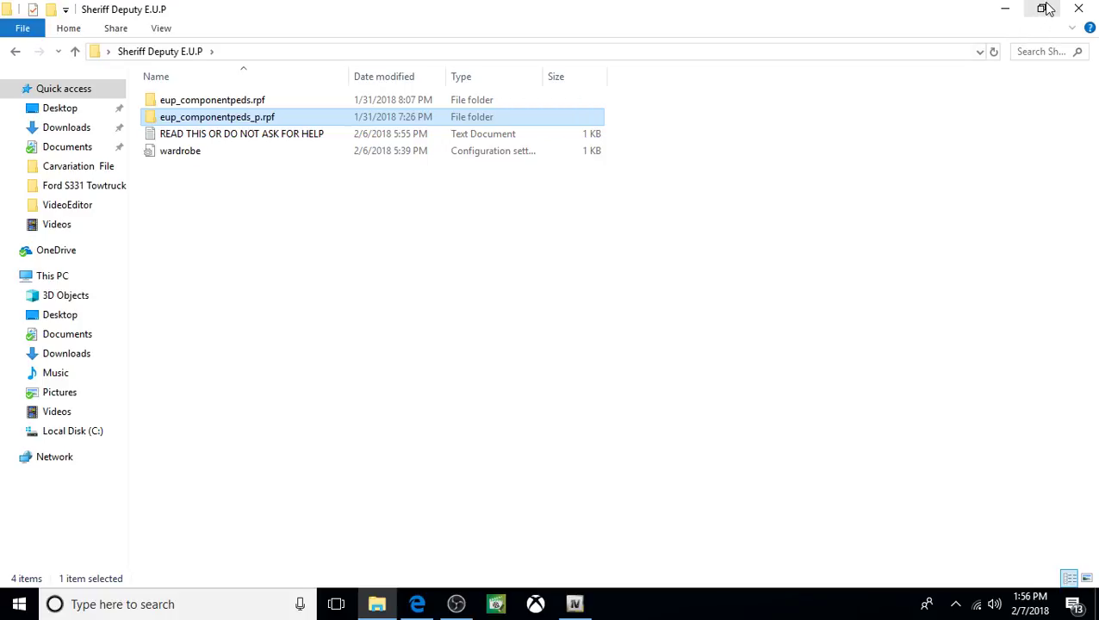
{"action": "left_click", "coordinate": [1043, 8]}
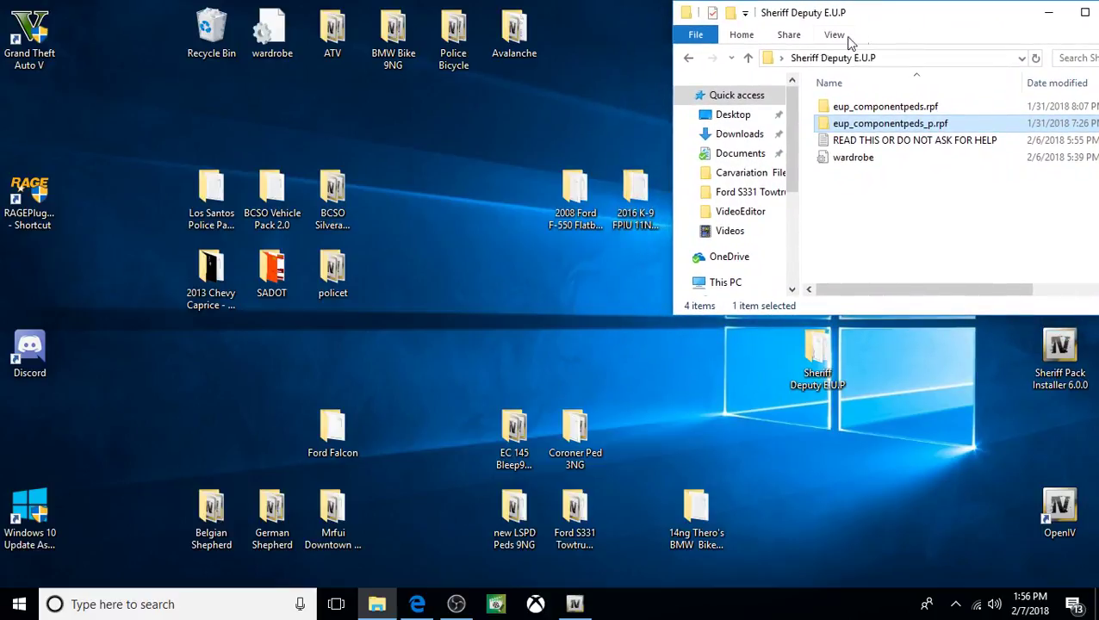
{"action": "mouse_move", "coordinate": [118, 106]}
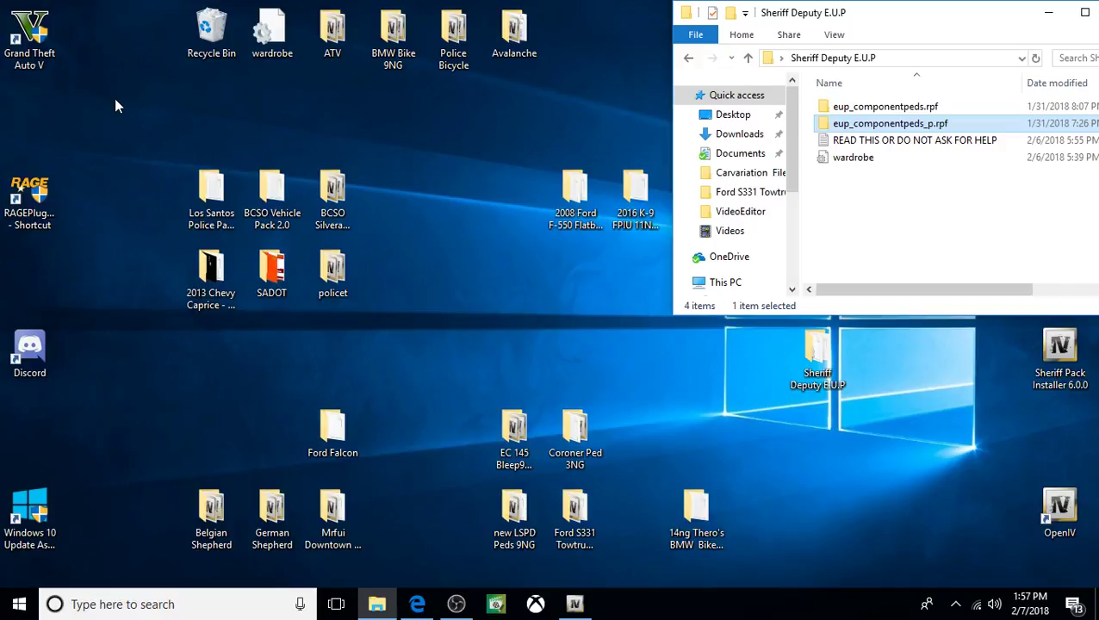
{"action": "left_click", "coordinate": [30, 38]}
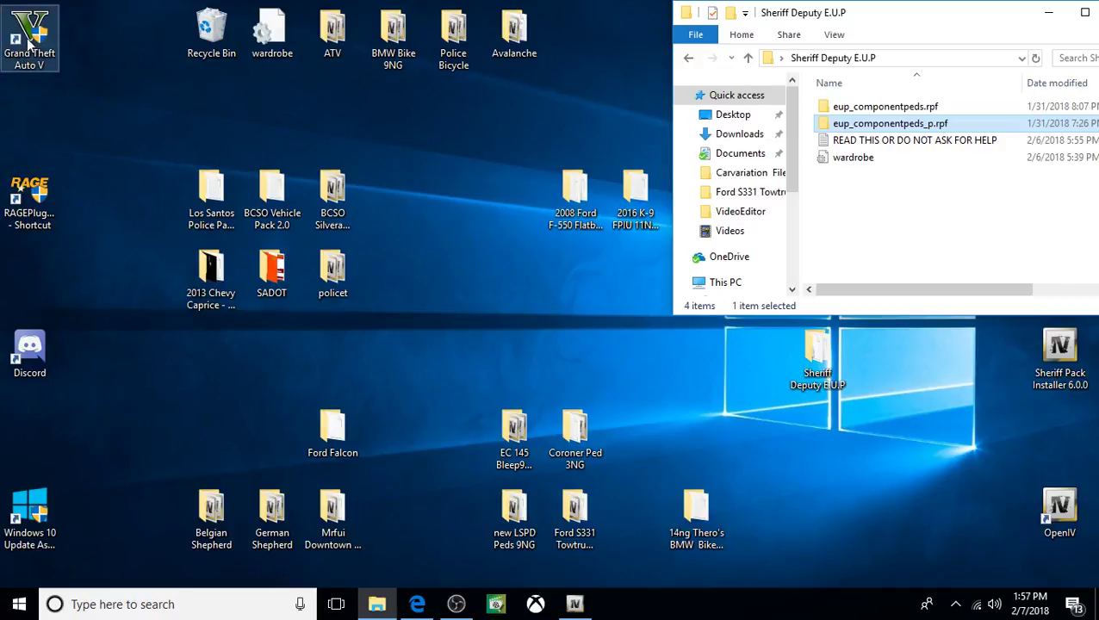
- From the Grand Theft Auto V shortcut, reach the game folder and open plugins\EUP
{"action": "right_click", "coordinate": [30, 35]}
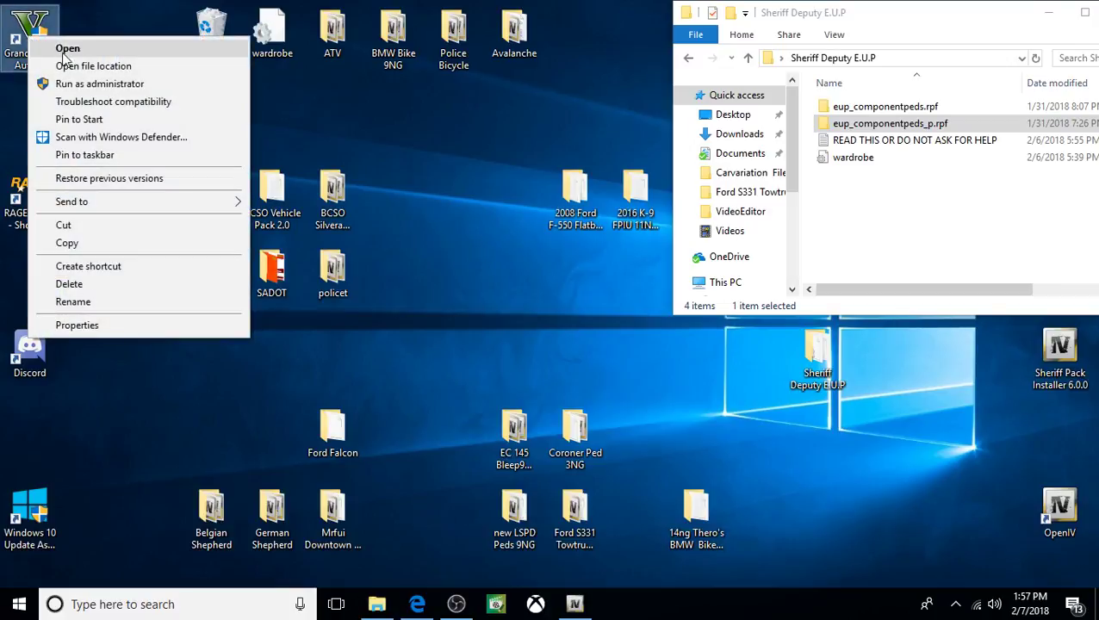
{"action": "left_click", "coordinate": [93, 66]}
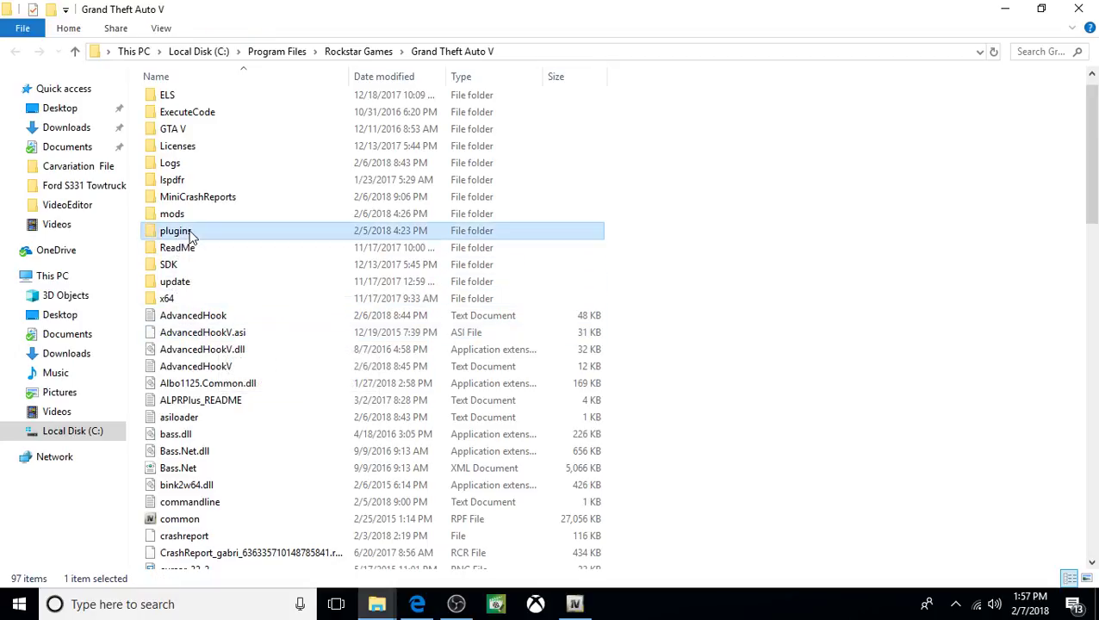
{"action": "double_click", "coordinate": [175, 230]}
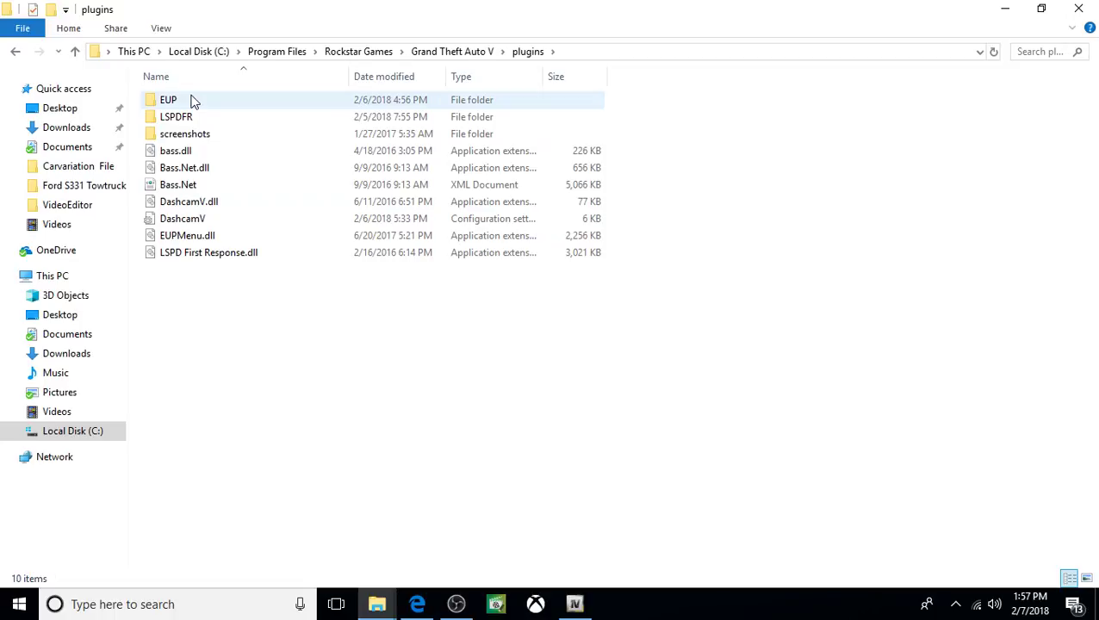
{"action": "double_click", "coordinate": [168, 99]}
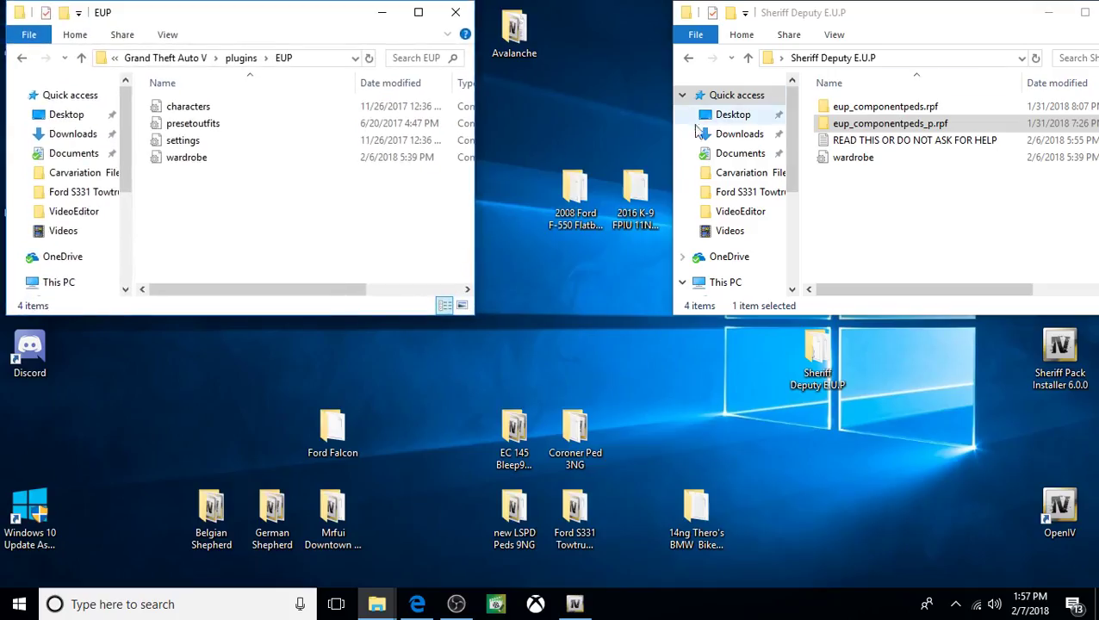
- Delete the game's old wardrobe file and copy the Sheriff Deputy pack's wardrobe file
{"action": "right_click", "coordinate": [187, 157]}
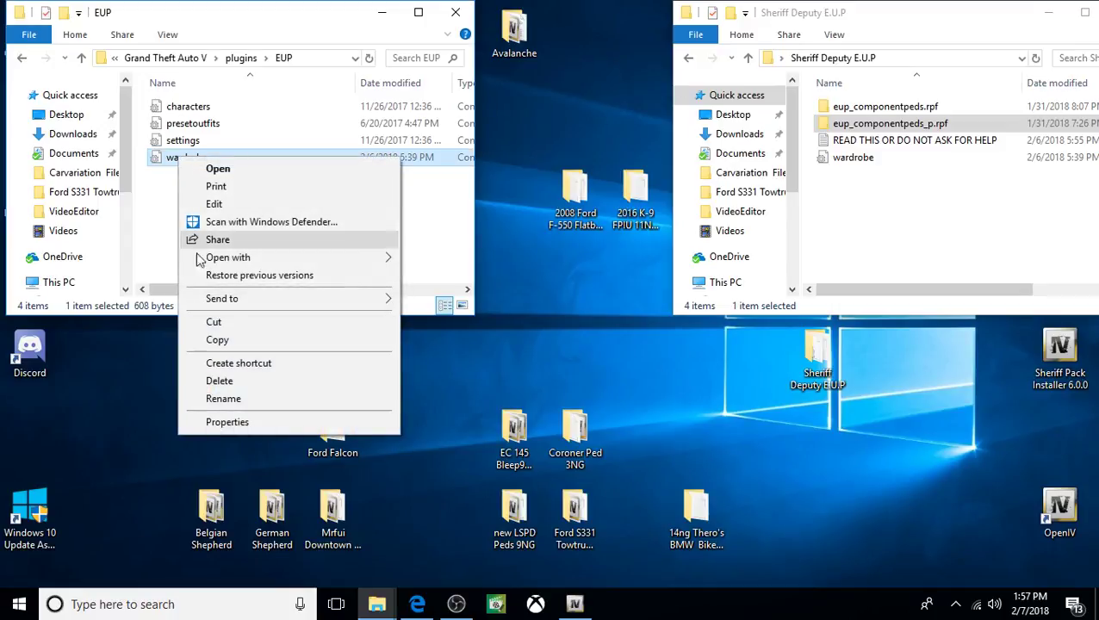
{"action": "mouse_move", "coordinate": [232, 380]}
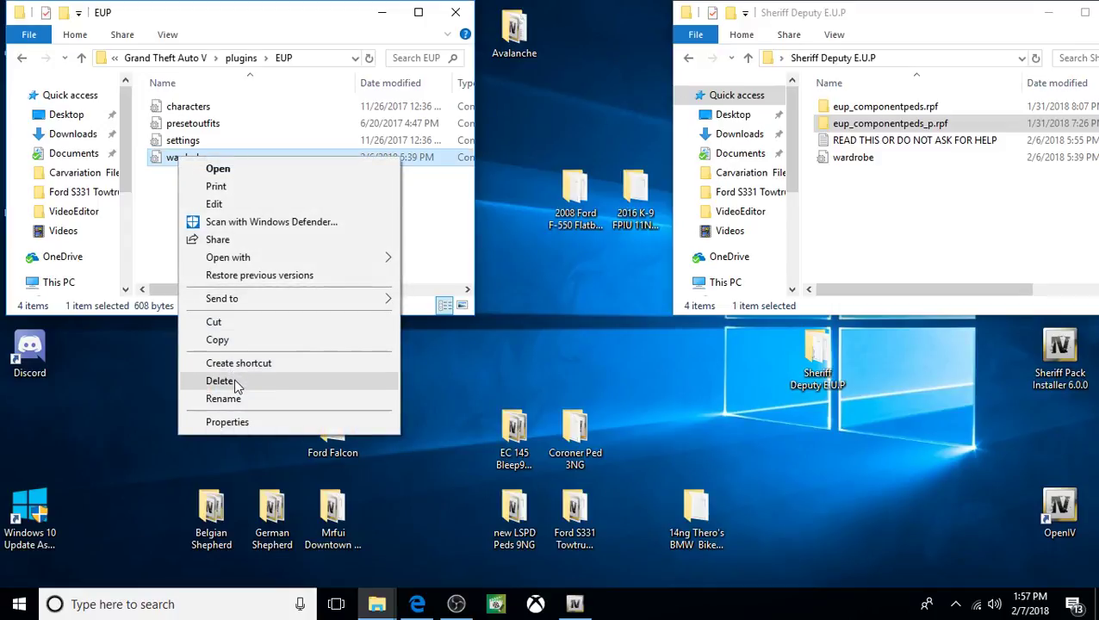
{"action": "left_click", "coordinate": [221, 380]}
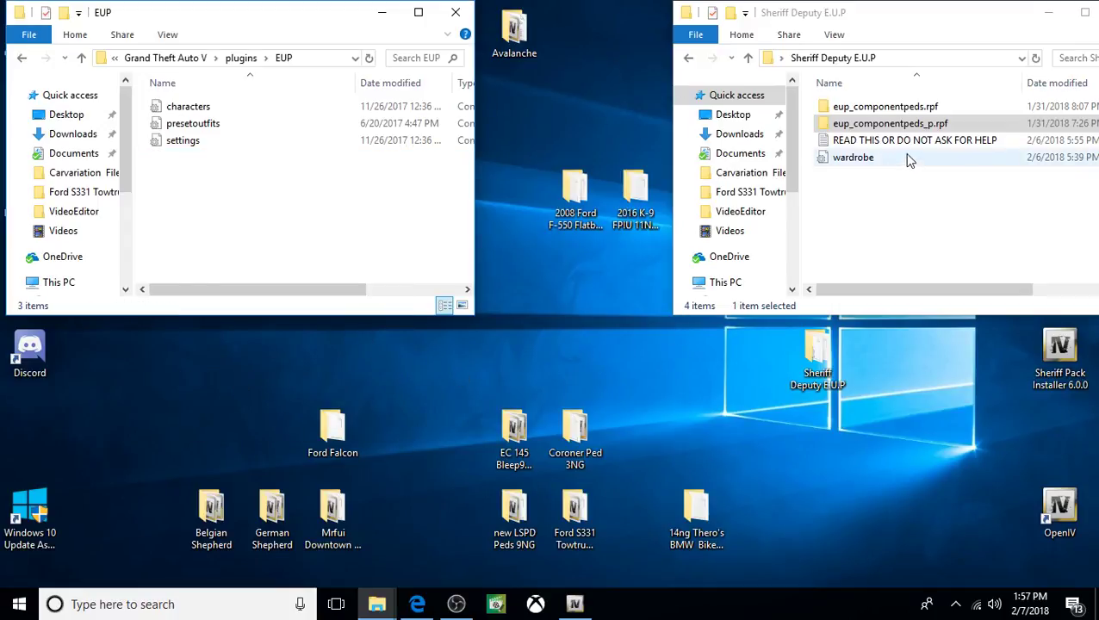
{"action": "right_click", "coordinate": [853, 157]}
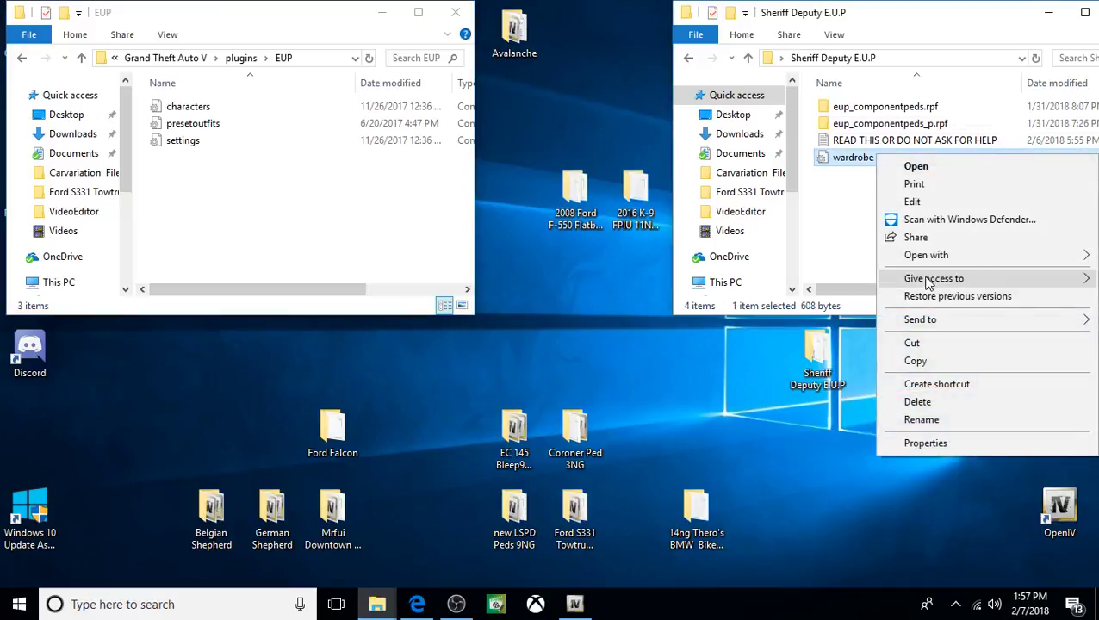
{"action": "left_click", "coordinate": [916, 361]}
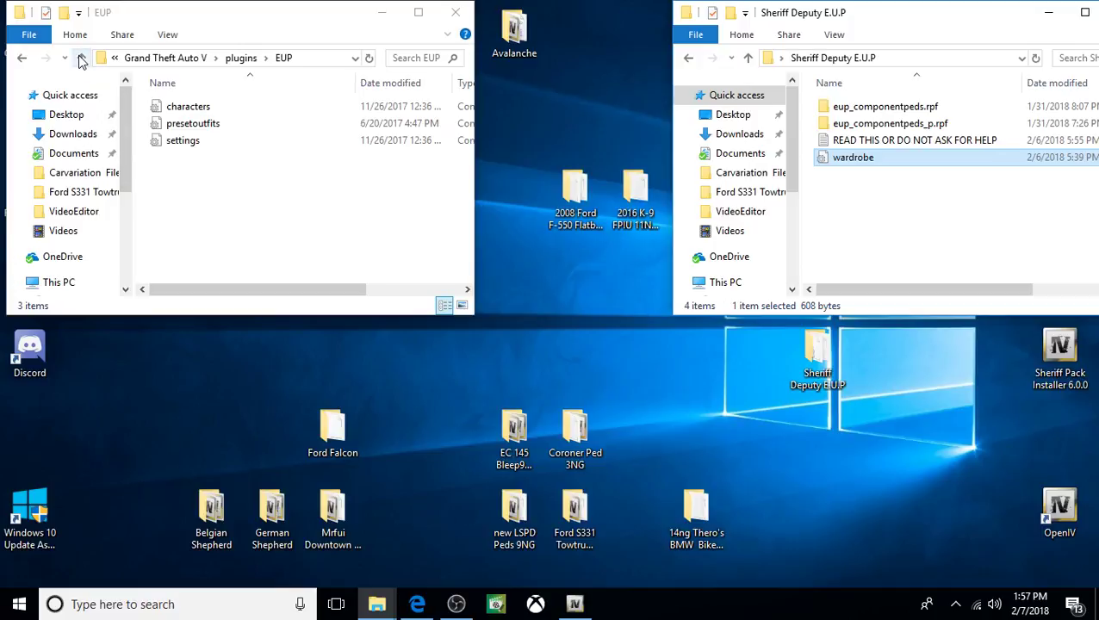
- Paste the pack's wardrobe into plugins\EUP and close that Explorer window
{"action": "left_click", "coordinate": [81, 58]}
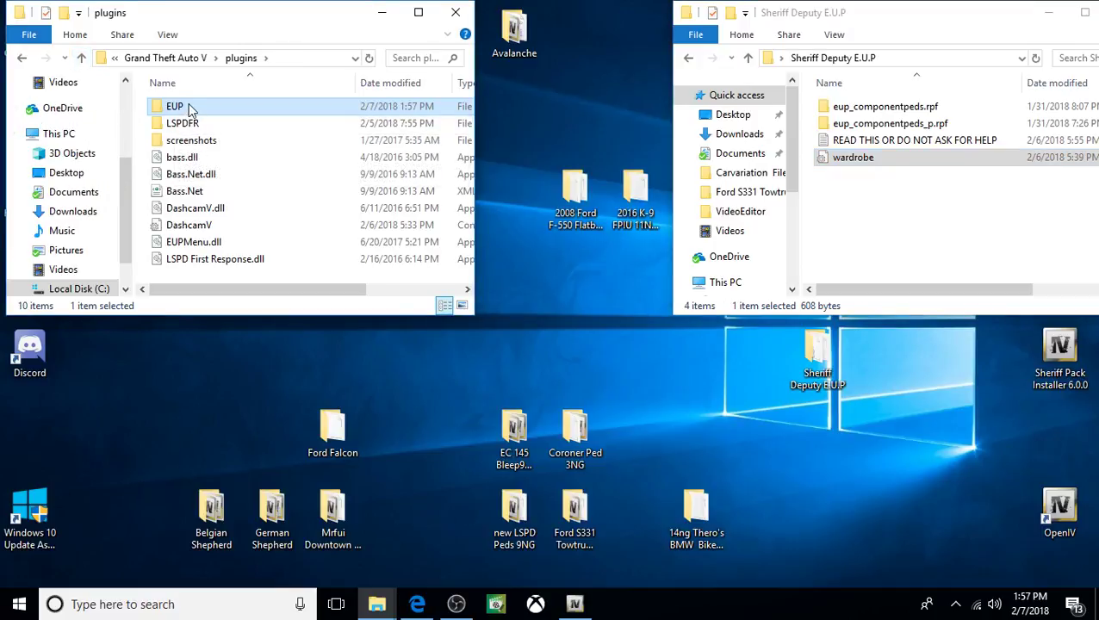
{"action": "right_click", "coordinate": [174, 106]}
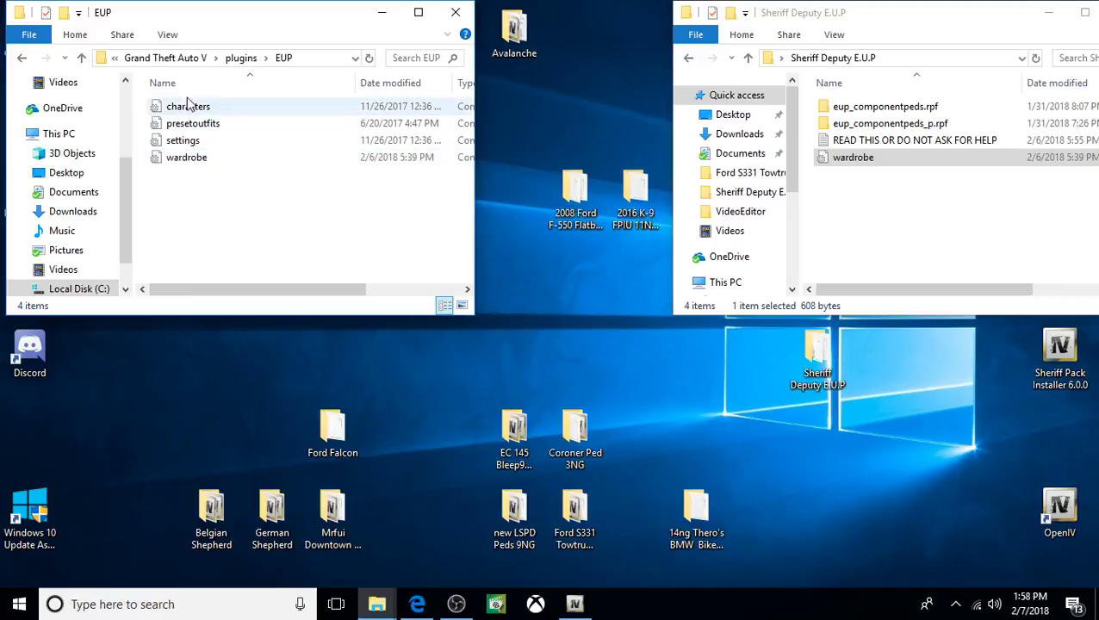
{"action": "mouse_move", "coordinate": [456, 12]}
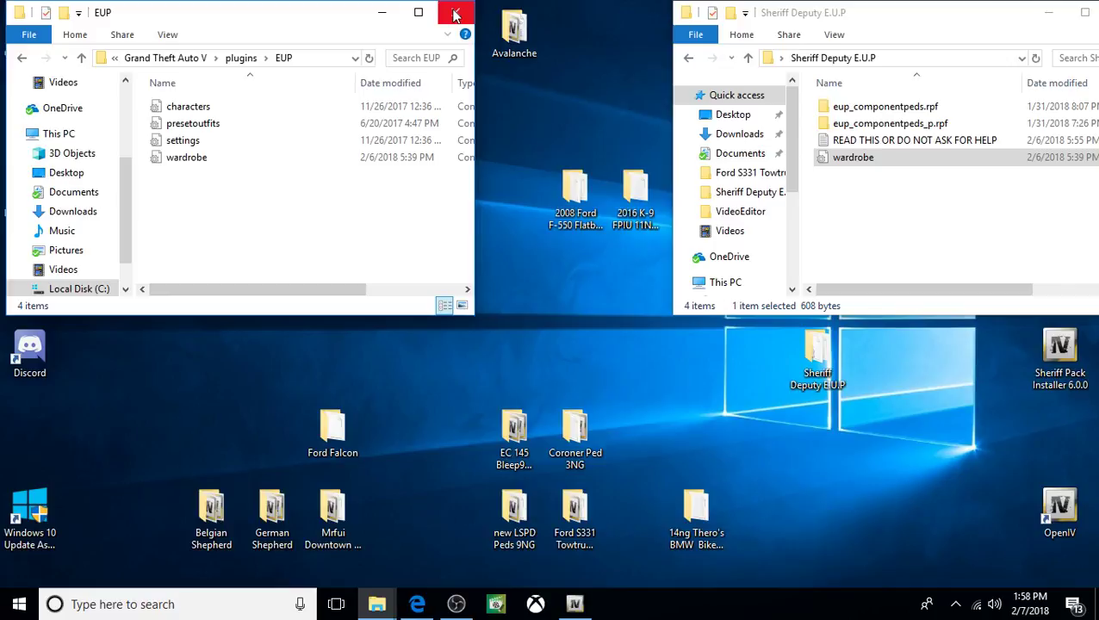
{"action": "left_click", "coordinate": [455, 13]}
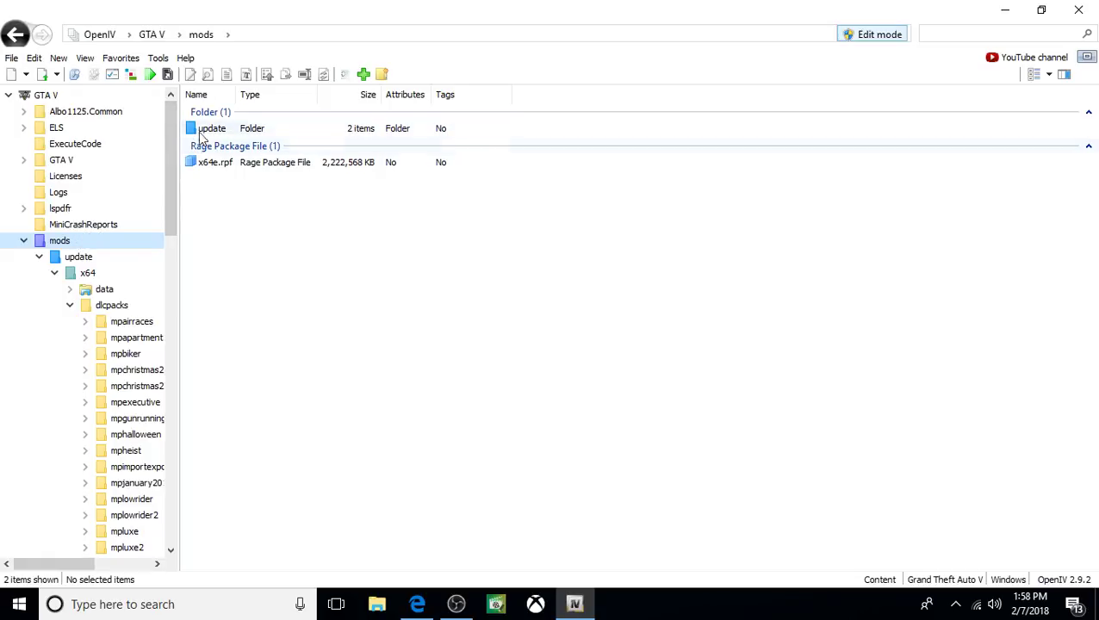
- Navigate OpenIV's mods folder through update, update.rpf and x64 into eup
{"action": "double_click", "coordinate": [212, 127]}
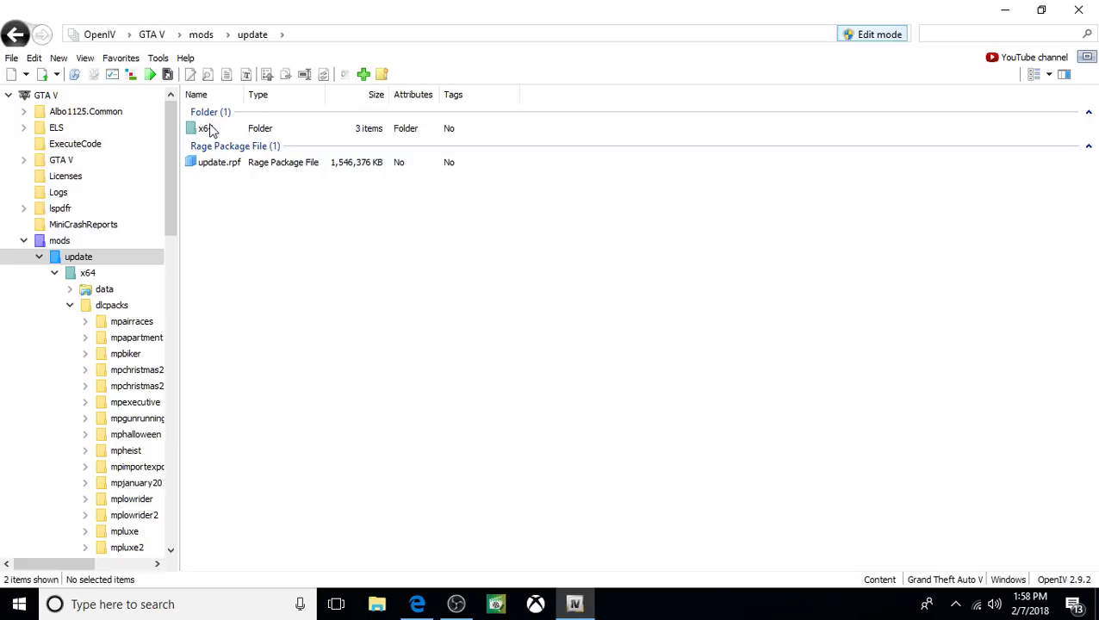
{"action": "double_click", "coordinate": [219, 162]}
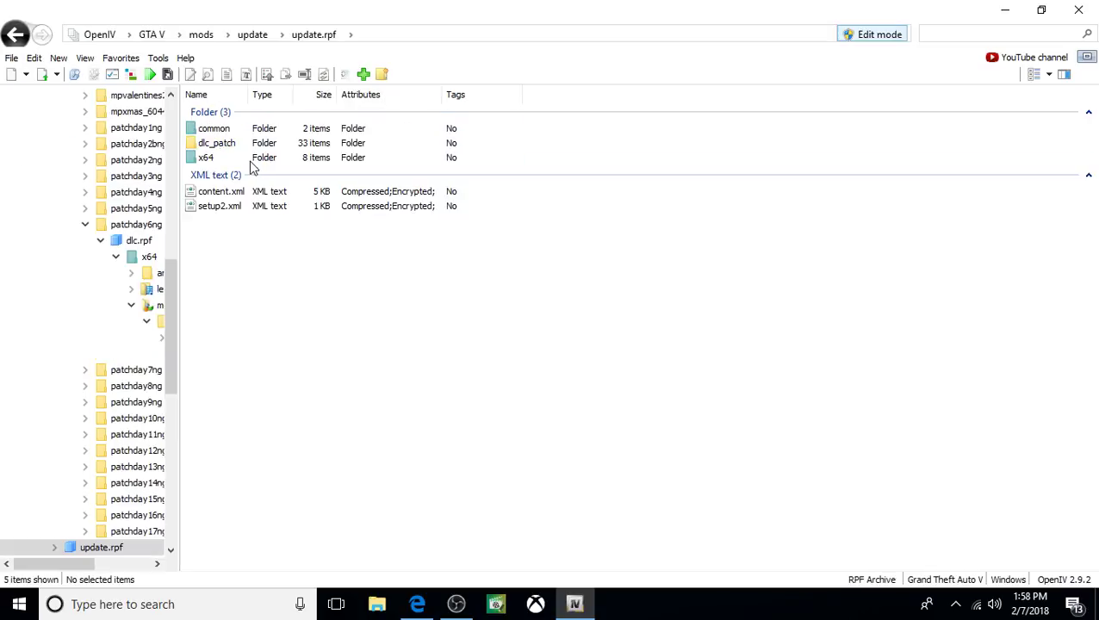
{"action": "left_click", "coordinate": [205, 158]}
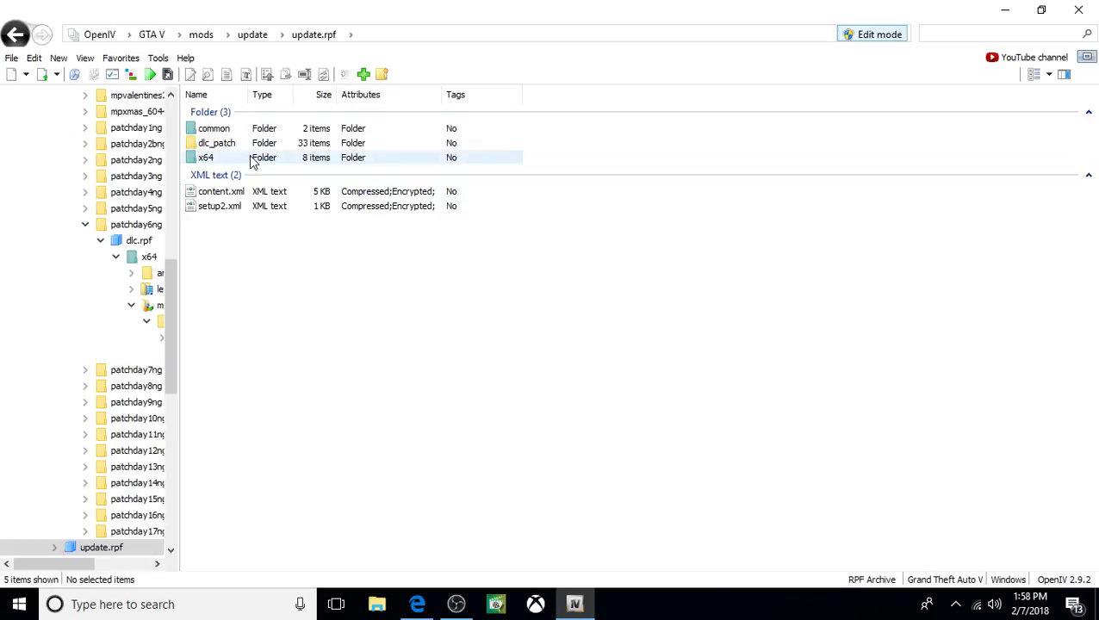
{"action": "double_click", "coordinate": [205, 157]}
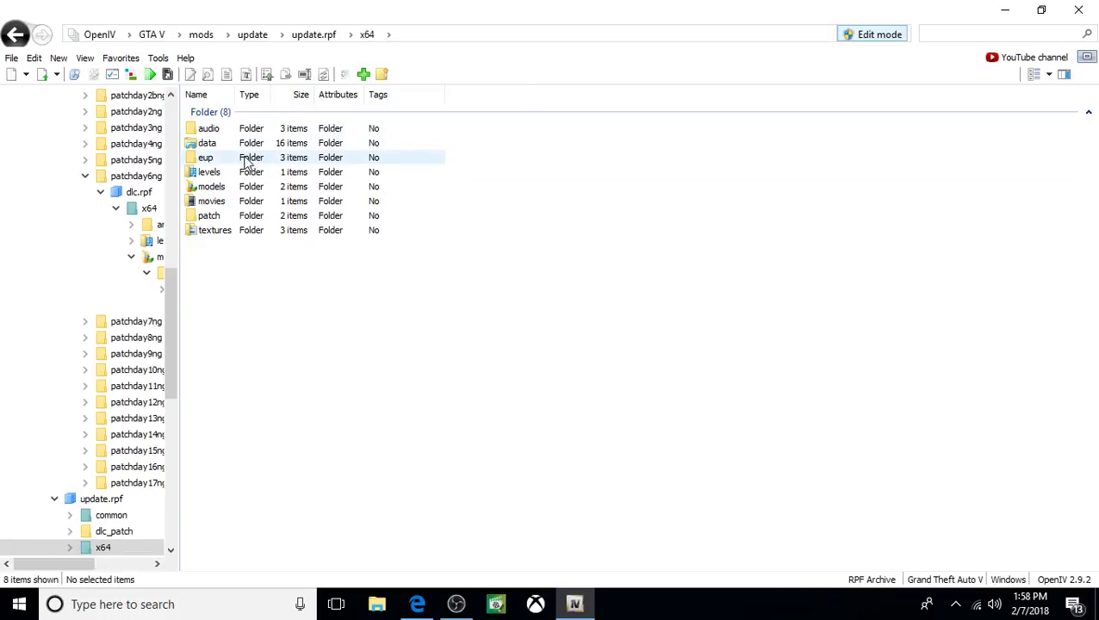
{"action": "double_click", "coordinate": [205, 157]}
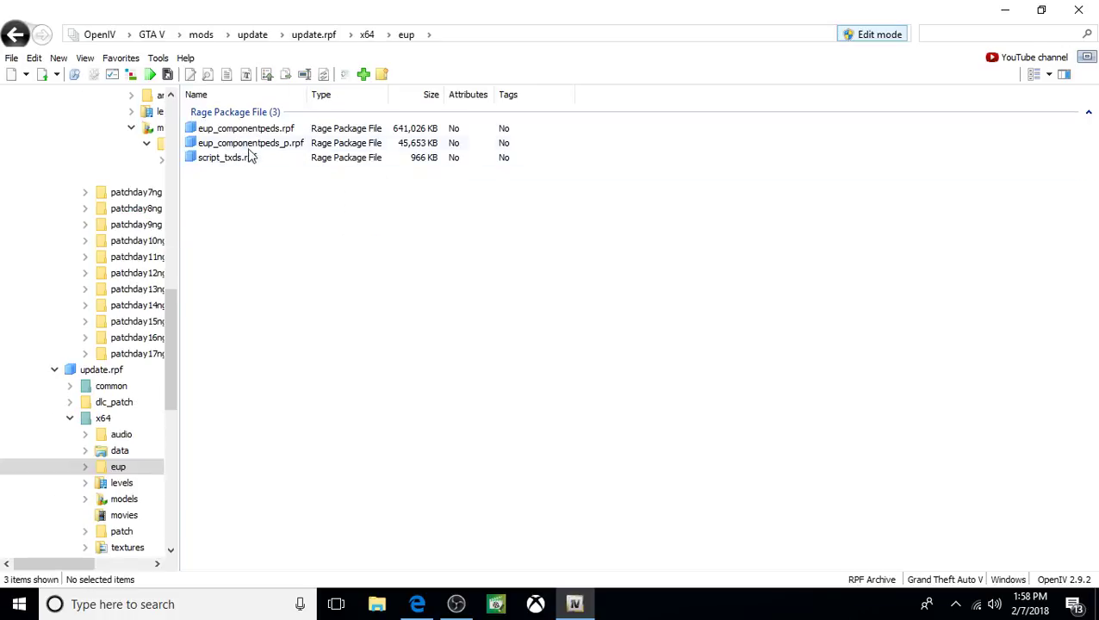
- Open eup_componentpeds.rpf and scroll through its 40 freemode ped folders
{"action": "left_click", "coordinate": [246, 129]}
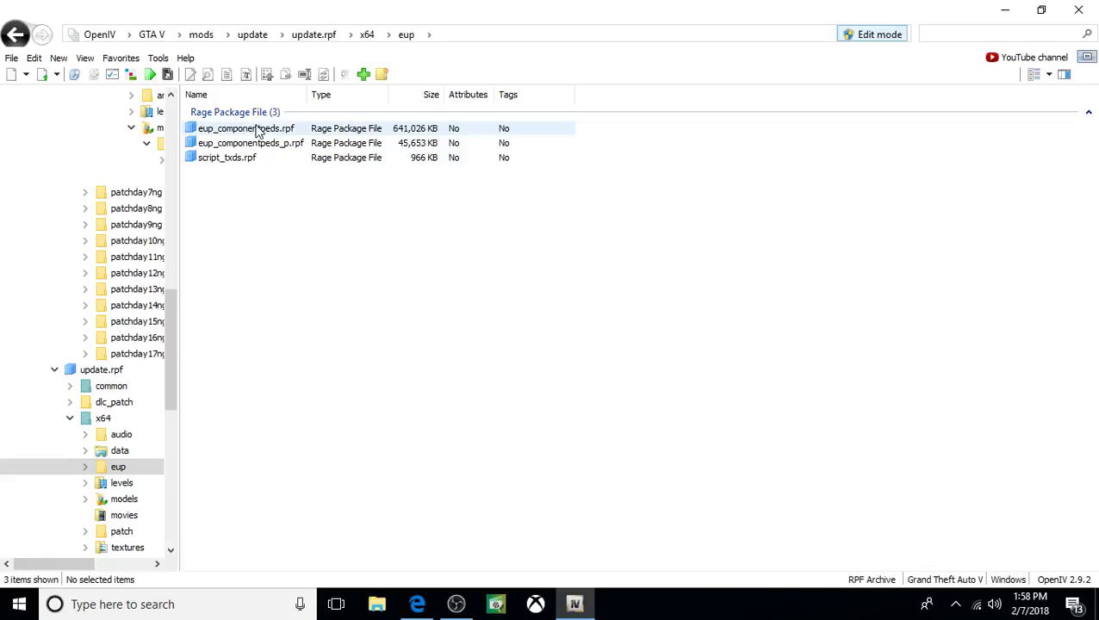
{"action": "double_click", "coordinate": [245, 128]}
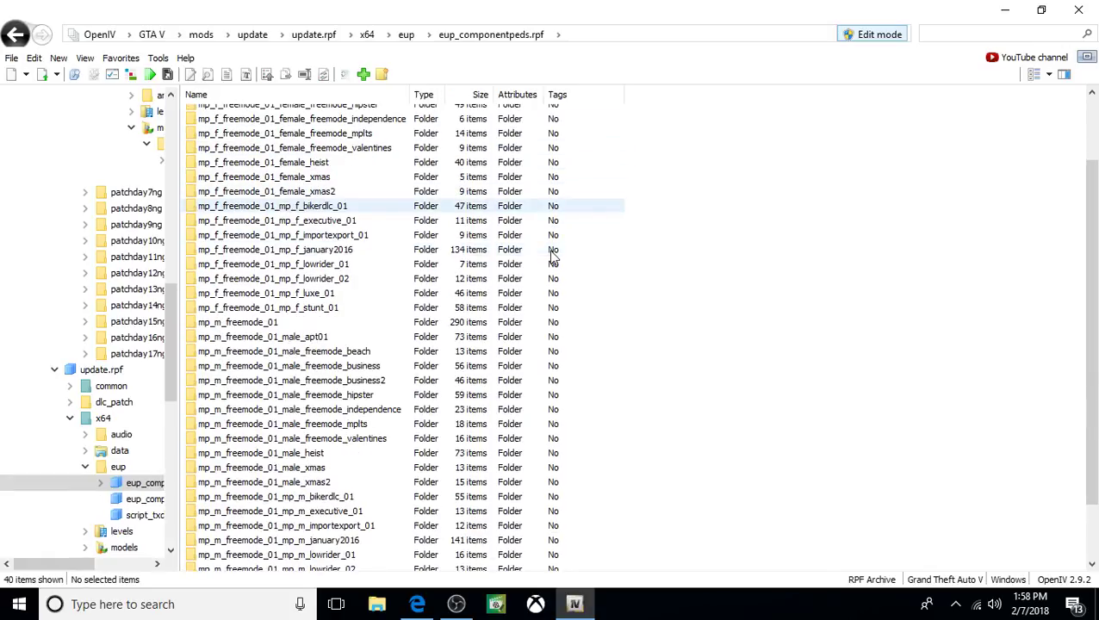
{"action": "left_click", "coordinate": [285, 249]}
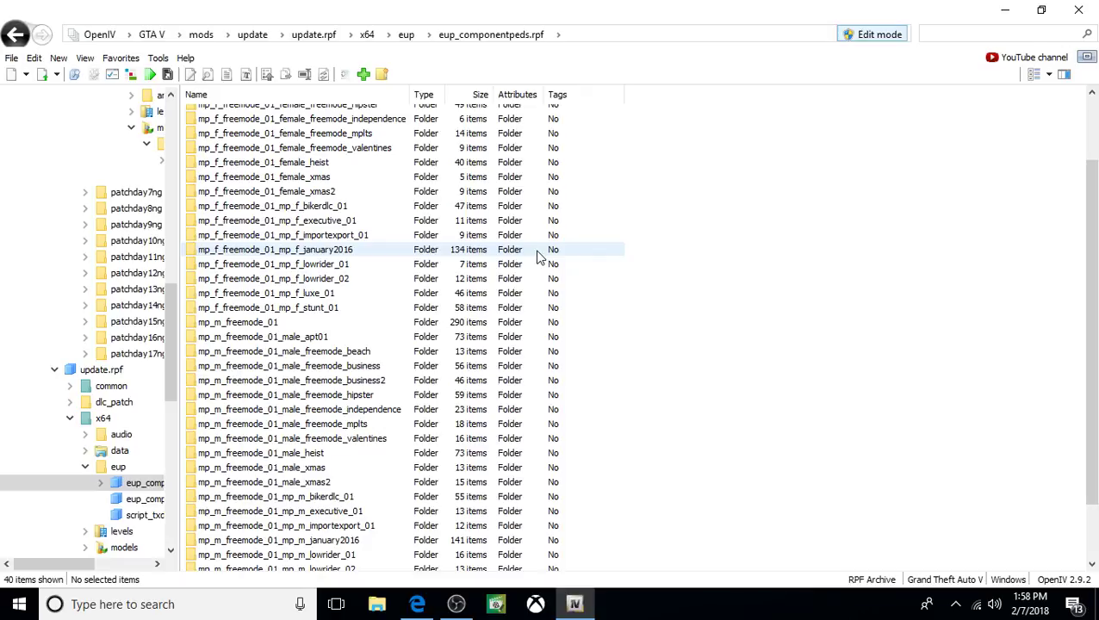
{"action": "scroll", "scroll_direction": "down", "scroll_amount": 3}
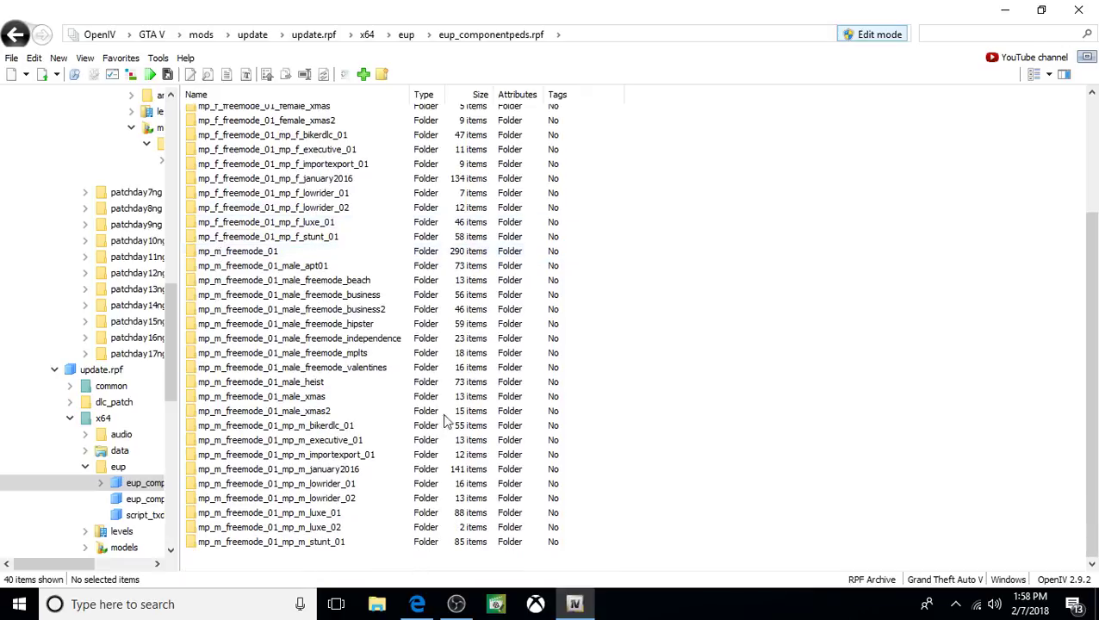
{"action": "left_click", "coordinate": [302, 469]}
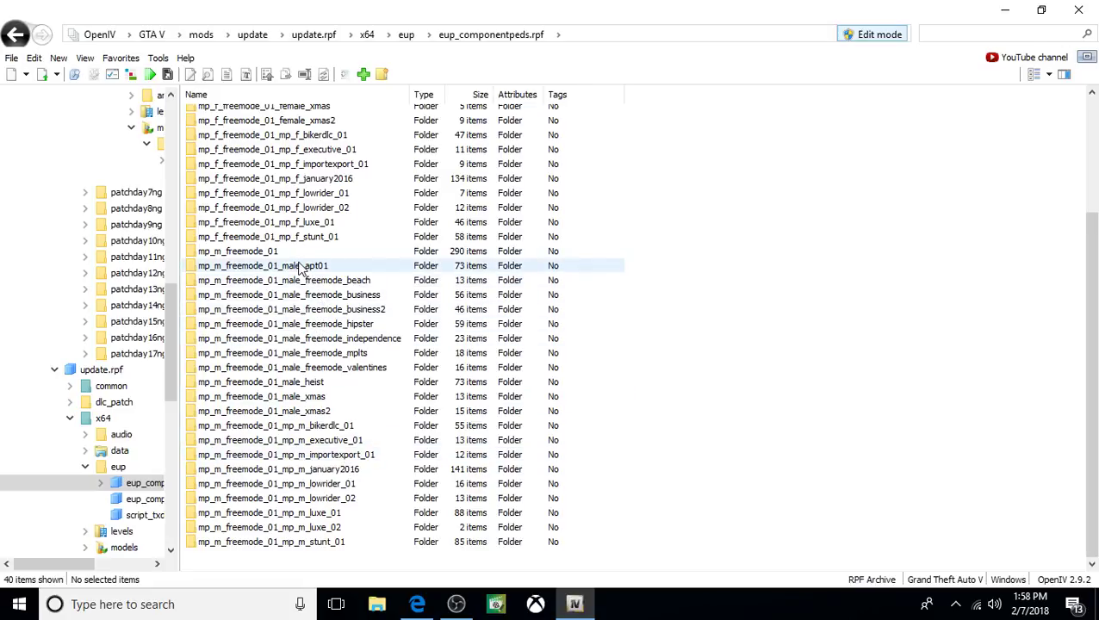
- Open mp_m_freemode_01_male_apt01 and browse Add to the pack's eup_componentpeds.rpf folder
{"action": "double_click", "coordinate": [263, 266]}
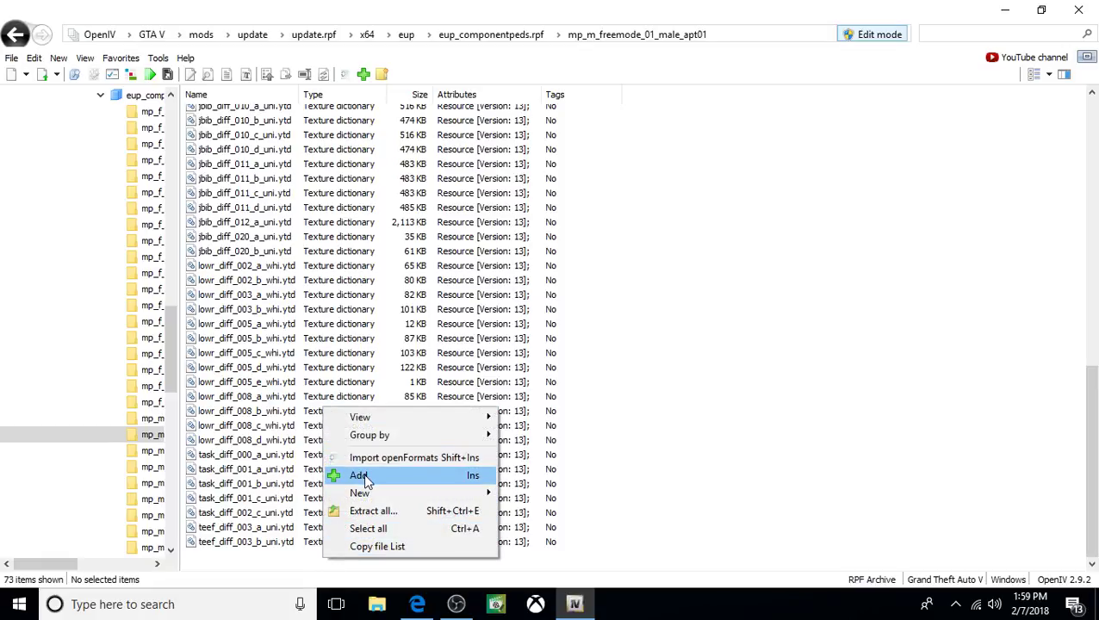
{"action": "left_click", "coordinate": [347, 475]}
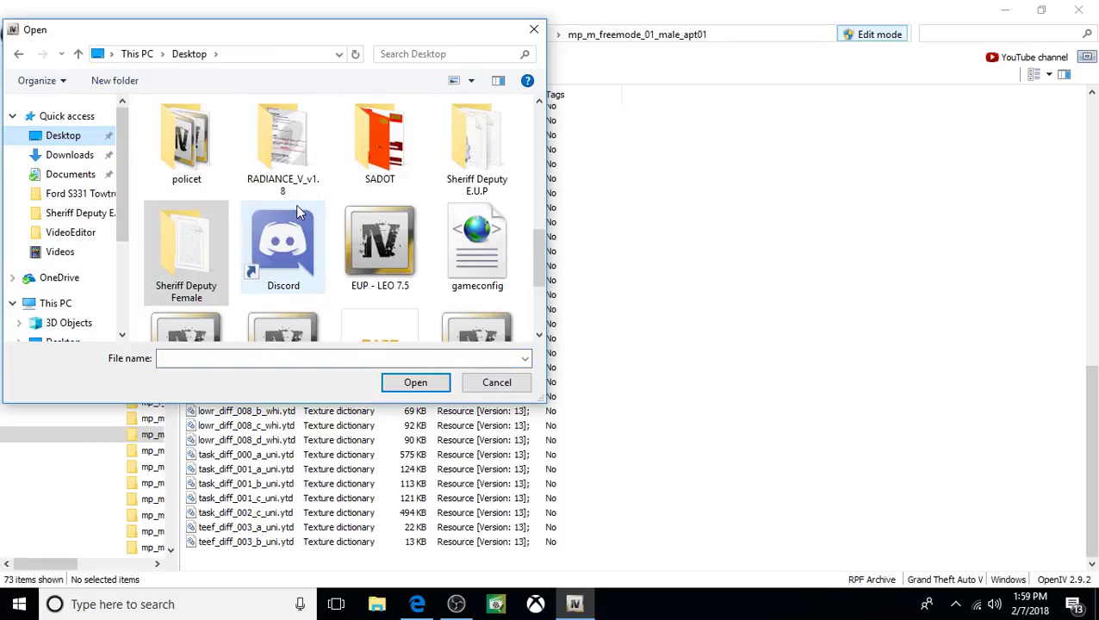
{"action": "double_click", "coordinate": [477, 138]}
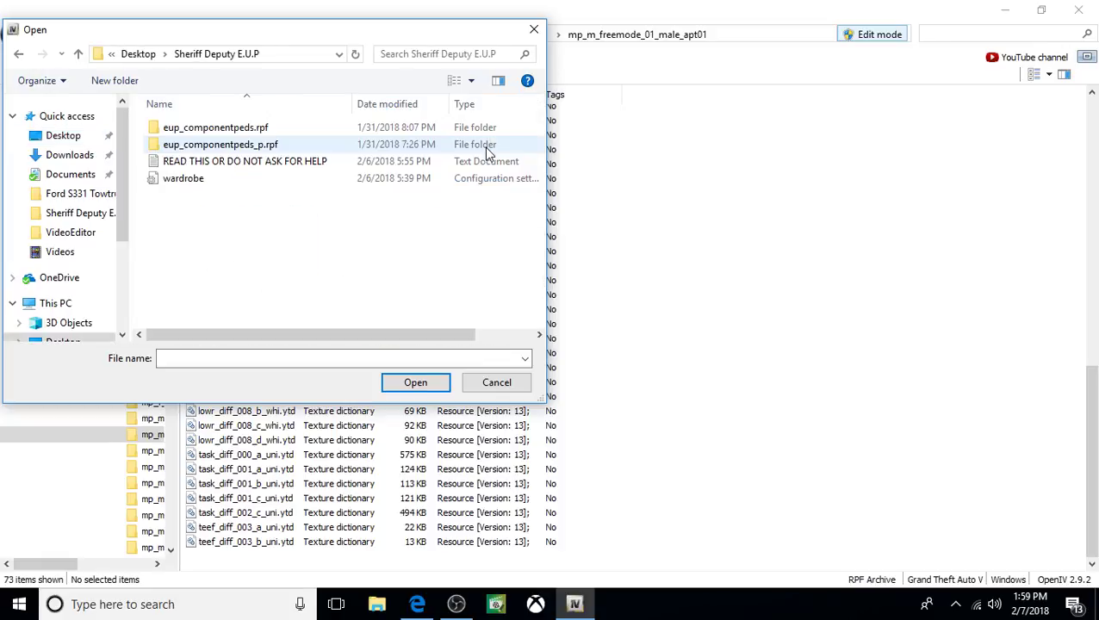
{"action": "left_click", "coordinate": [216, 126]}
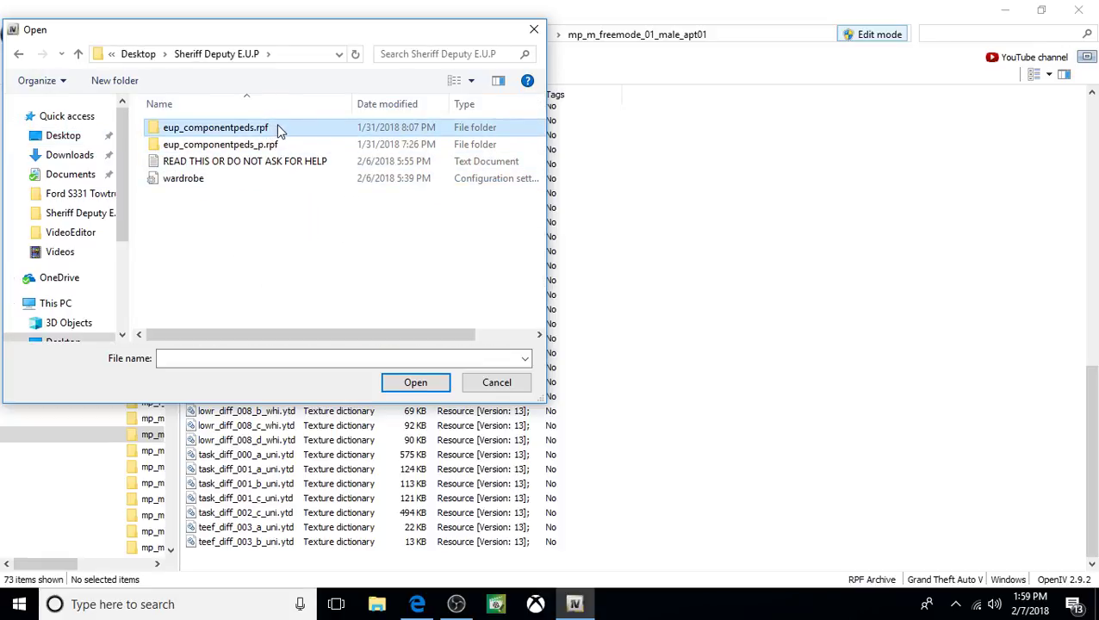
{"action": "double_click", "coordinate": [215, 127]}
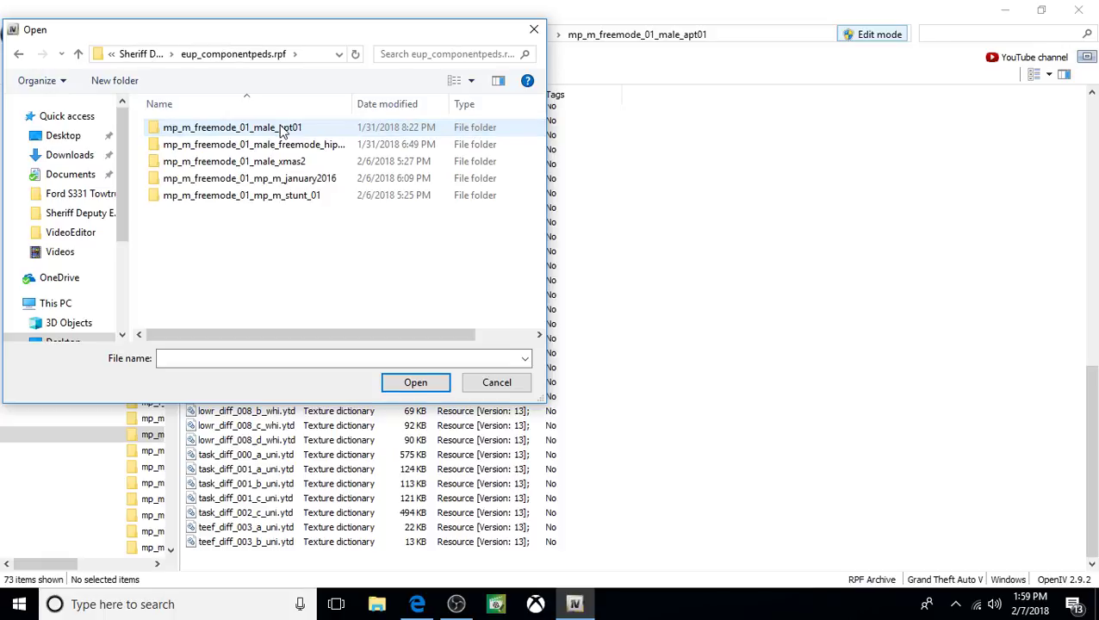
{"action": "mouse_move", "coordinate": [320, 128]}
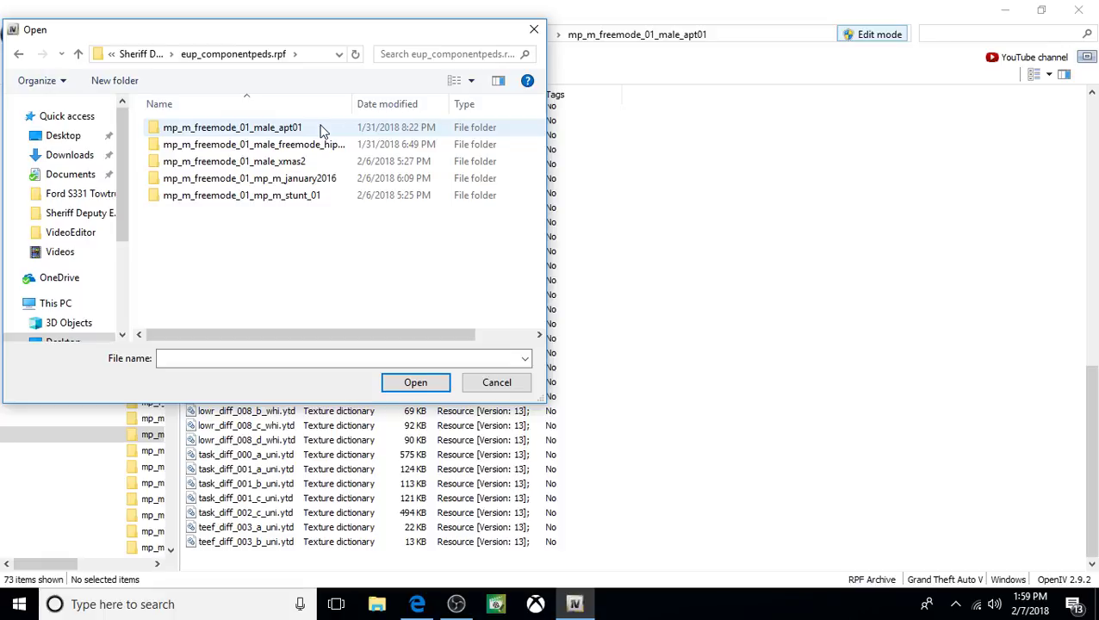
- Import jbib_diff_003_a_uni and lowr_diff_005_a_whi from the pack's male_apt01 folder
{"action": "double_click", "coordinate": [233, 127]}
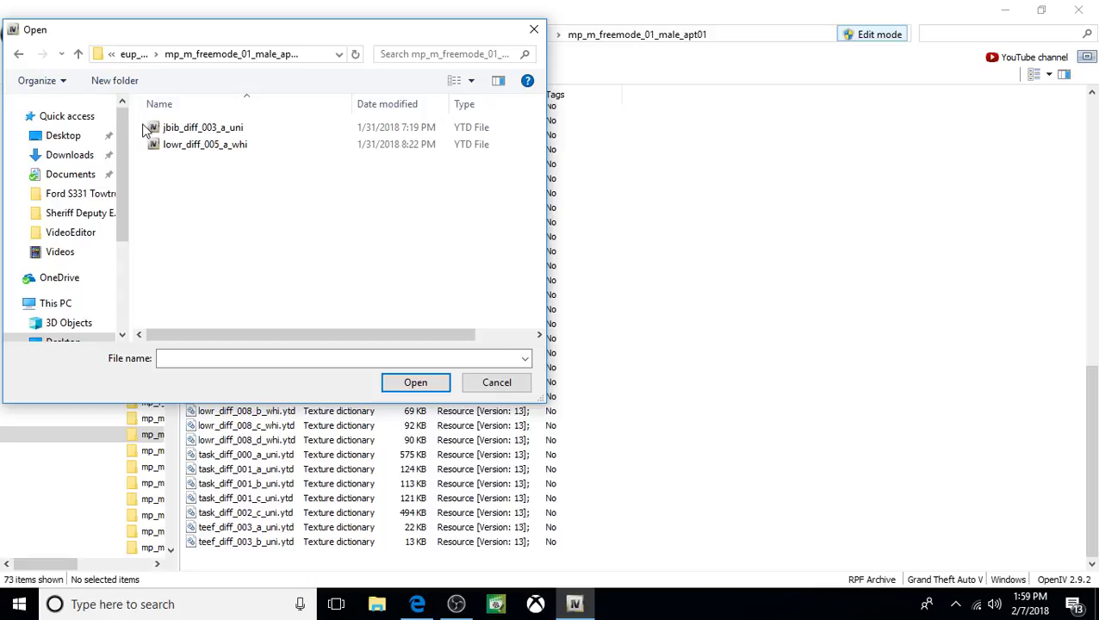
{"action": "left_click", "coordinate": [203, 127]}
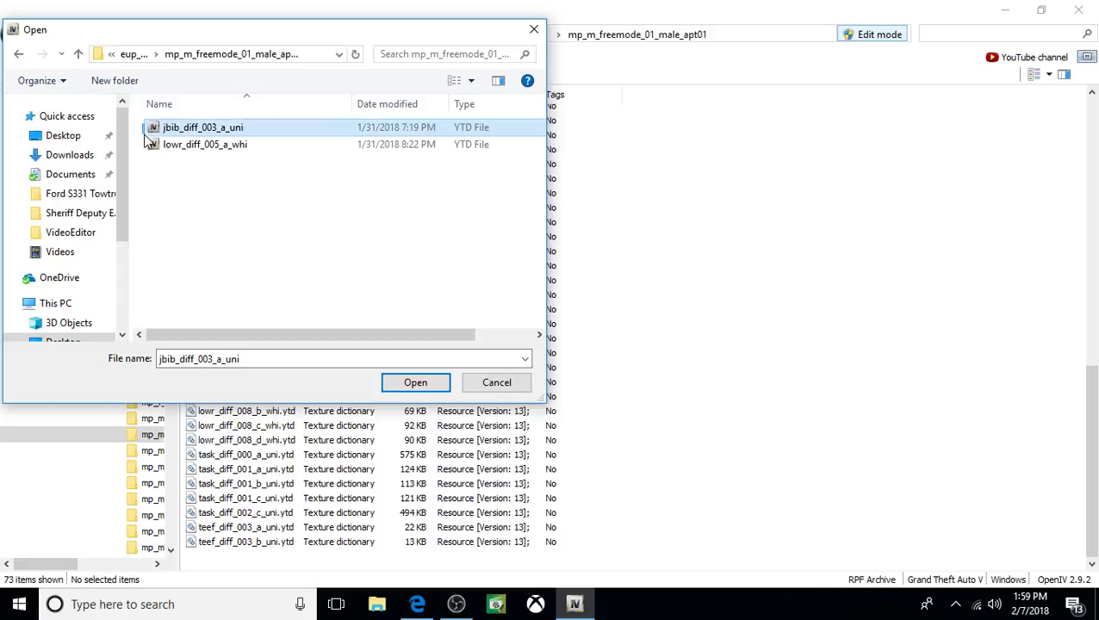
{"action": "left_click", "coordinate": [205, 144]}
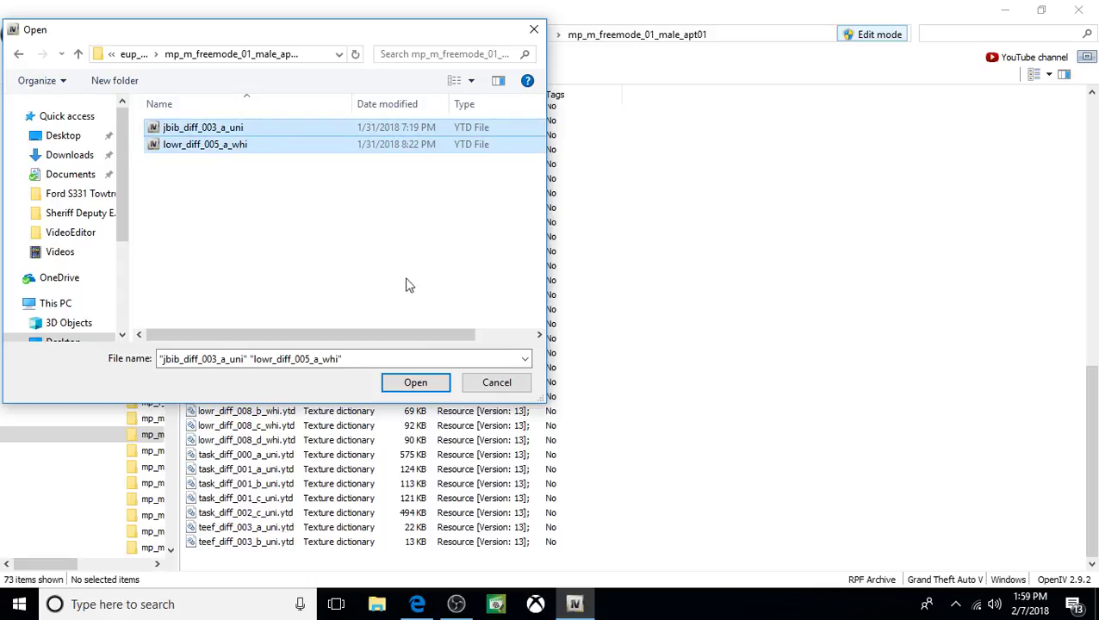
{"action": "left_click", "coordinate": [416, 381]}
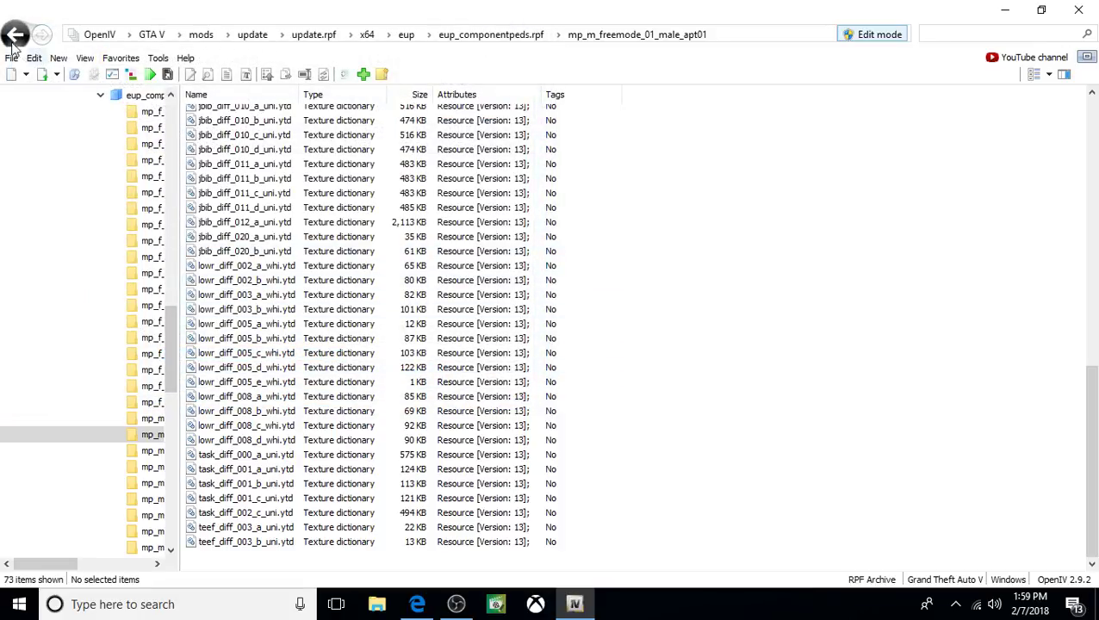
- Import accs_diff_000_a_uni and accs_diff_001_a_uni from the hipster source into male_freemode_hipster
{"action": "left_click", "coordinate": [16, 34]}
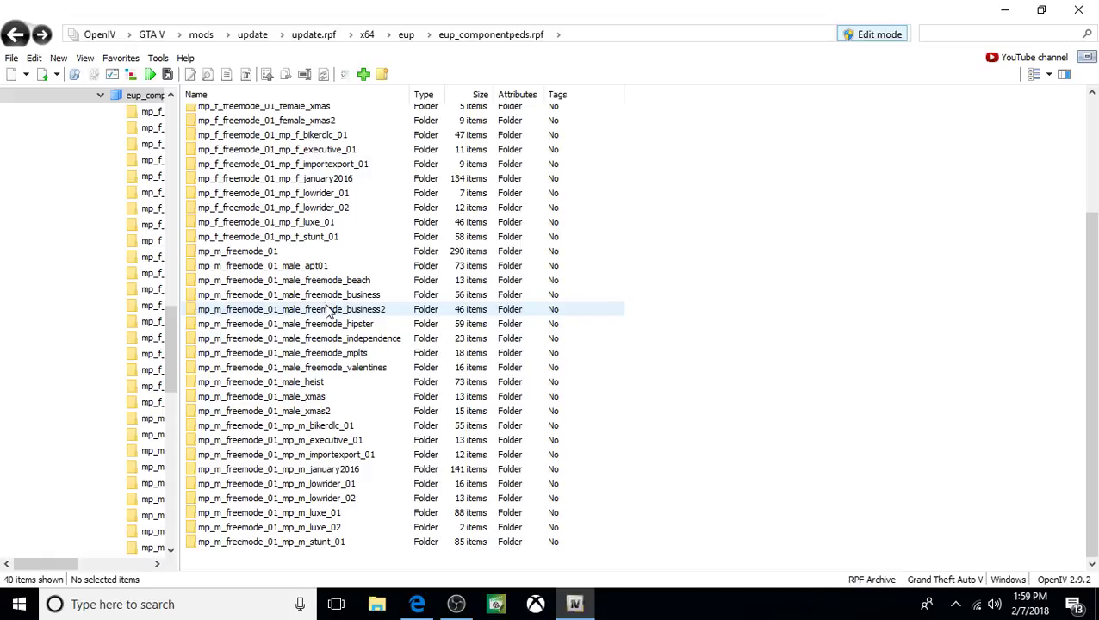
{"action": "left_click", "coordinate": [286, 324]}
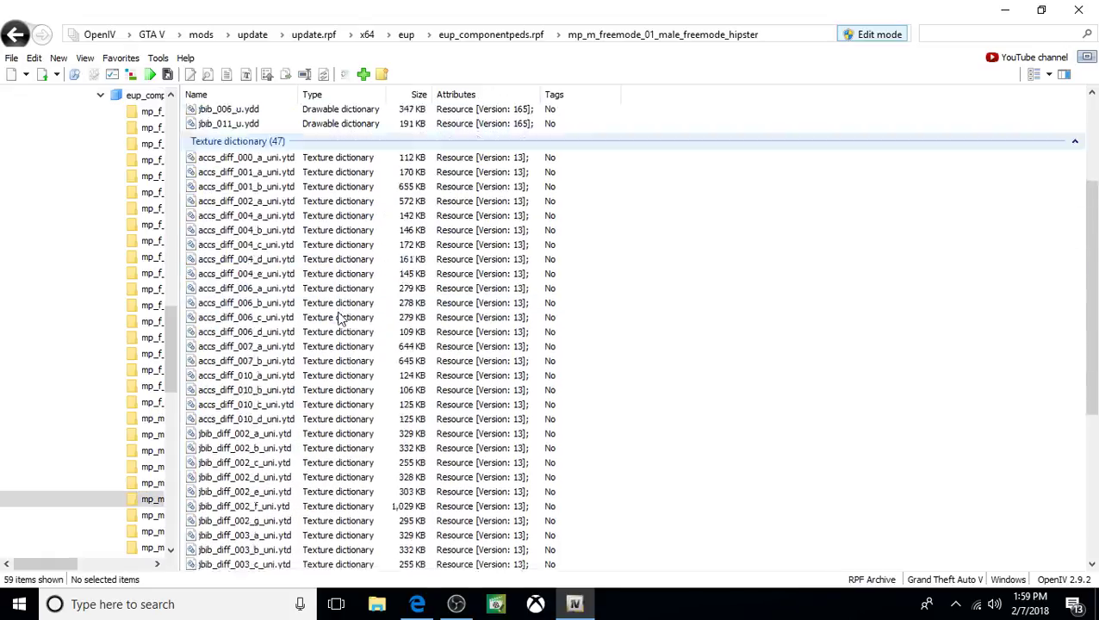
{"action": "scroll", "scroll_direction": "down", "scroll_amount": 3}
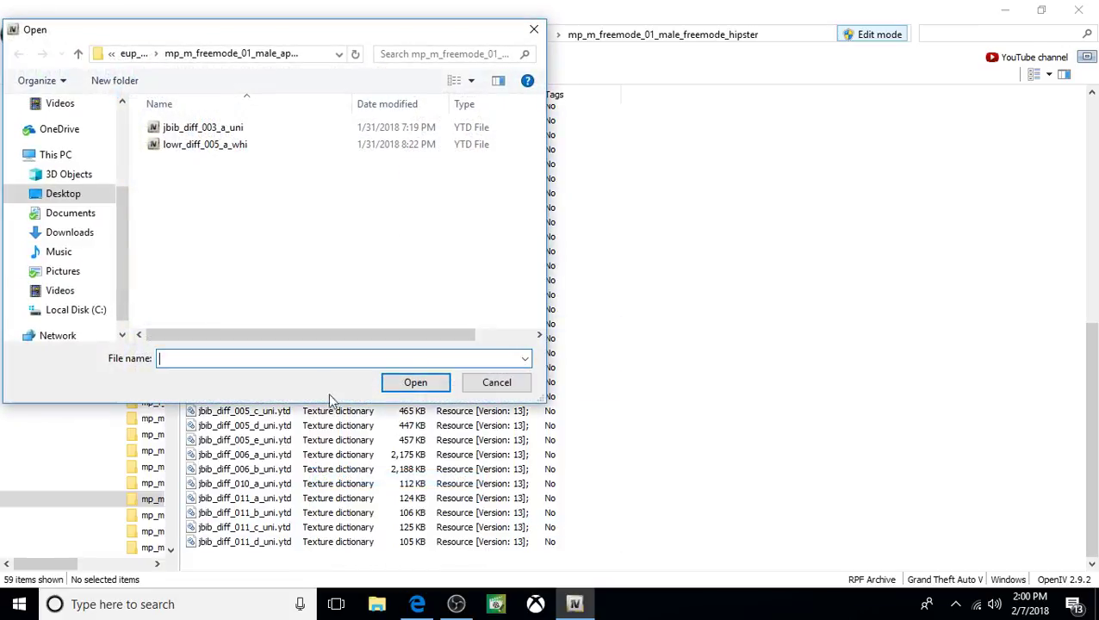
{"action": "left_click", "coordinate": [77, 53]}
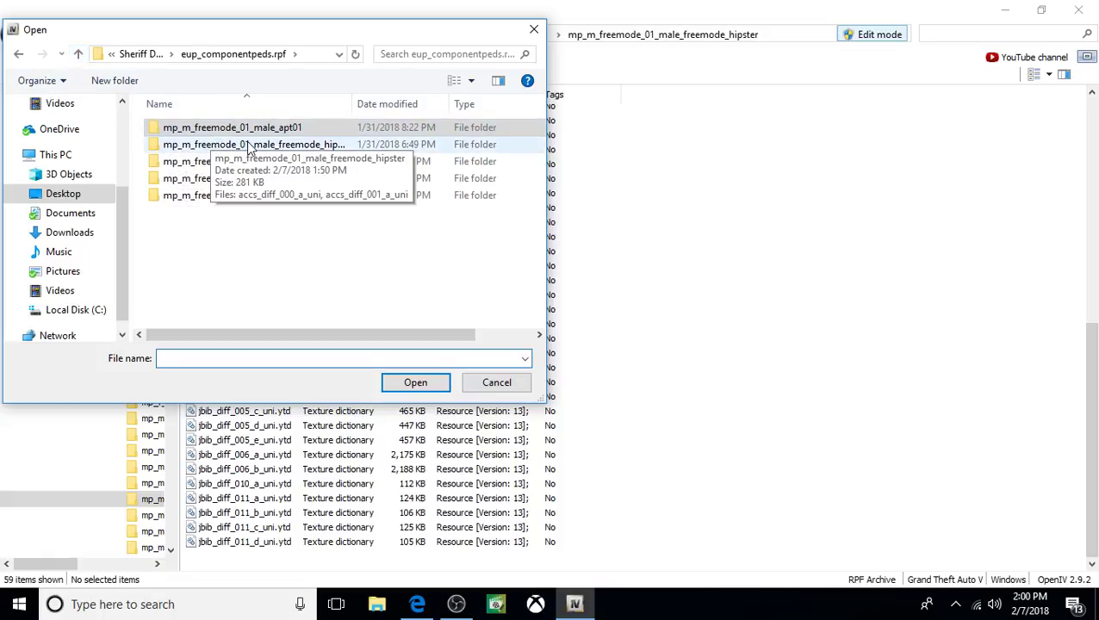
{"action": "double_click", "coordinate": [254, 144]}
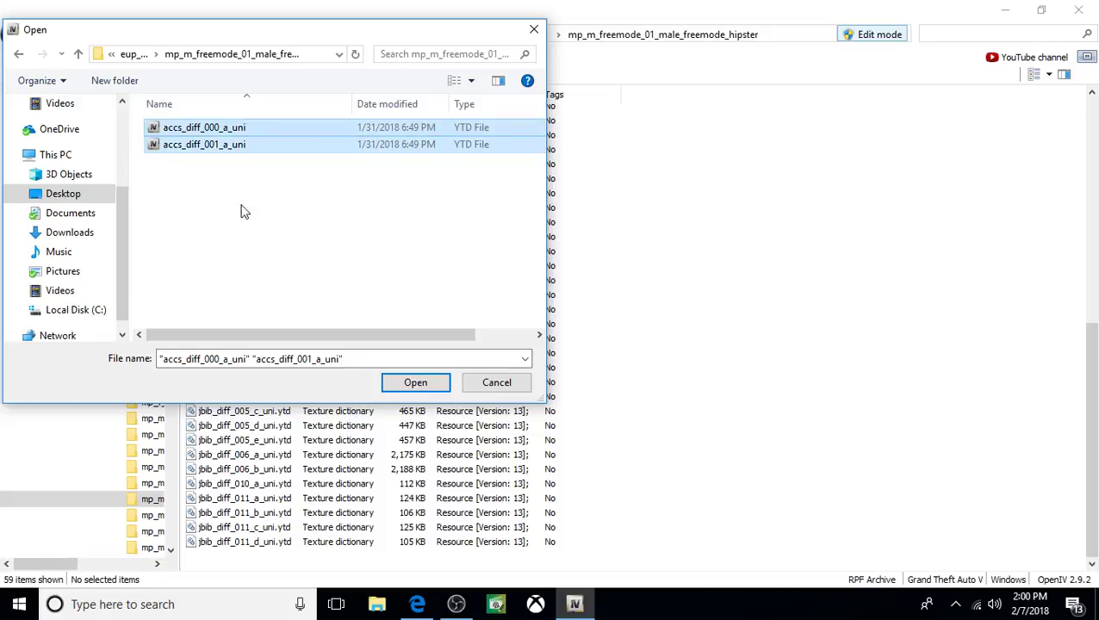
{"action": "left_click", "coordinate": [415, 383]}
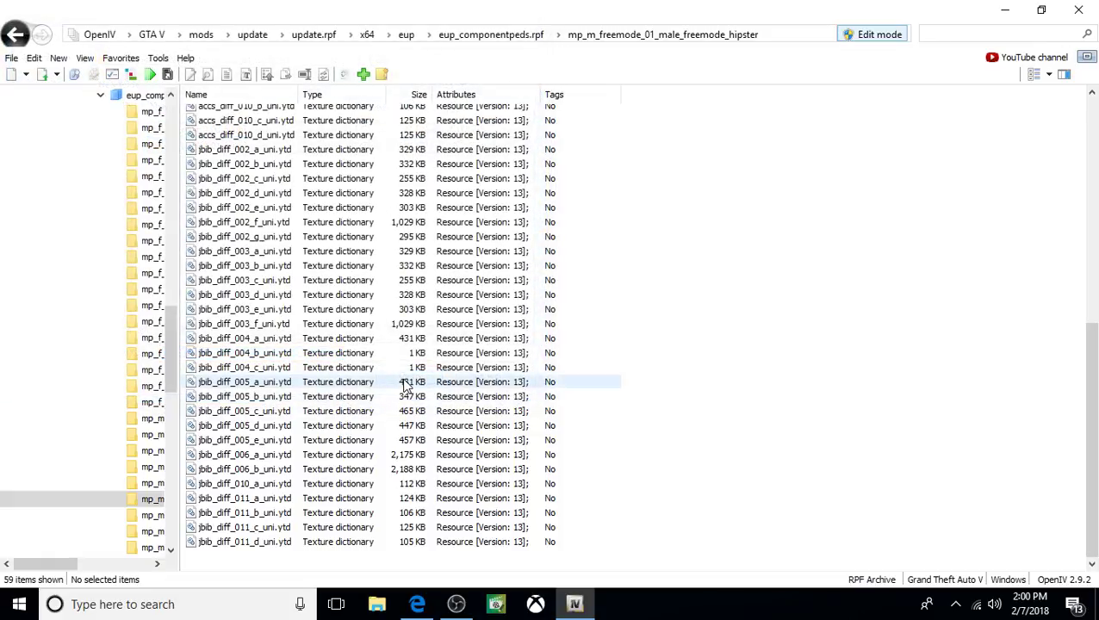
{"action": "left_click", "coordinate": [15, 35]}
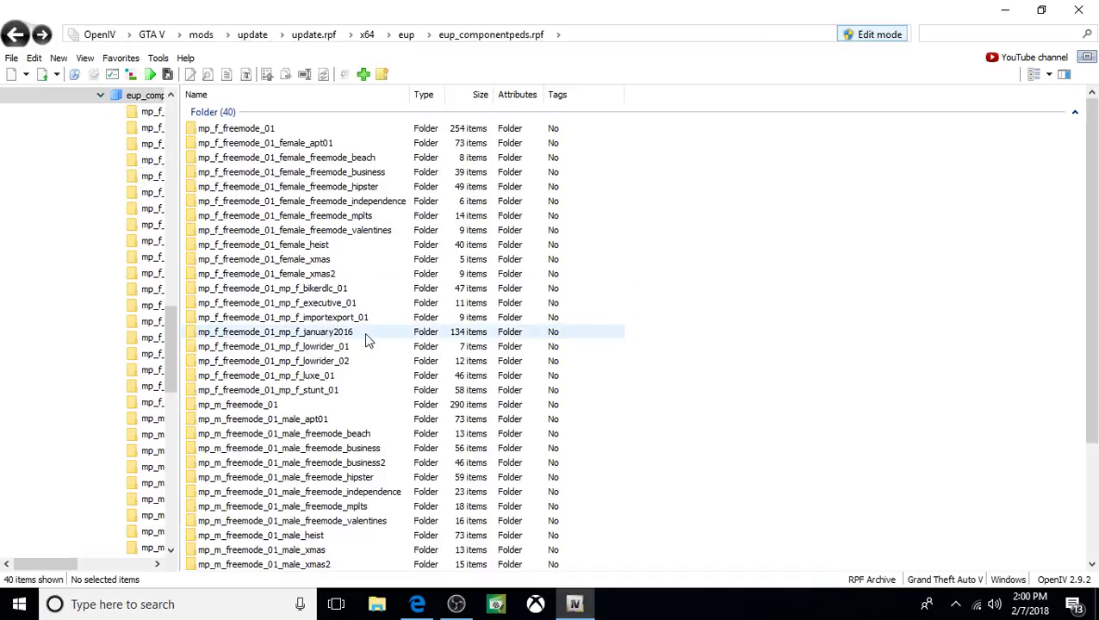
- Import jbib_diff_001_a_uni and jbib_diff_001_b_uni from the xmas2 source into male_xmas2
{"action": "scroll", "scroll_direction": "down", "scroll_amount": 3}
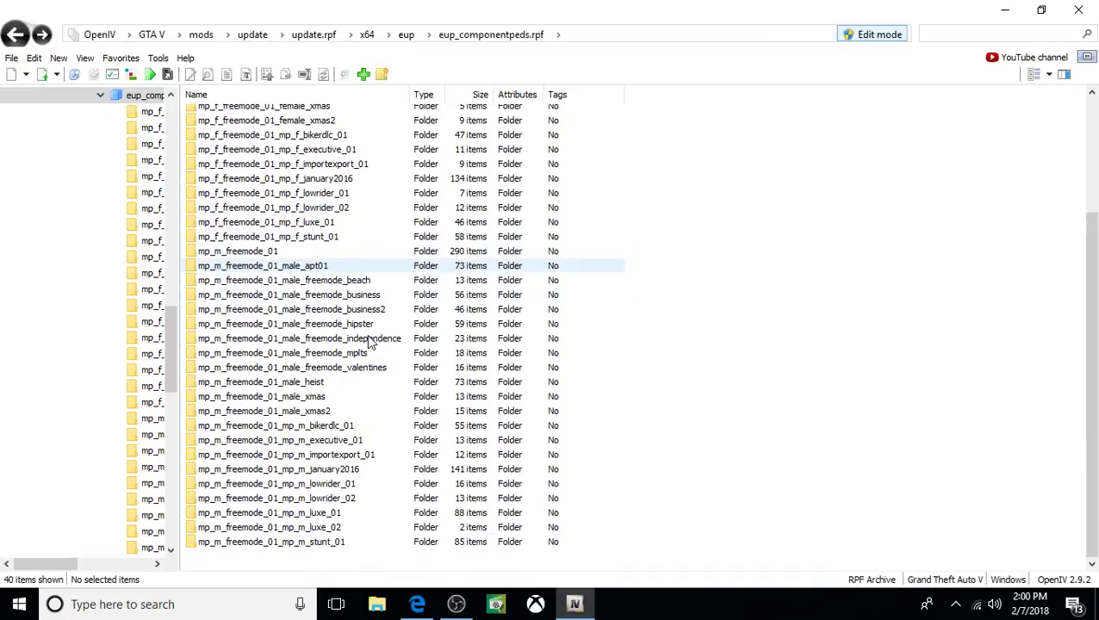
{"action": "left_click", "coordinate": [299, 338]}
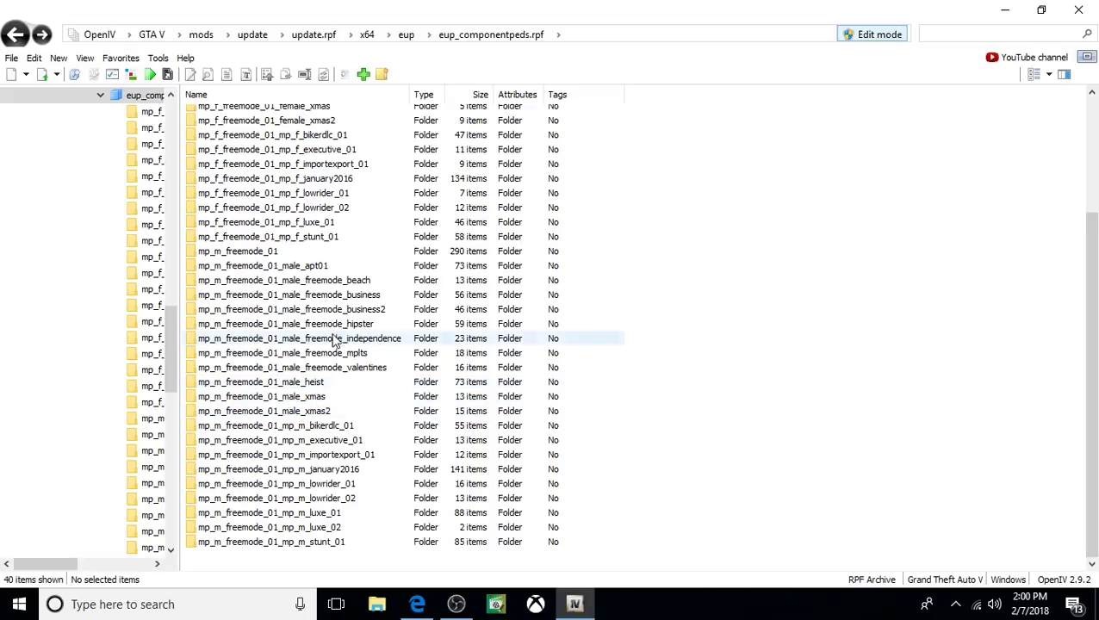
{"action": "left_click", "coordinate": [263, 411]}
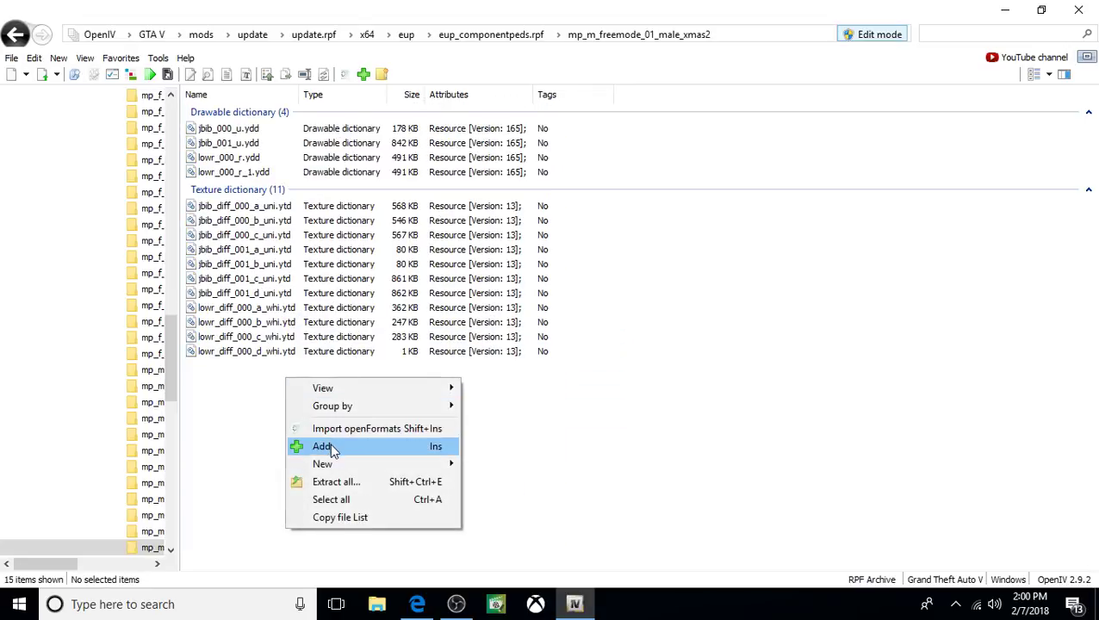
{"action": "left_click", "coordinate": [323, 446]}
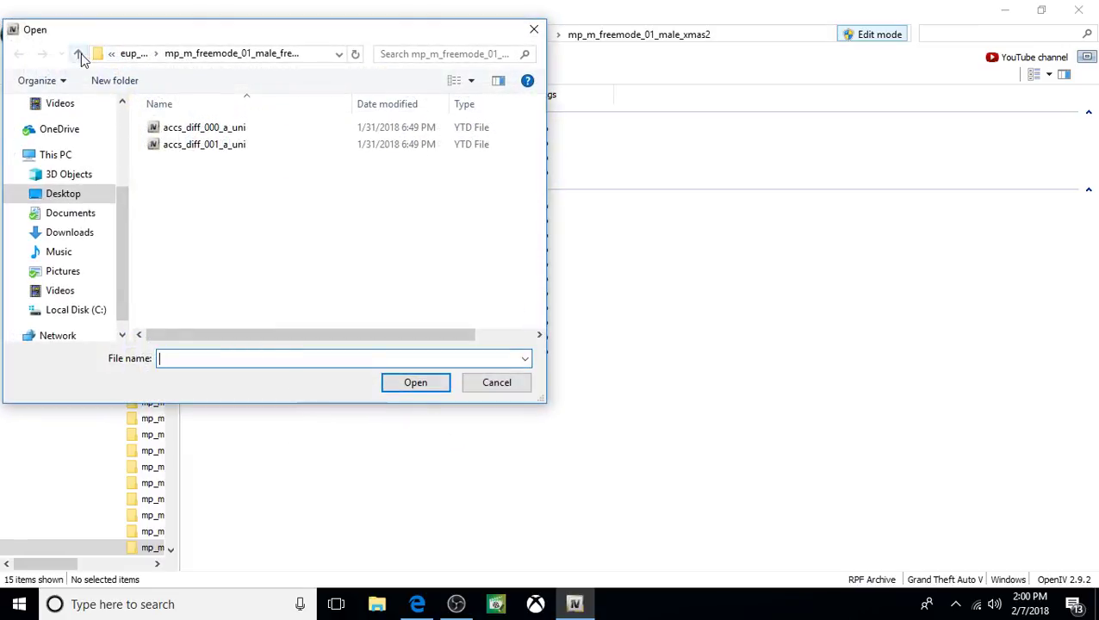
{"action": "left_click", "coordinate": [78, 54]}
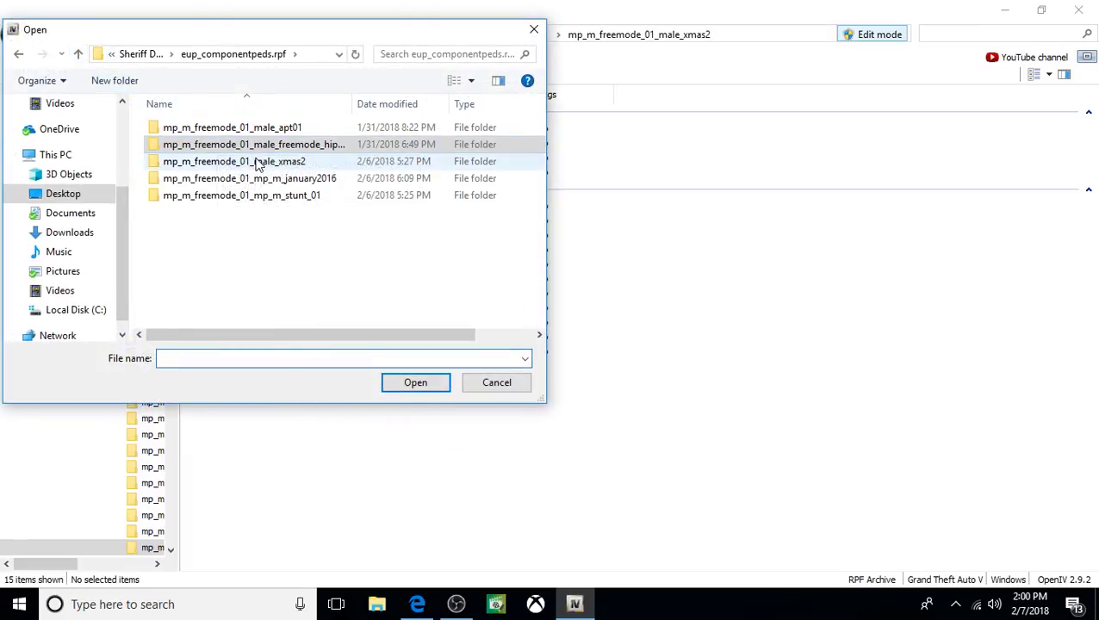
{"action": "double_click", "coordinate": [234, 162]}
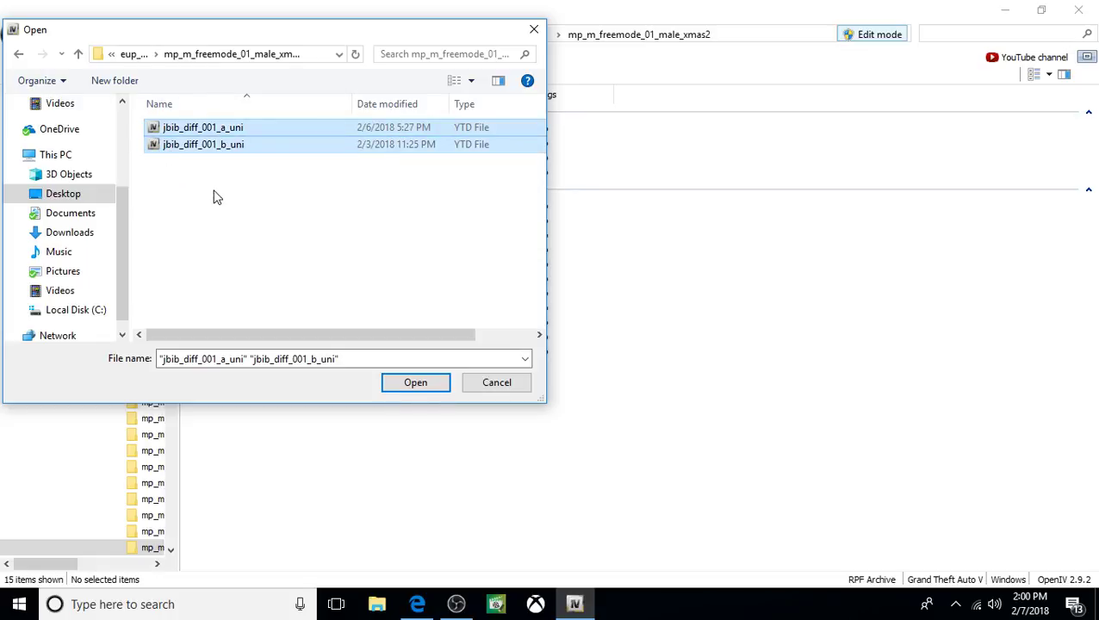
{"action": "mouse_move", "coordinate": [416, 382]}
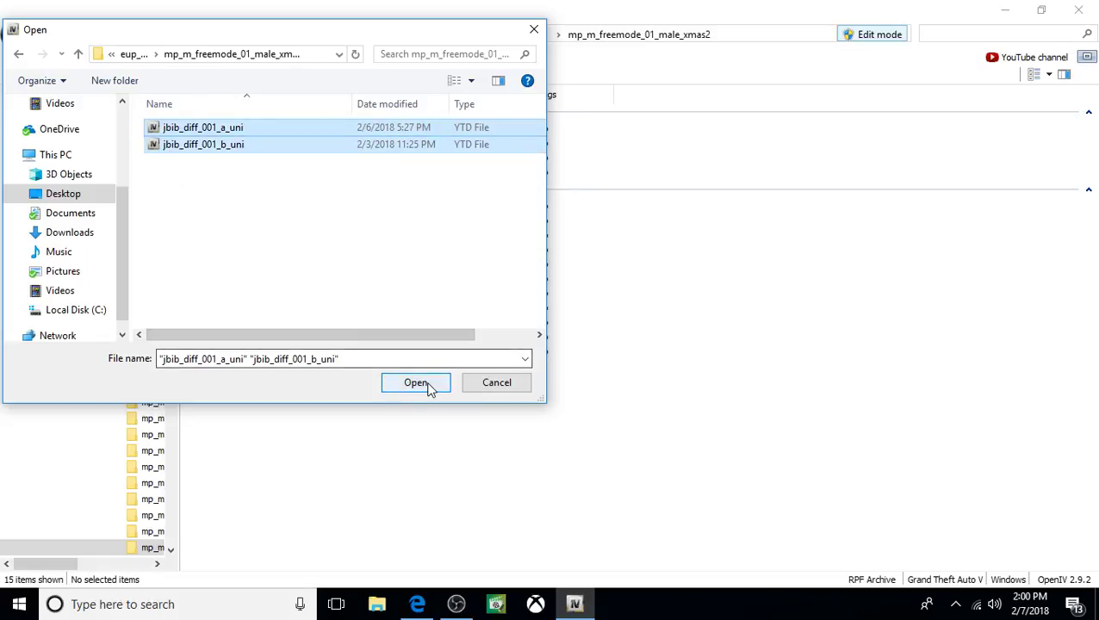
{"action": "left_click", "coordinate": [415, 383]}
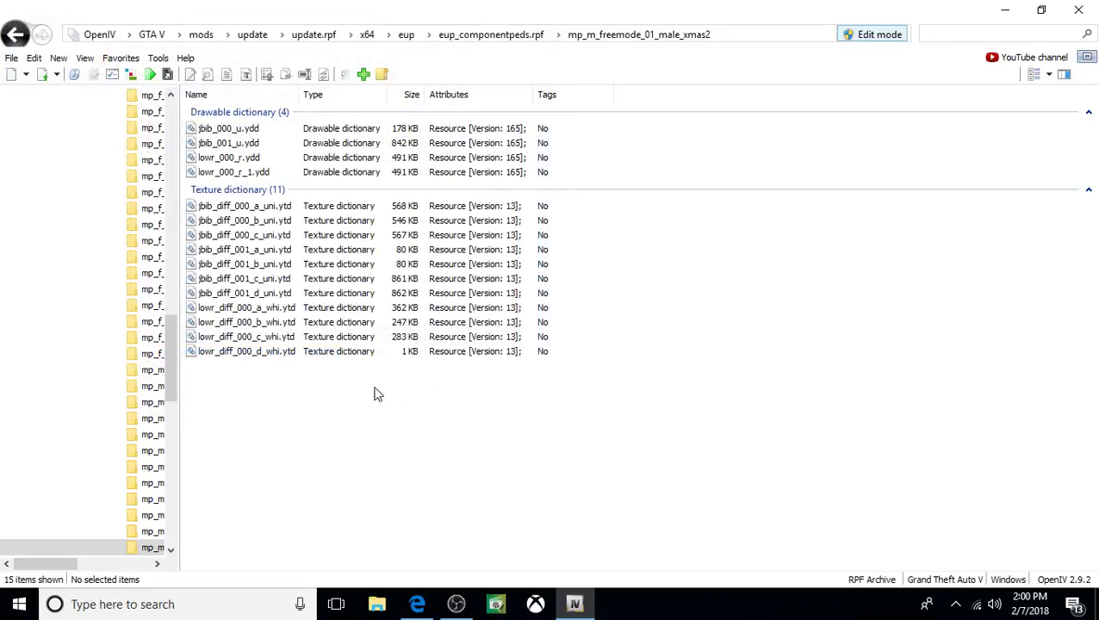
{"action": "left_click", "coordinate": [16, 35]}
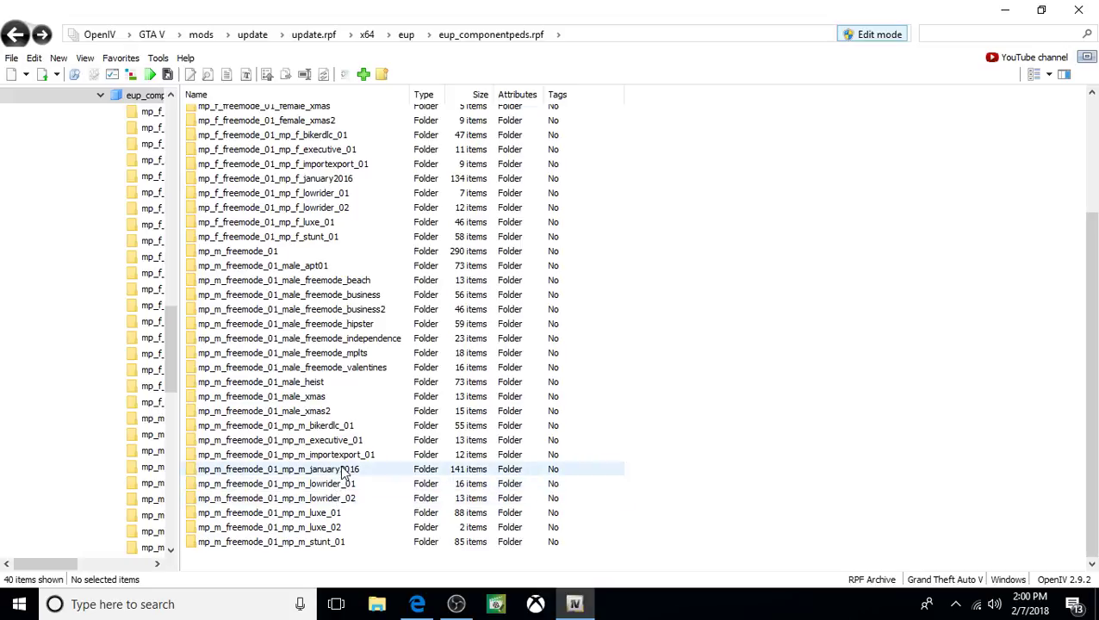
- Import task_diff_009_a, 009_b, 009_c and 010_a textures from the january2016 source into mp_m_january2016
{"action": "double_click", "coordinate": [275, 469]}
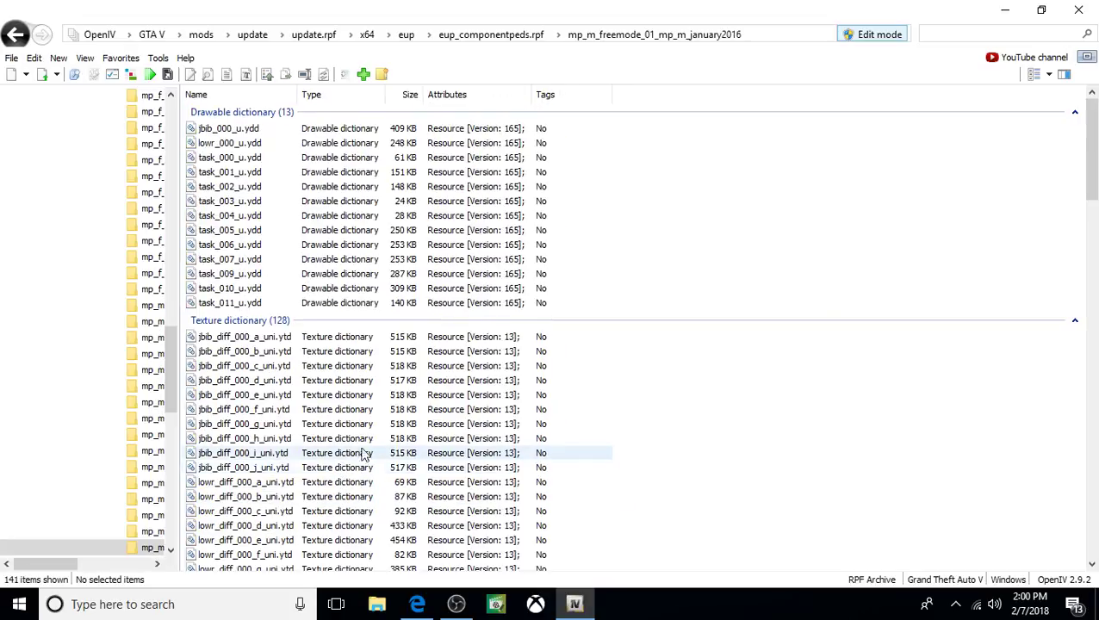
{"action": "scroll", "scroll_direction": "down", "scroll_amount": 3}
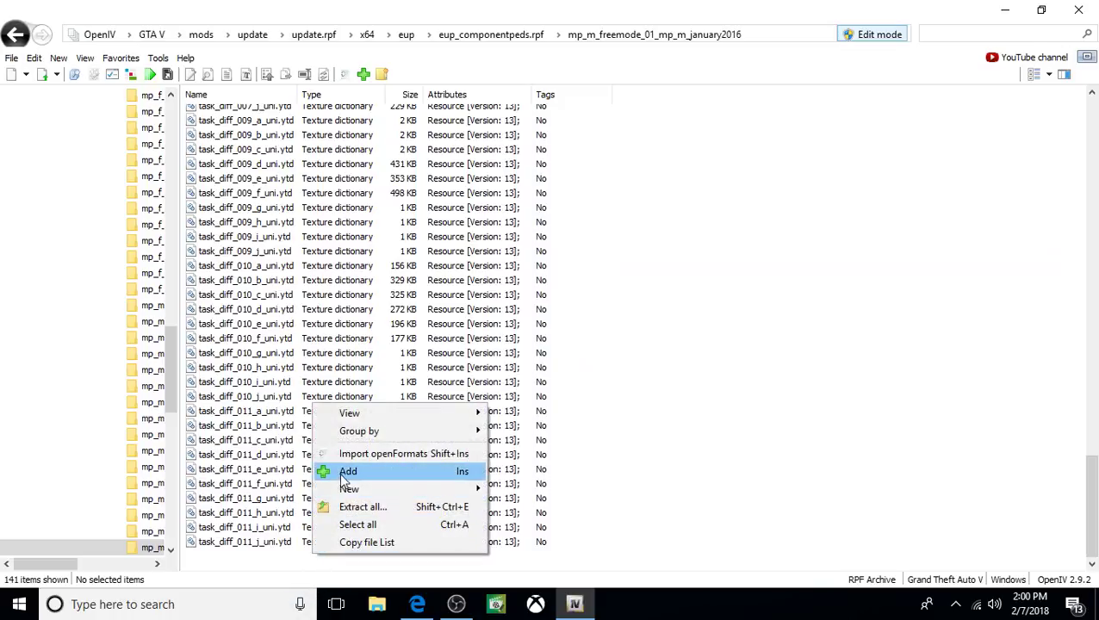
{"action": "left_click", "coordinate": [348, 471]}
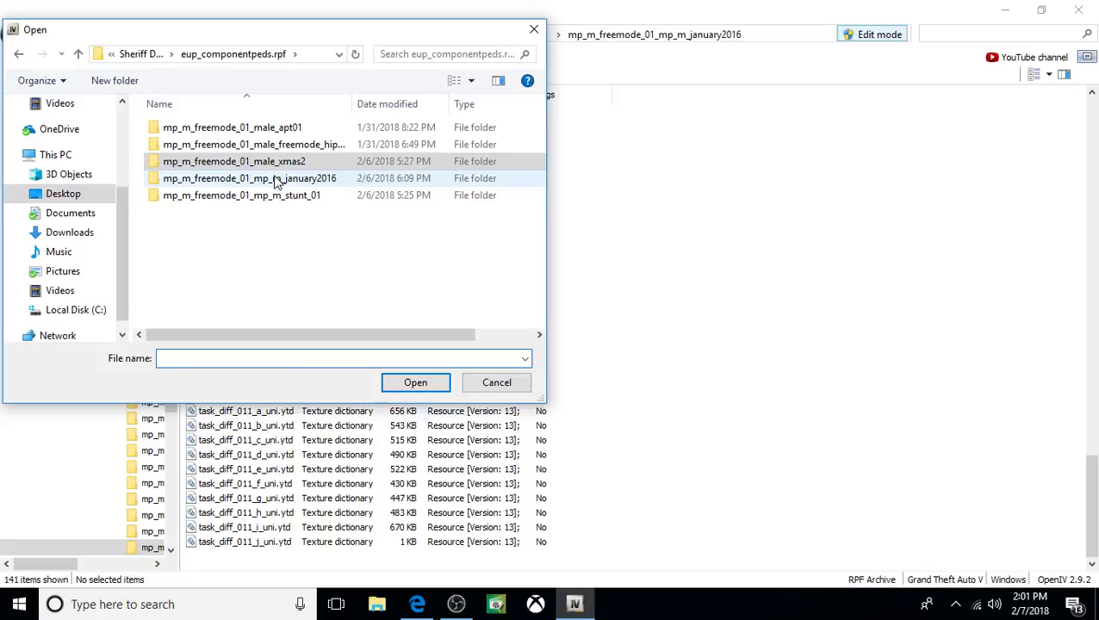
{"action": "double_click", "coordinate": [250, 178]}
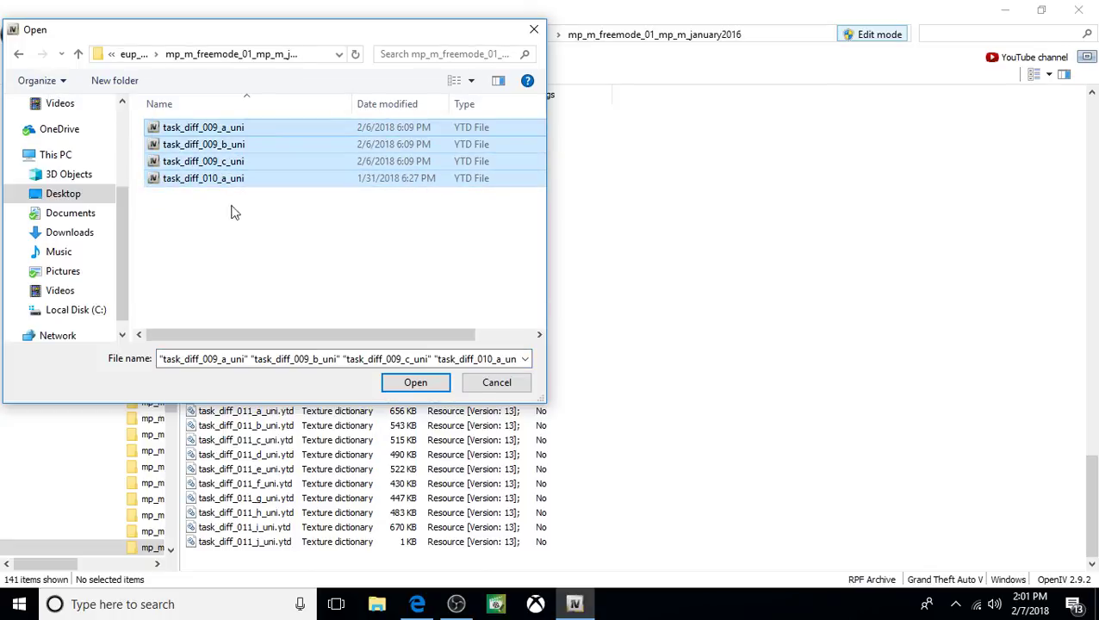
{"action": "left_click", "coordinate": [416, 383]}
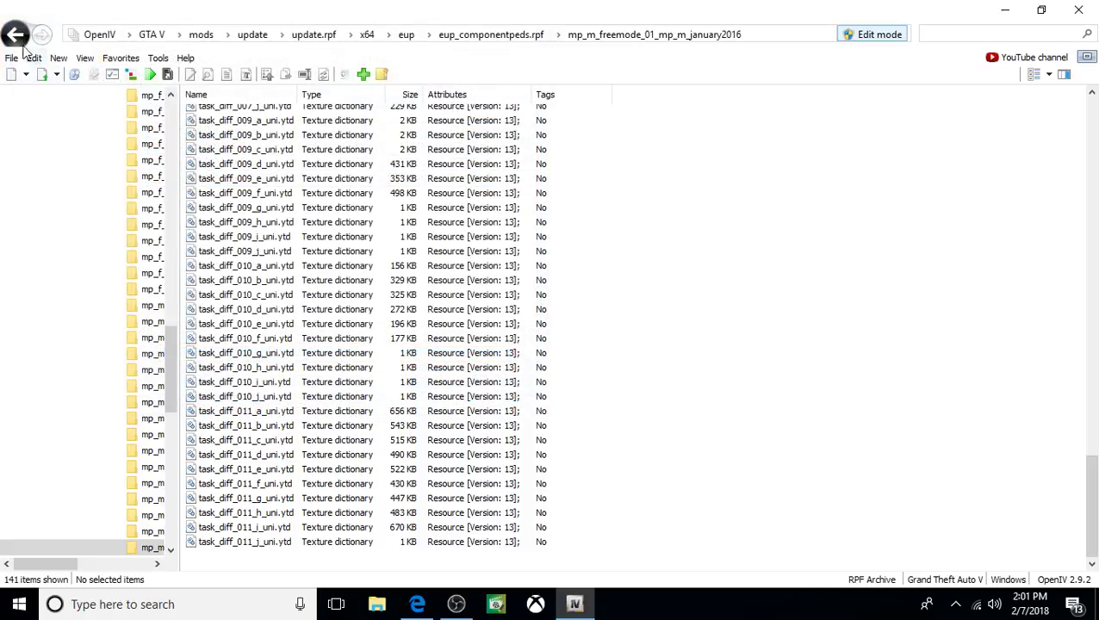
{"action": "left_click", "coordinate": [15, 34]}
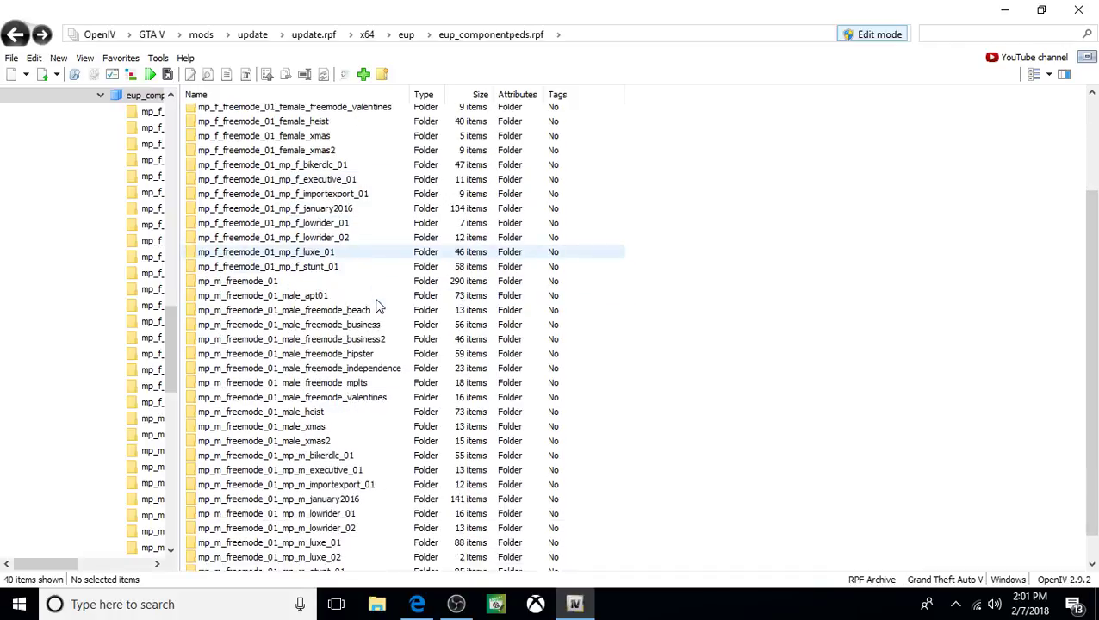
- Import jbib_diff_007_a_uni and jbib_diff_007_b_uni from the stunt_01 source into mp_m_stunt_01
{"action": "scroll", "scroll_direction": "down", "scroll_amount": 3}
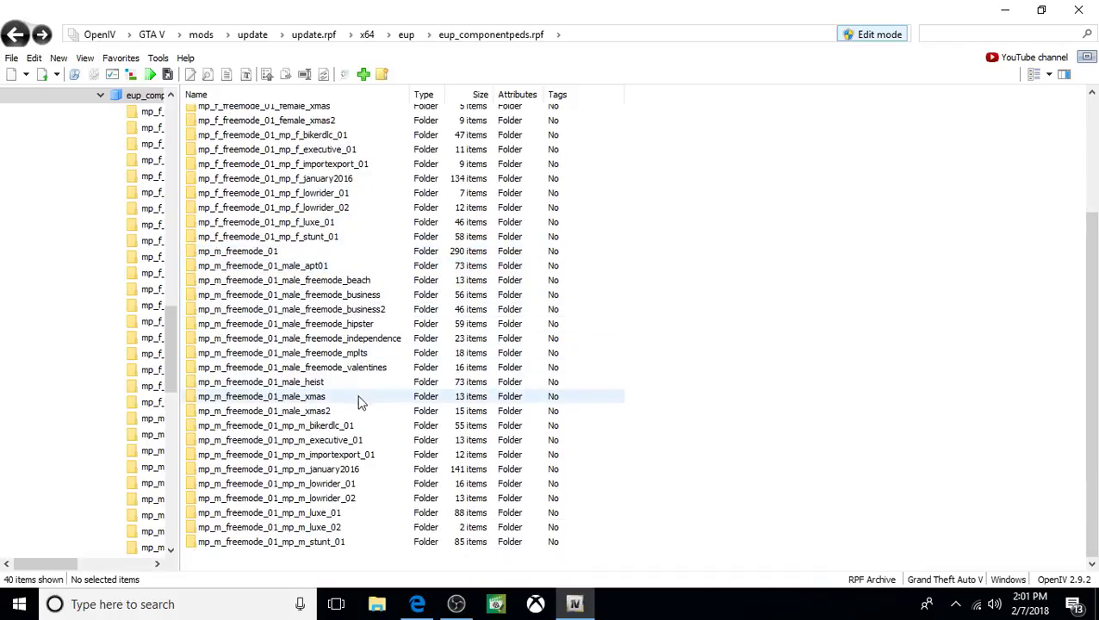
{"action": "left_click", "coordinate": [301, 542]}
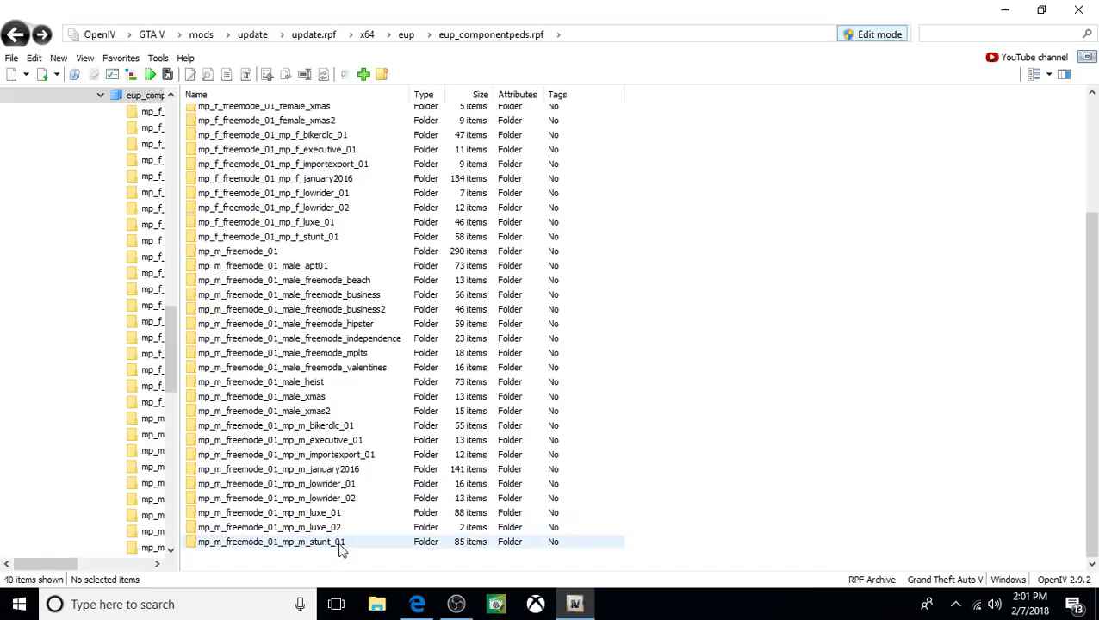
{"action": "double_click", "coordinate": [269, 542]}
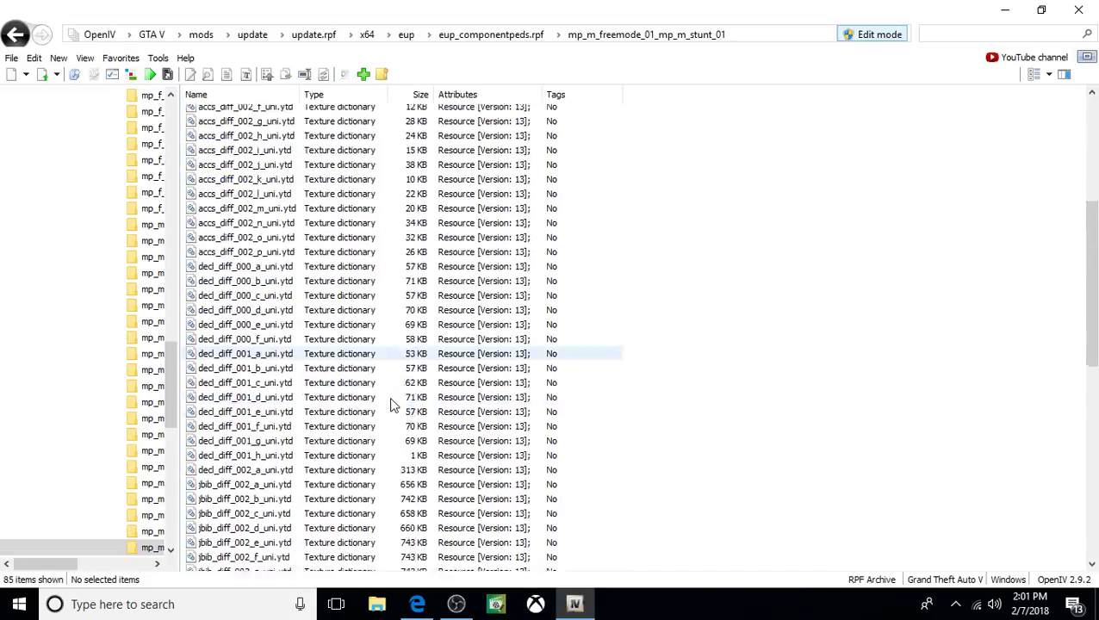
{"action": "scroll", "scroll_direction": "down", "scroll_amount": 3}
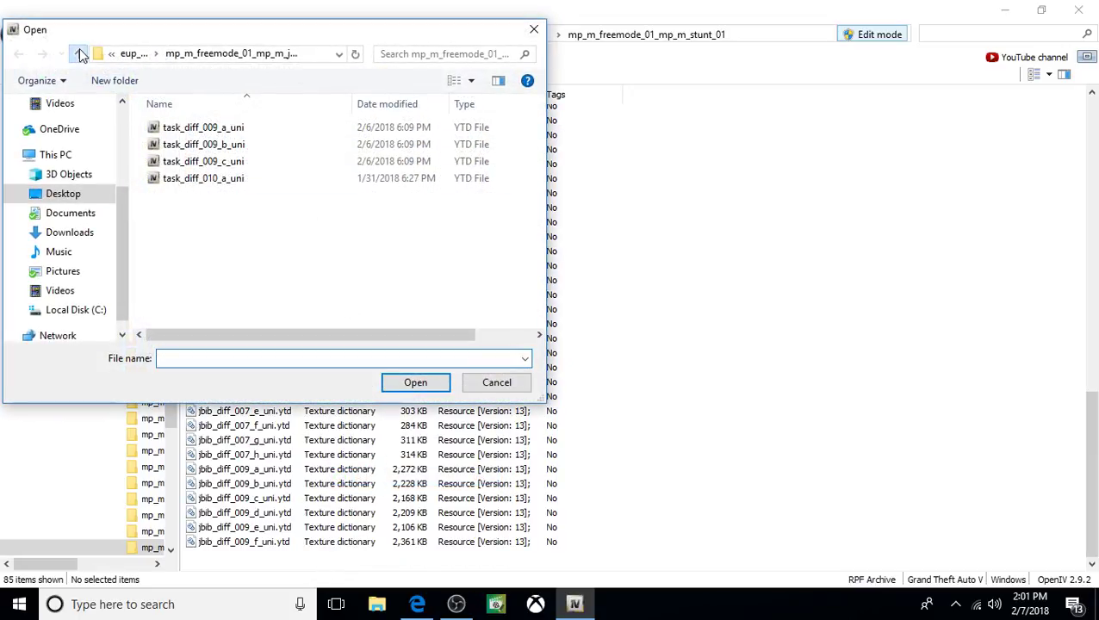
{"action": "left_click", "coordinate": [79, 54]}
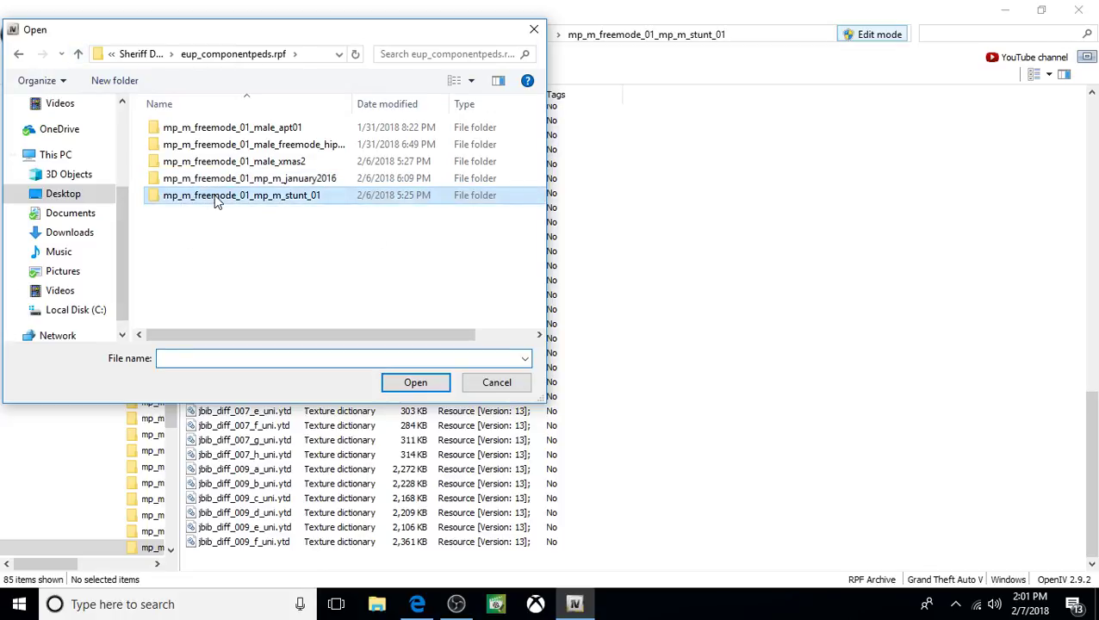
{"action": "double_click", "coordinate": [241, 195]}
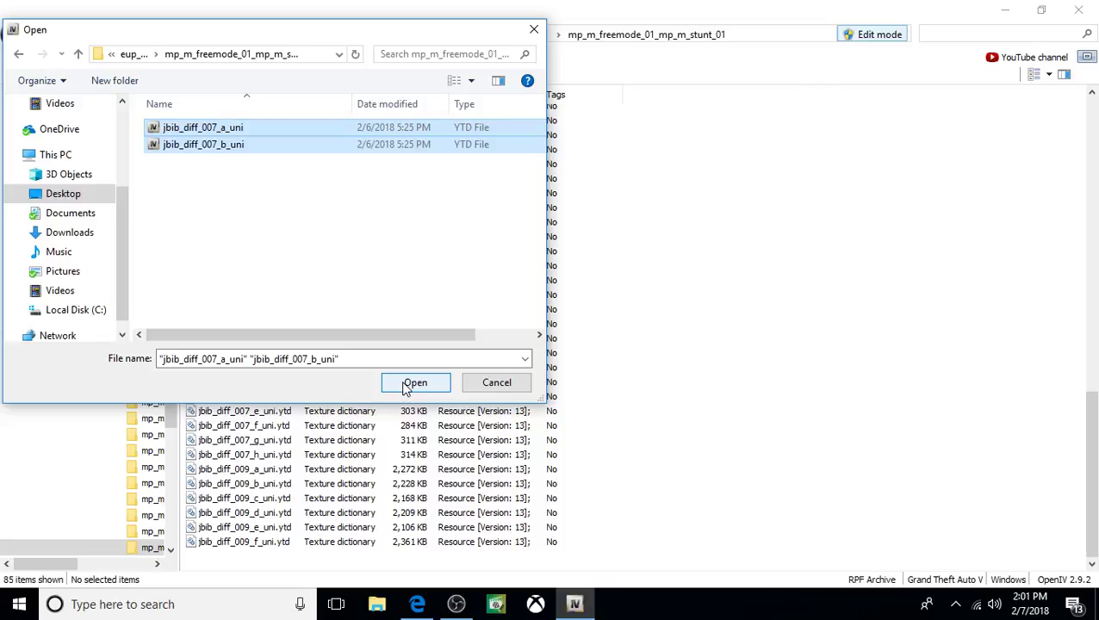
{"action": "left_click", "coordinate": [415, 382]}
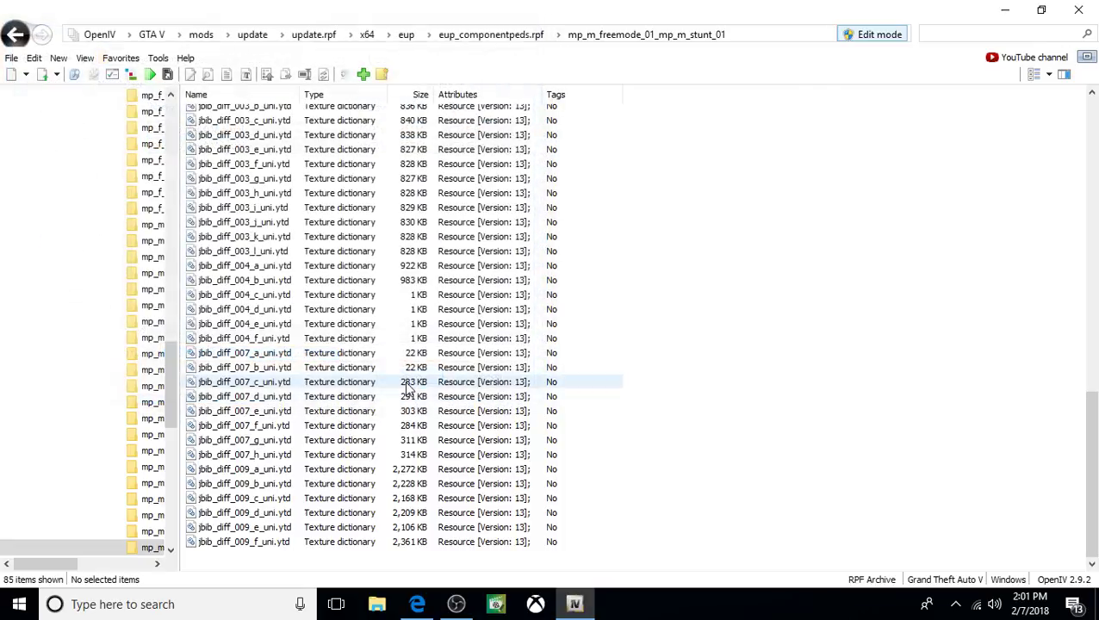
{"action": "left_click", "coordinate": [244, 250]}
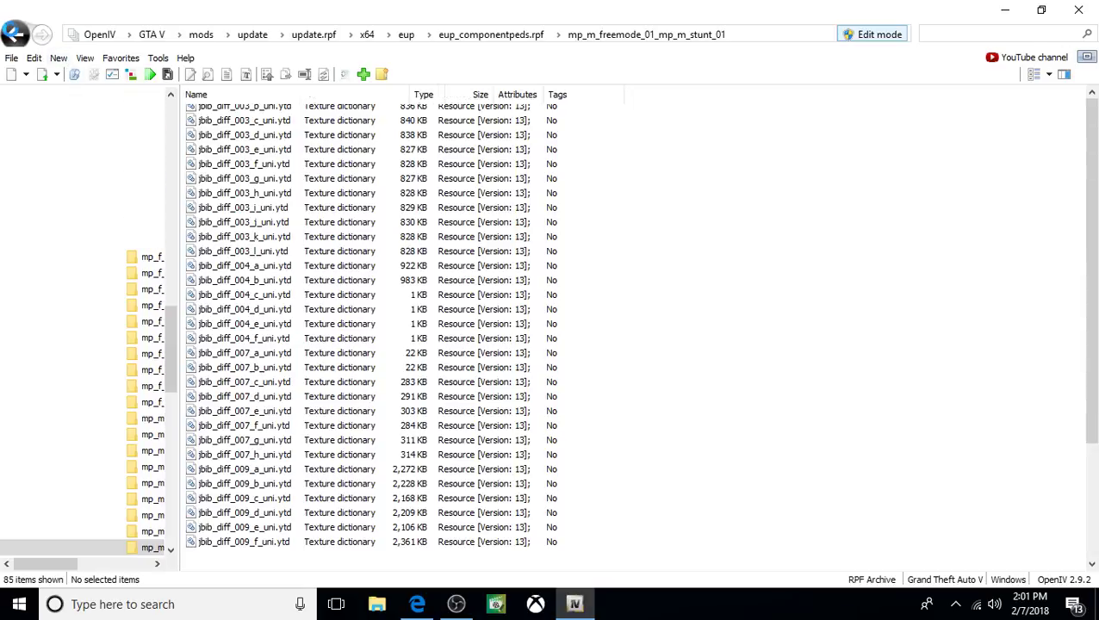
{"action": "left_click", "coordinate": [14, 34]}
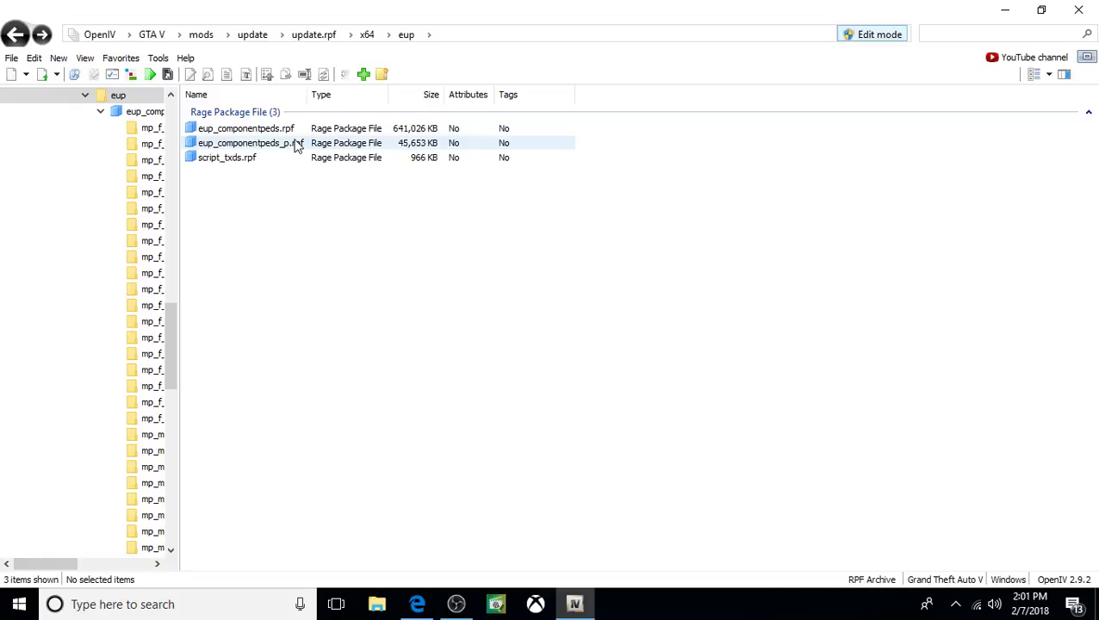
- Open eup_componentpeds_p.rpf and its mp_m_freemode_01_p folder
{"action": "double_click", "coordinate": [250, 142]}
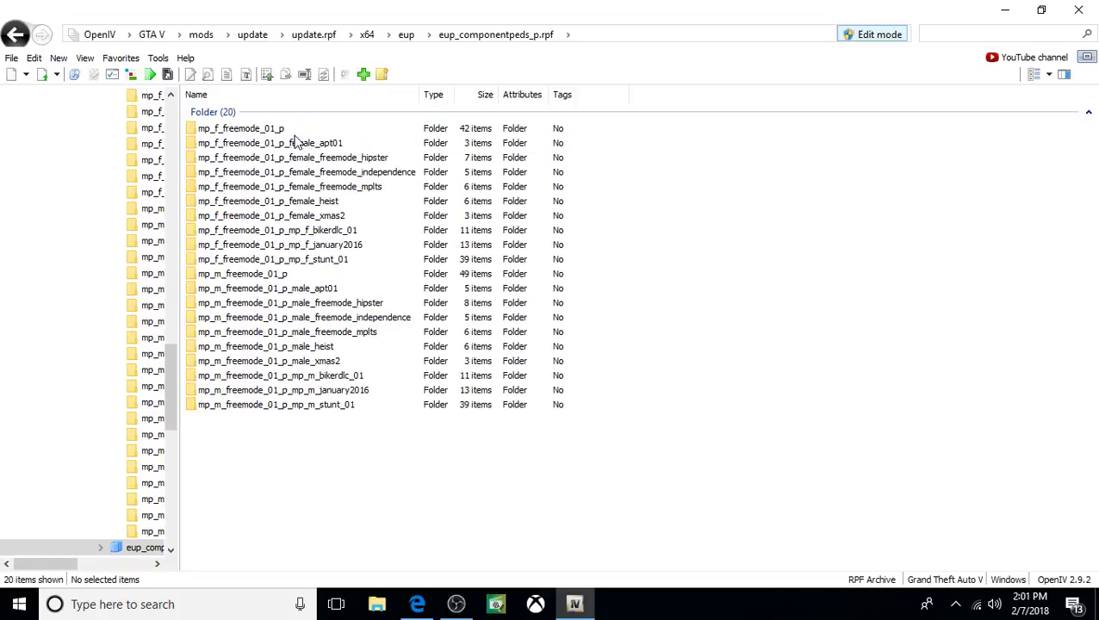
{"action": "left_click", "coordinate": [240, 128]}
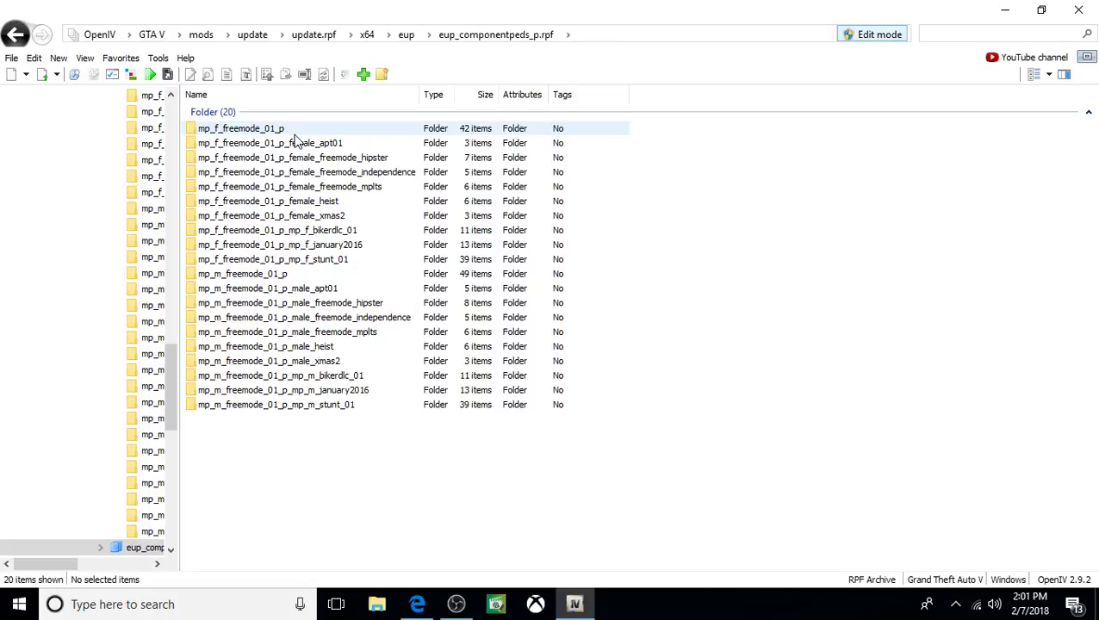
{"action": "left_click", "coordinate": [268, 201]}
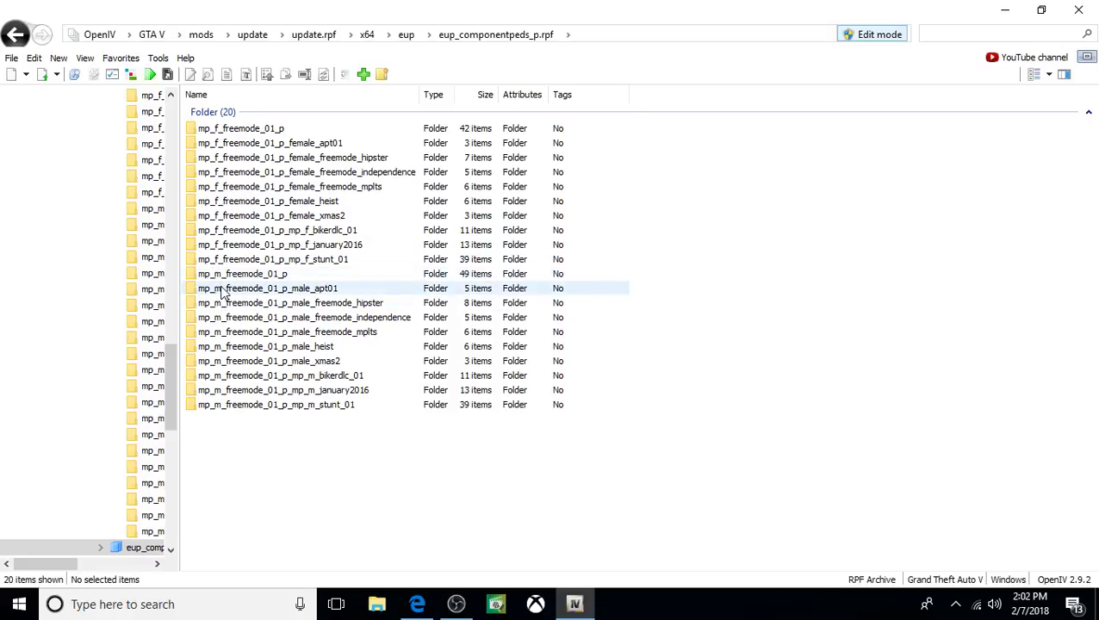
{"action": "left_click", "coordinate": [241, 274]}
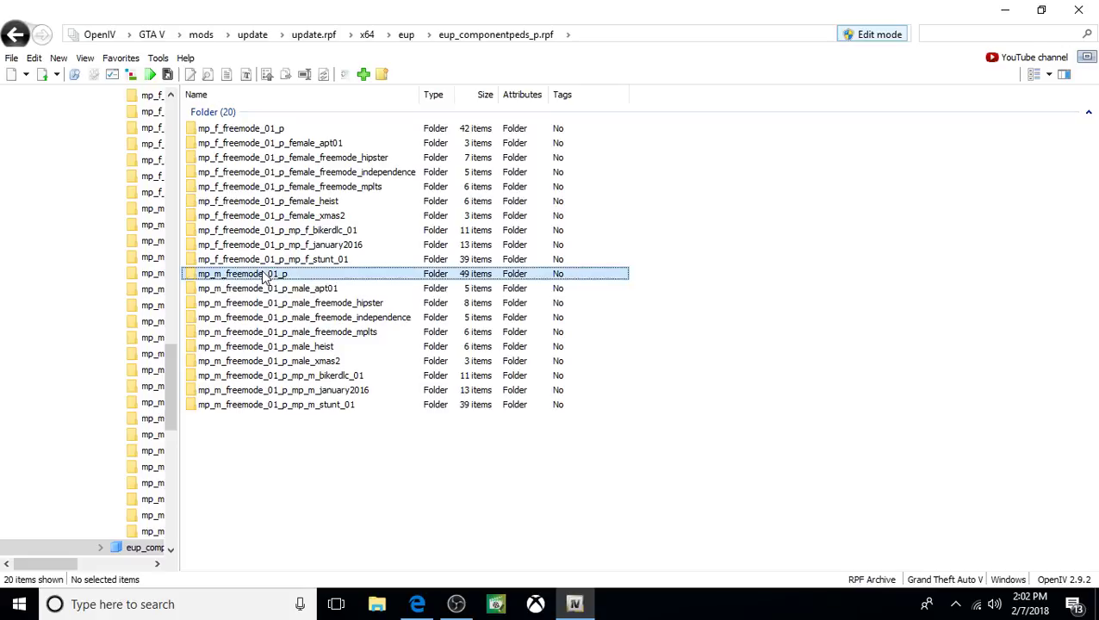
{"action": "double_click", "coordinate": [241, 273]}
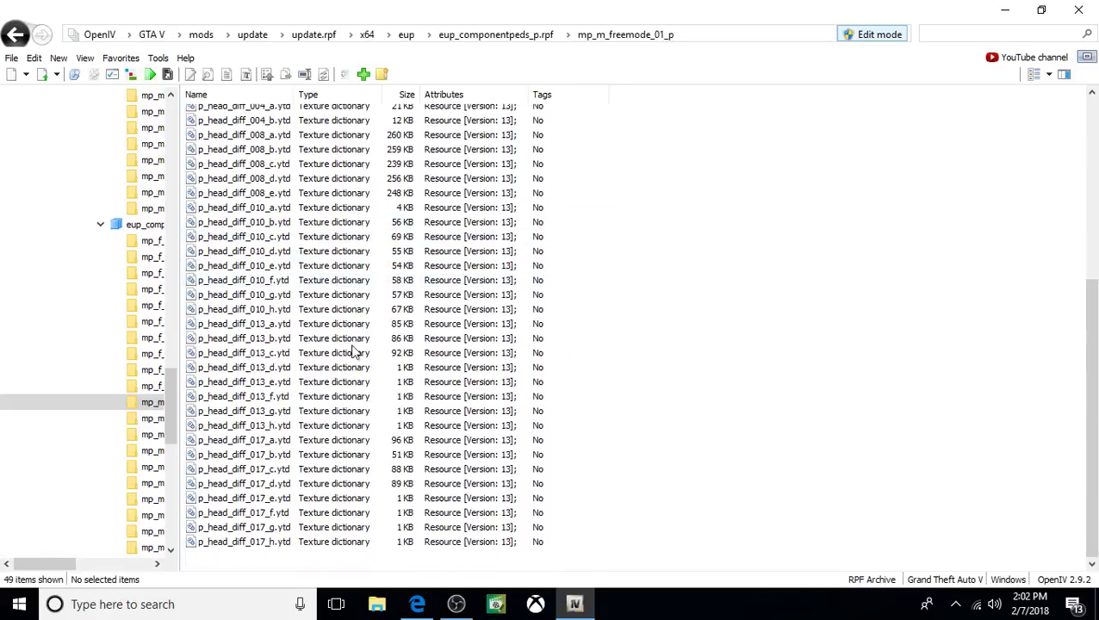
- Add p_head_diff_010_a from the Sheriff Deputy E.U.P mp_m_freemode_01_p folder
{"action": "right_click", "coordinate": [351, 351]}
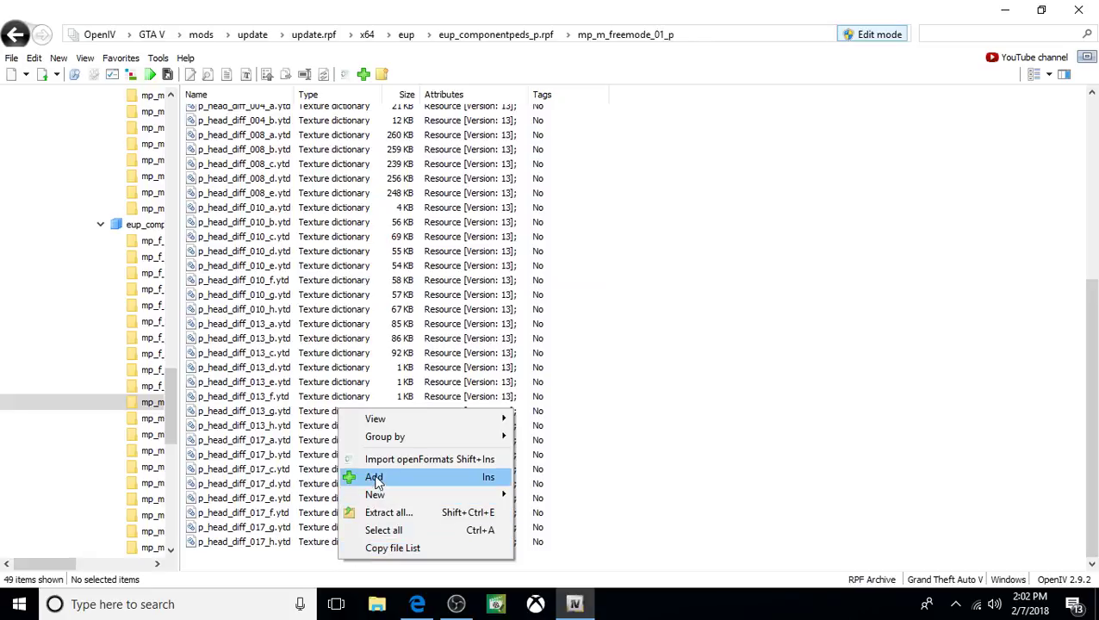
{"action": "left_click", "coordinate": [374, 477]}
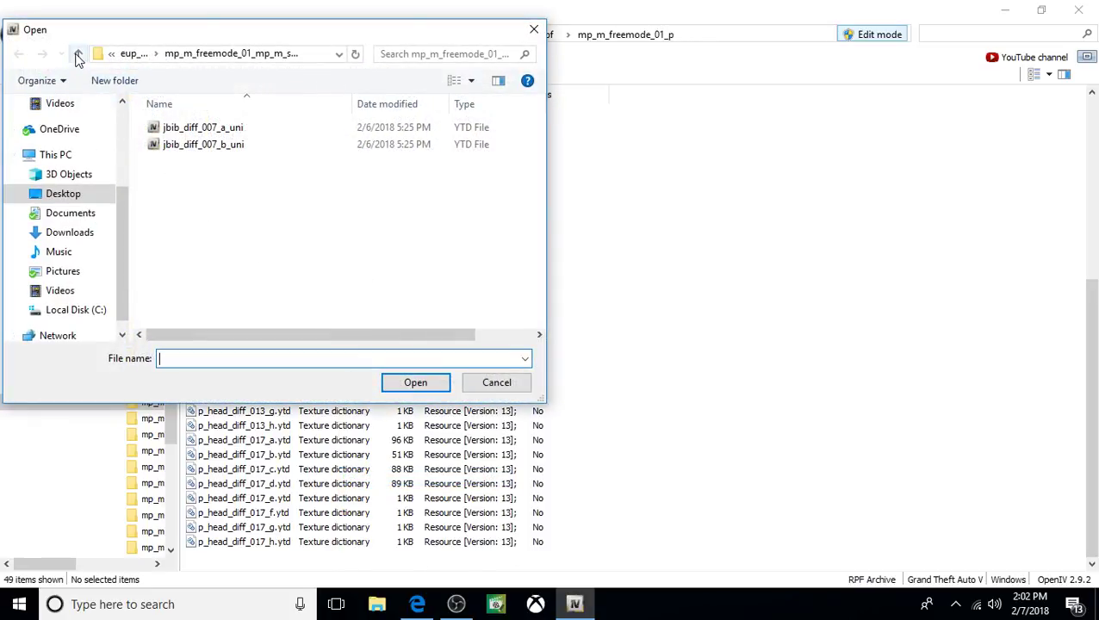
{"action": "left_click", "coordinate": [78, 53]}
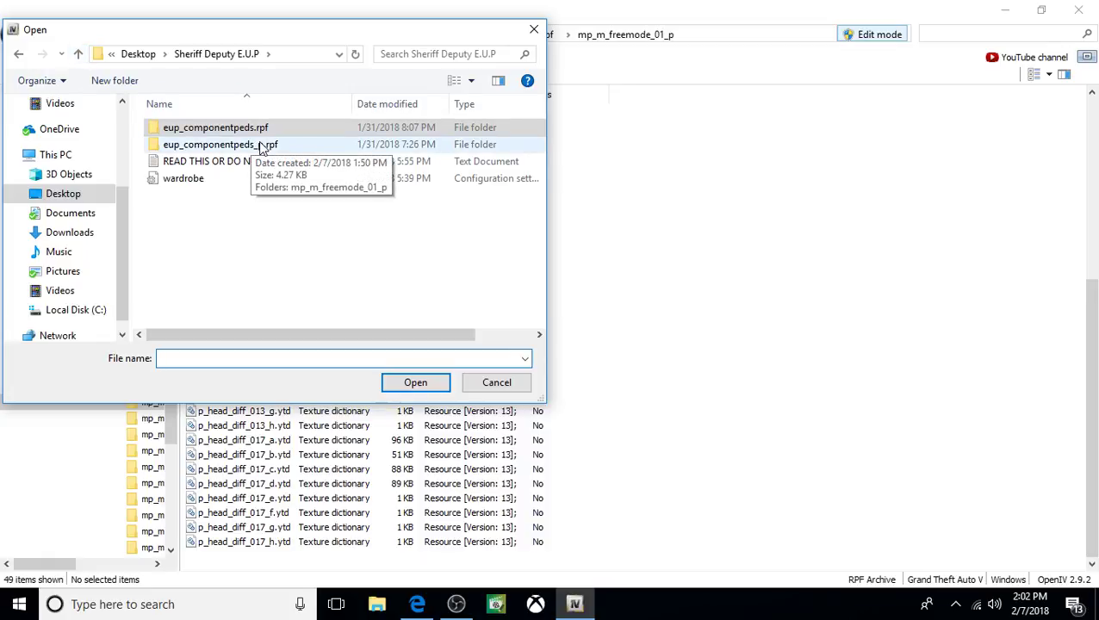
{"action": "double_click", "coordinate": [221, 144]}
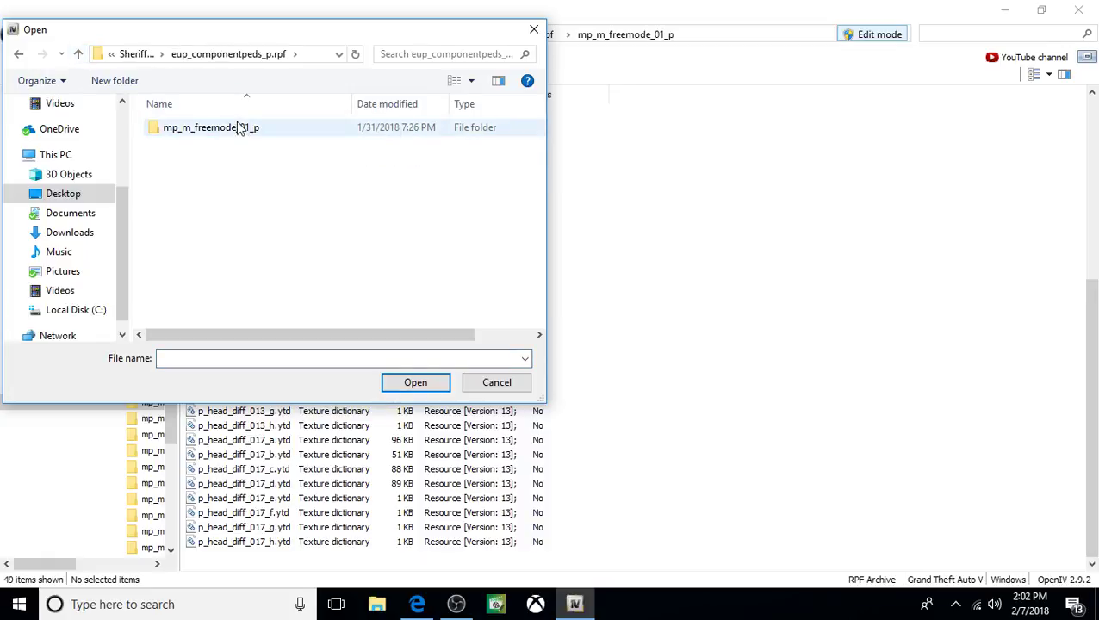
{"action": "double_click", "coordinate": [211, 127]}
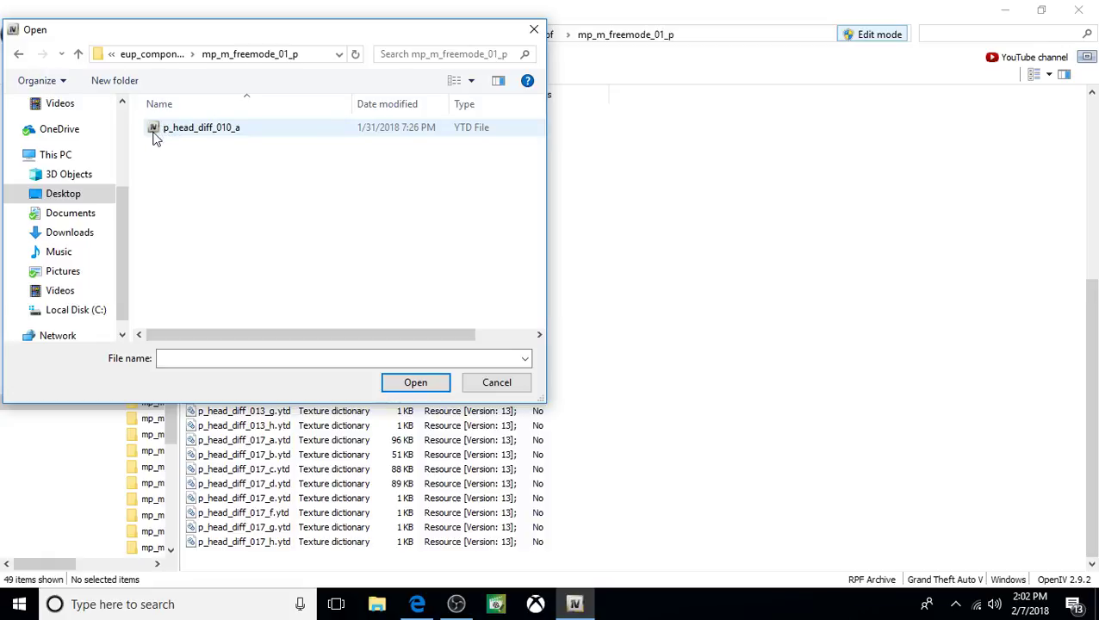
{"action": "left_click", "coordinate": [202, 126]}
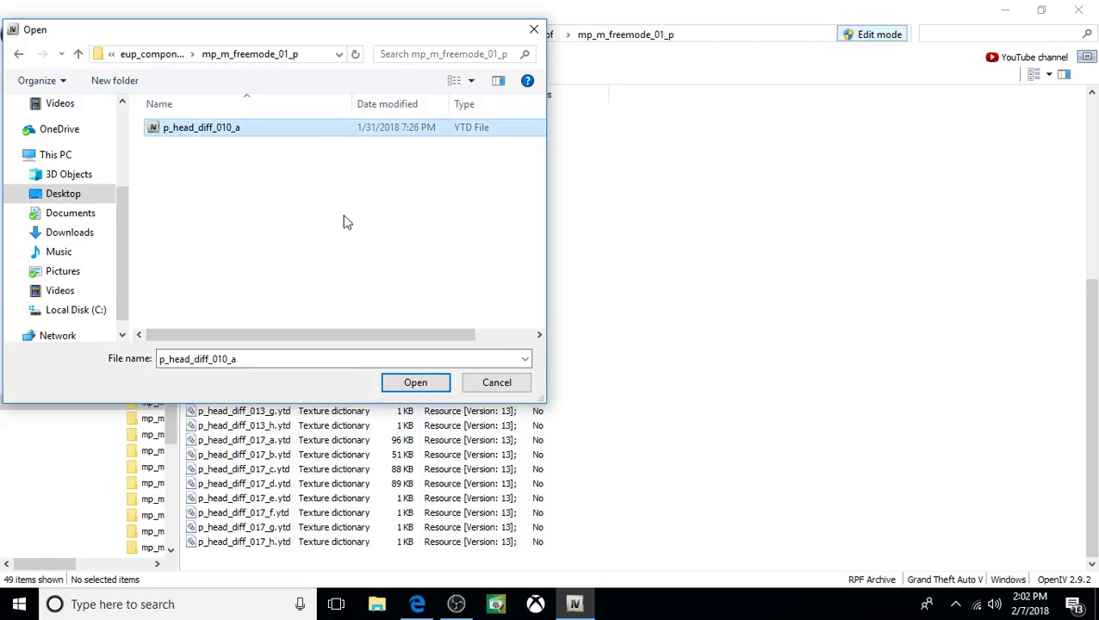
{"action": "left_click", "coordinate": [415, 383]}
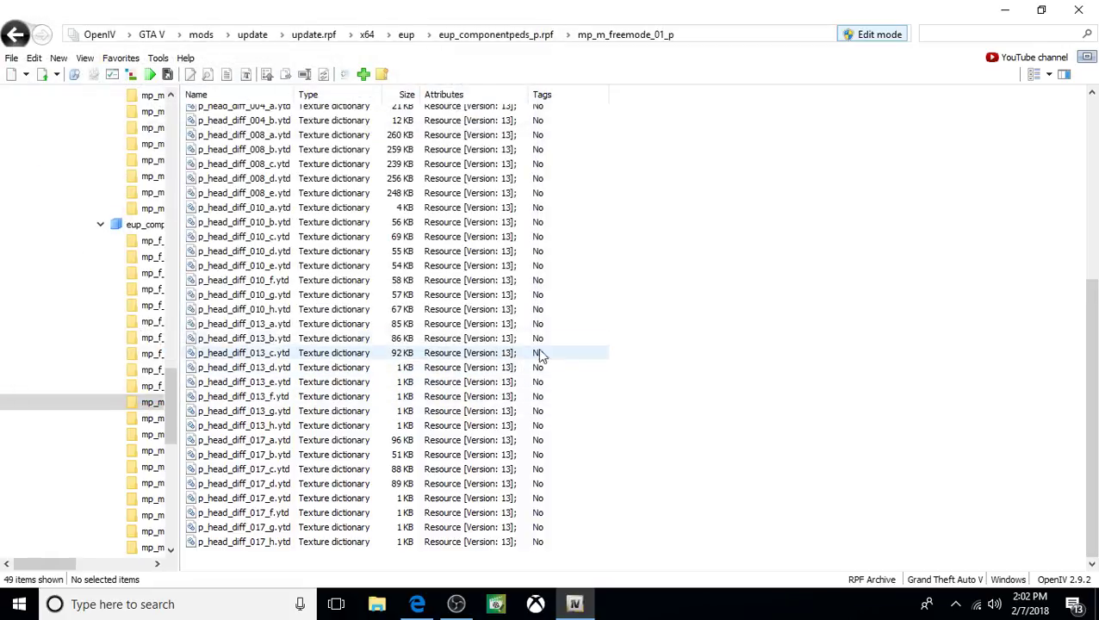
{"action": "mouse_move", "coordinate": [695, 296]}
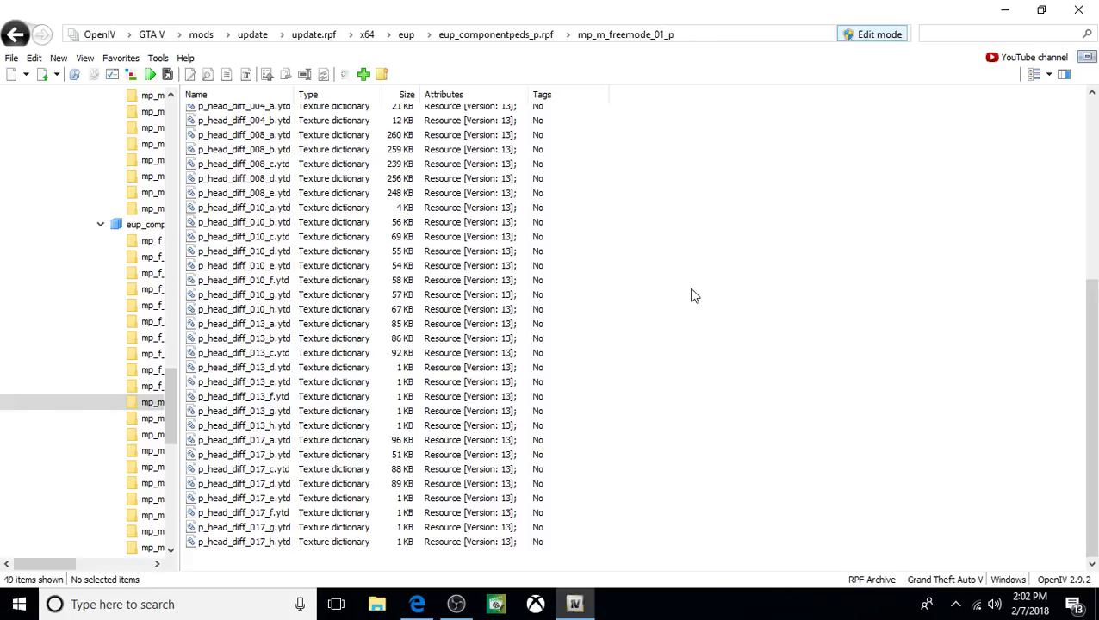
{"action": "mouse_move", "coordinate": [706, 264]}
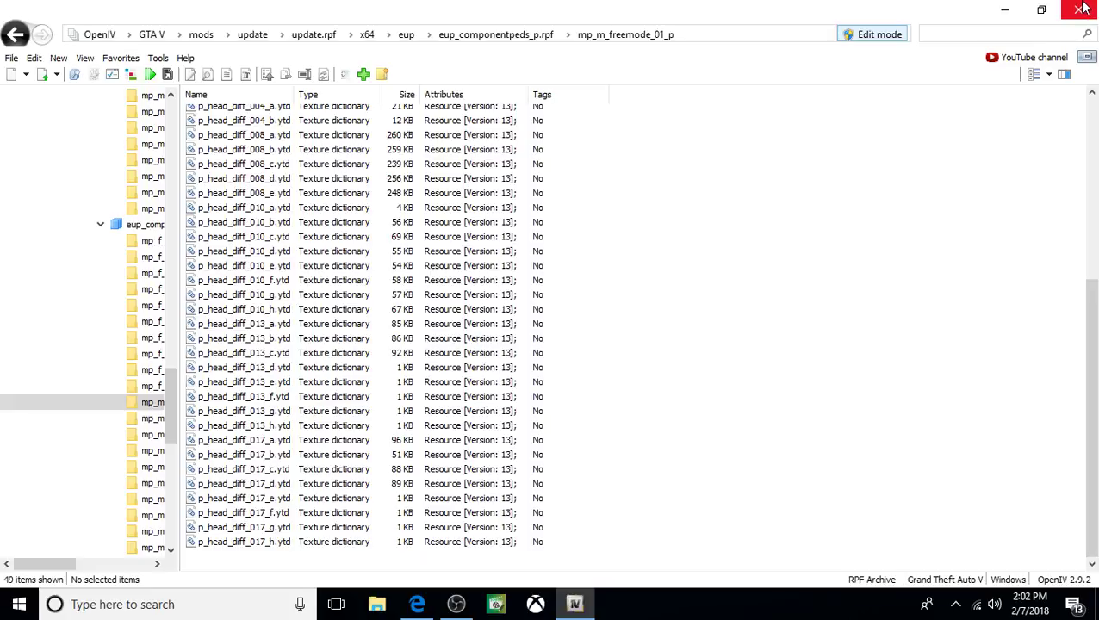
- Close the OpenIV window
{"action": "left_click", "coordinate": [1084, 9]}
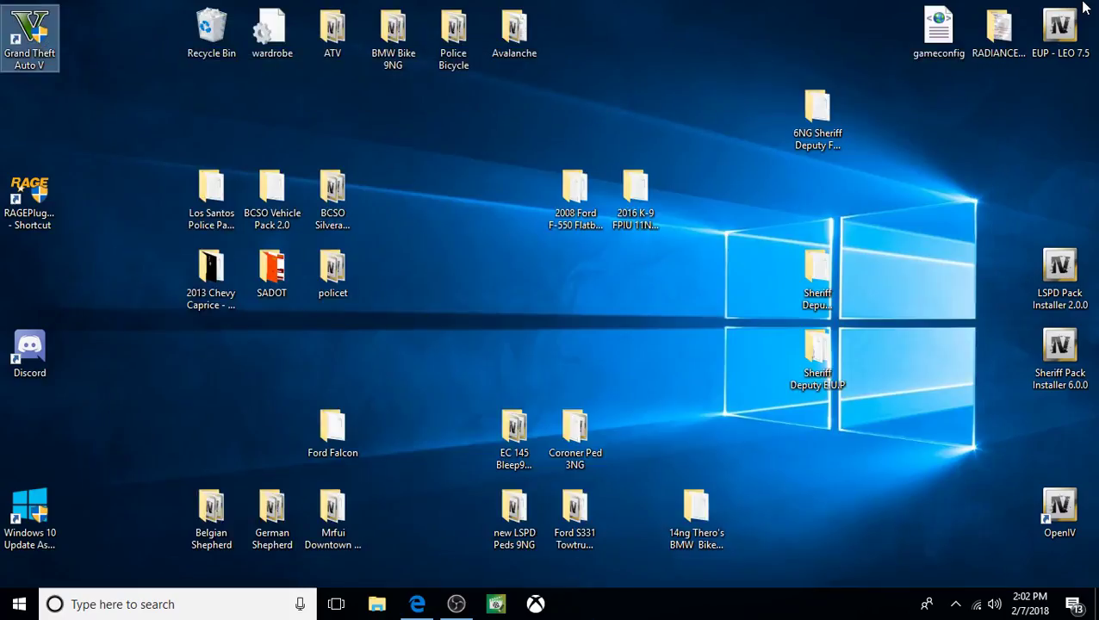
{"action": "mouse_move", "coordinate": [687, 92]}
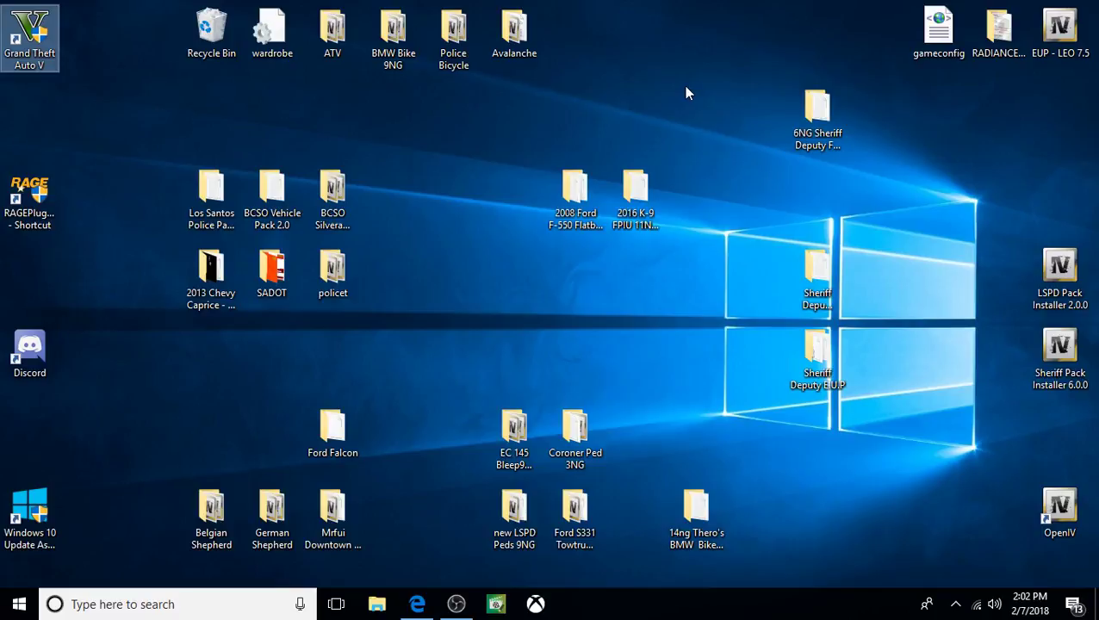
{"action": "mouse_move", "coordinate": [417, 603]}
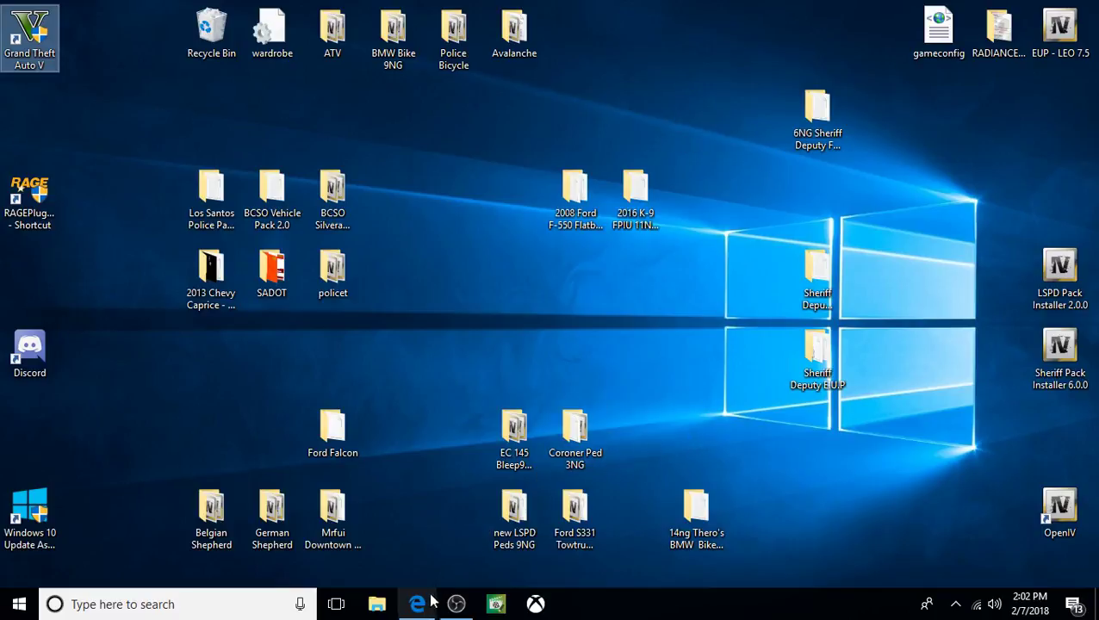
{"action": "mouse_move", "coordinate": [409, 575]}
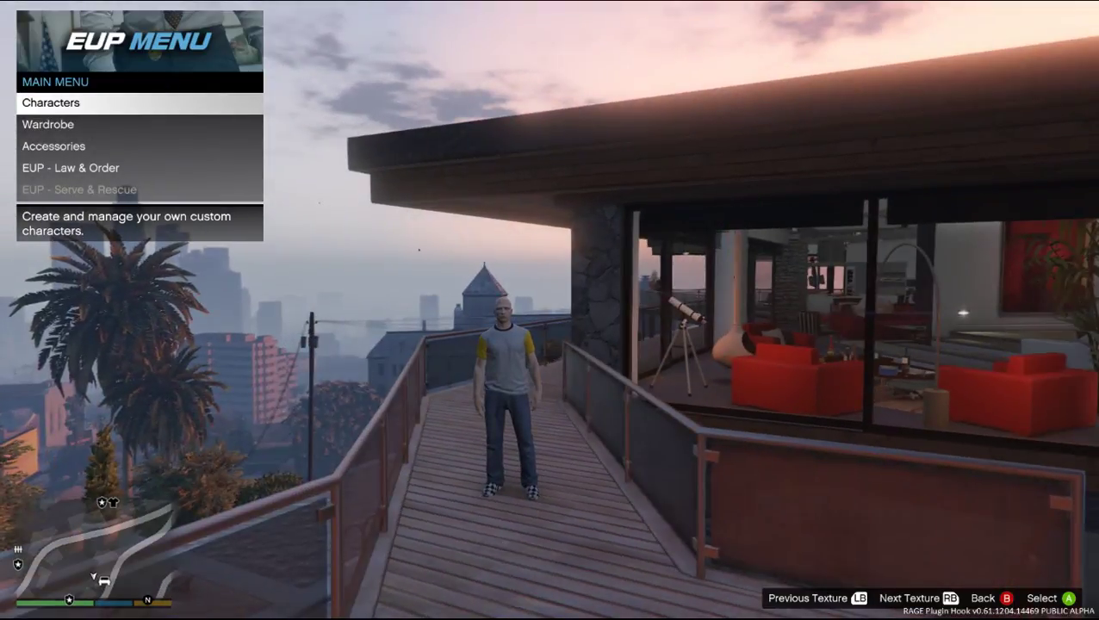
- Put on the saved sheriff 1 outfit from the EUP Wardrobe and return to the main menu
{"action": "left_click", "coordinate": [50, 102]}
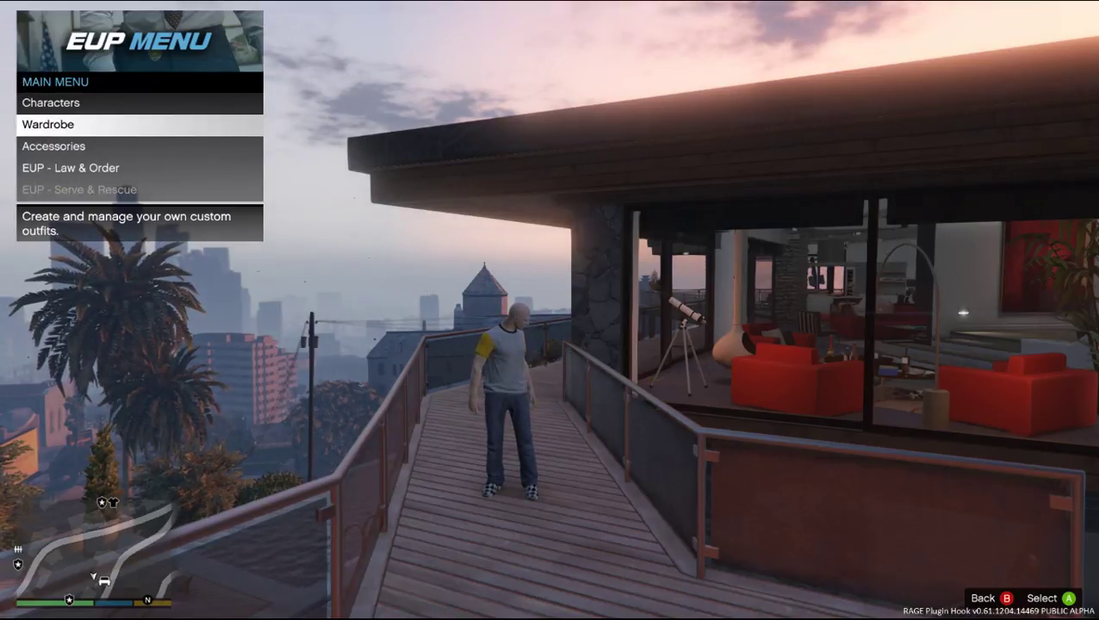
{"action": "left_click", "coordinate": [48, 124]}
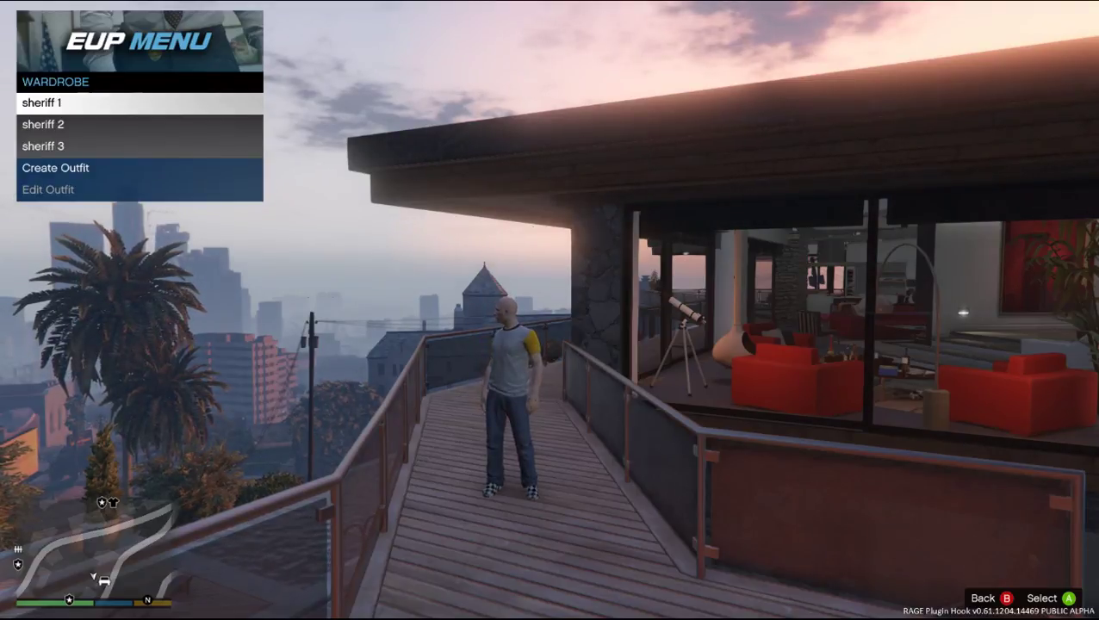
{"action": "left_click", "coordinate": [41, 103]}
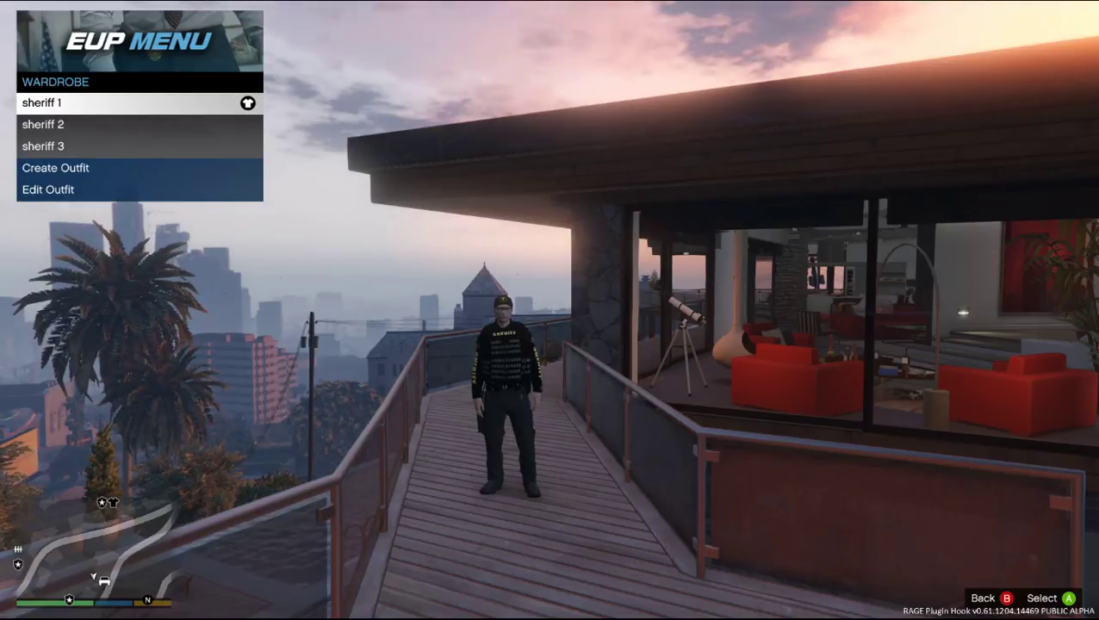
{"action": "key", "text": "down"}
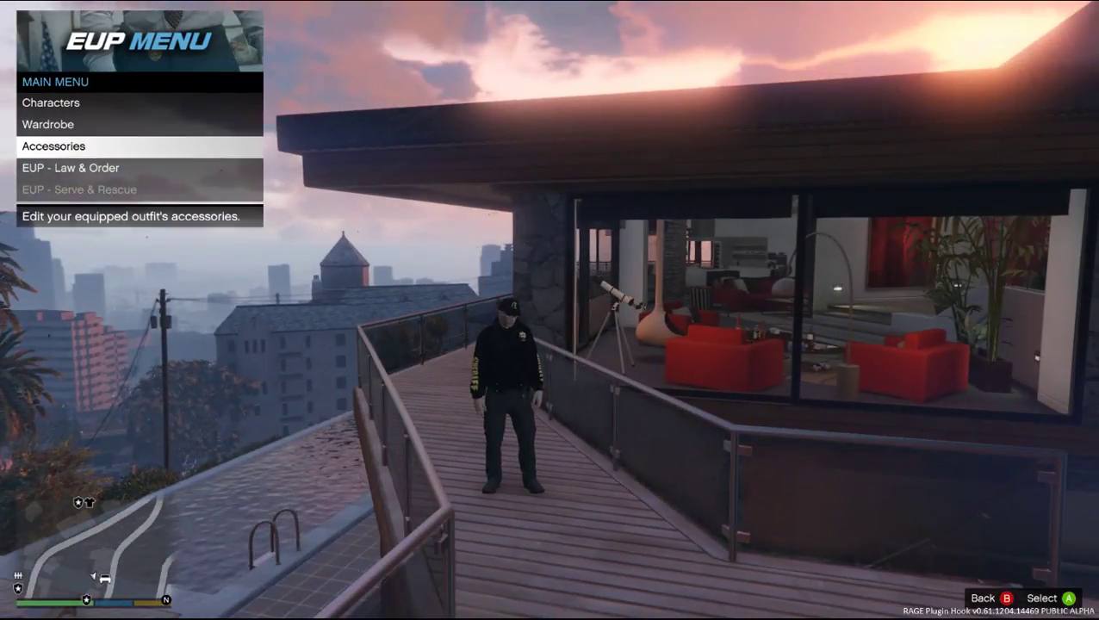
- In Accessories, set the hat to SADCR Cap and glasses to None
{"action": "left_click", "coordinate": [54, 146]}
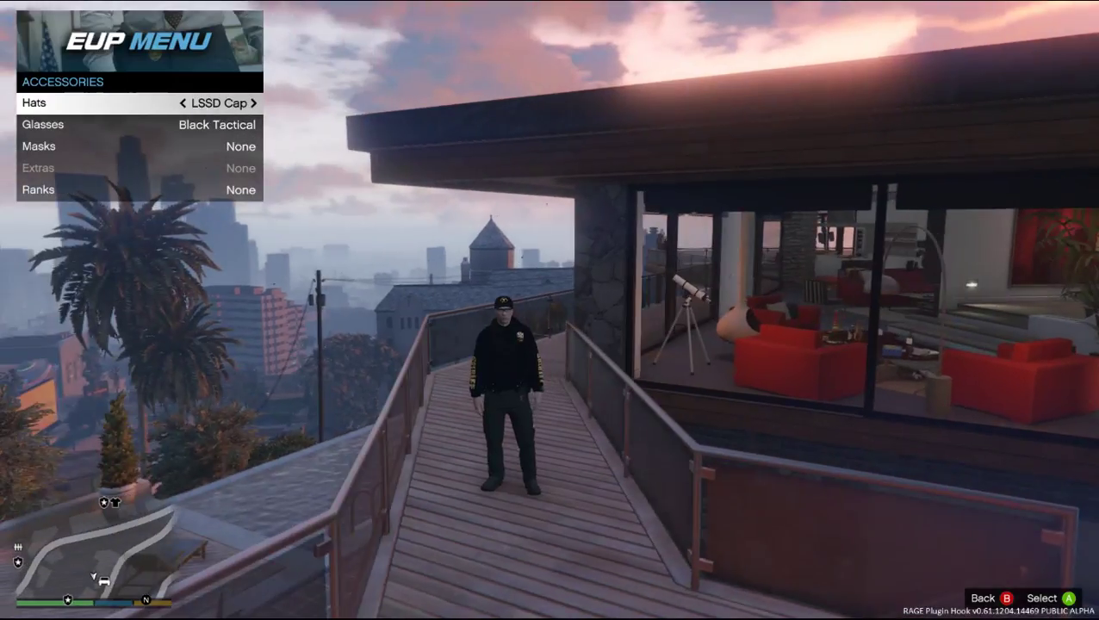
{"action": "left_click", "coordinate": [254, 102]}
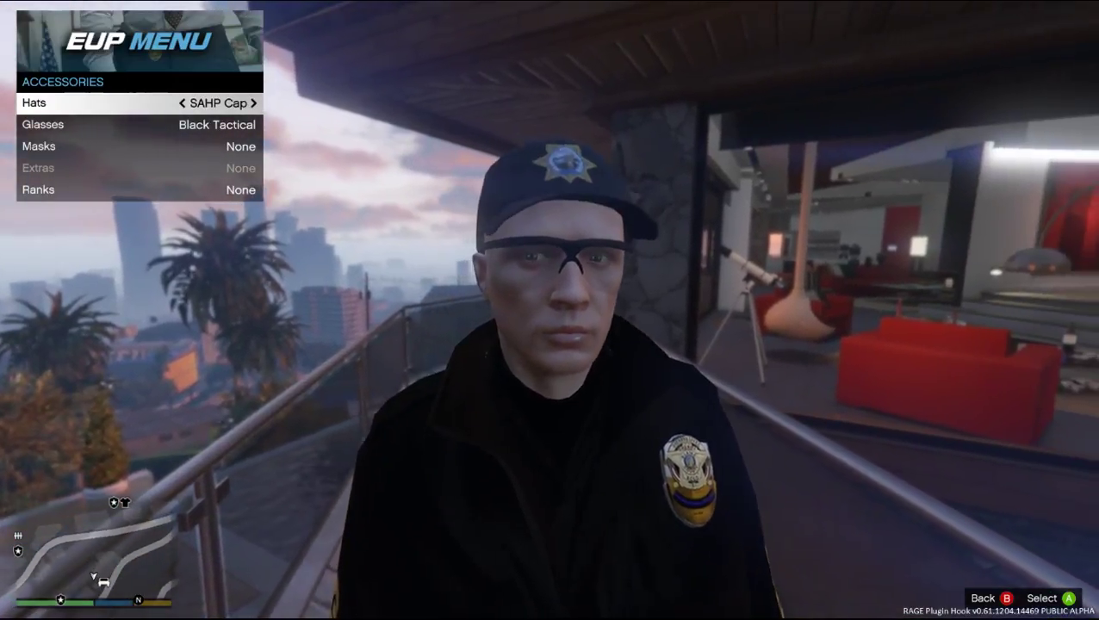
{"action": "left_click", "coordinate": [255, 102]}
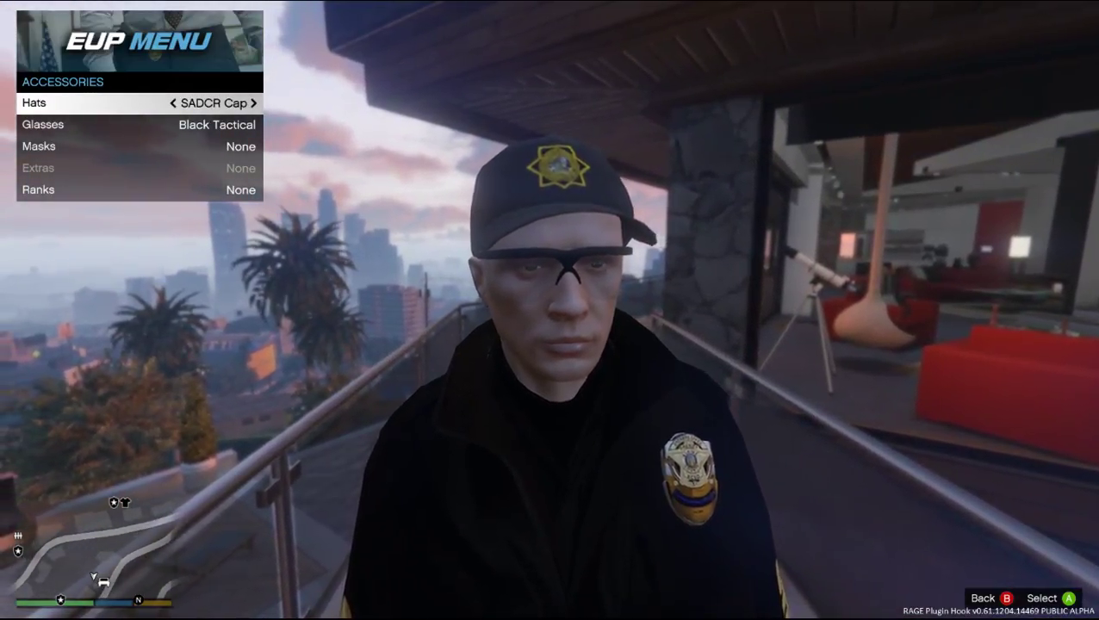
{"action": "key", "text": "down"}
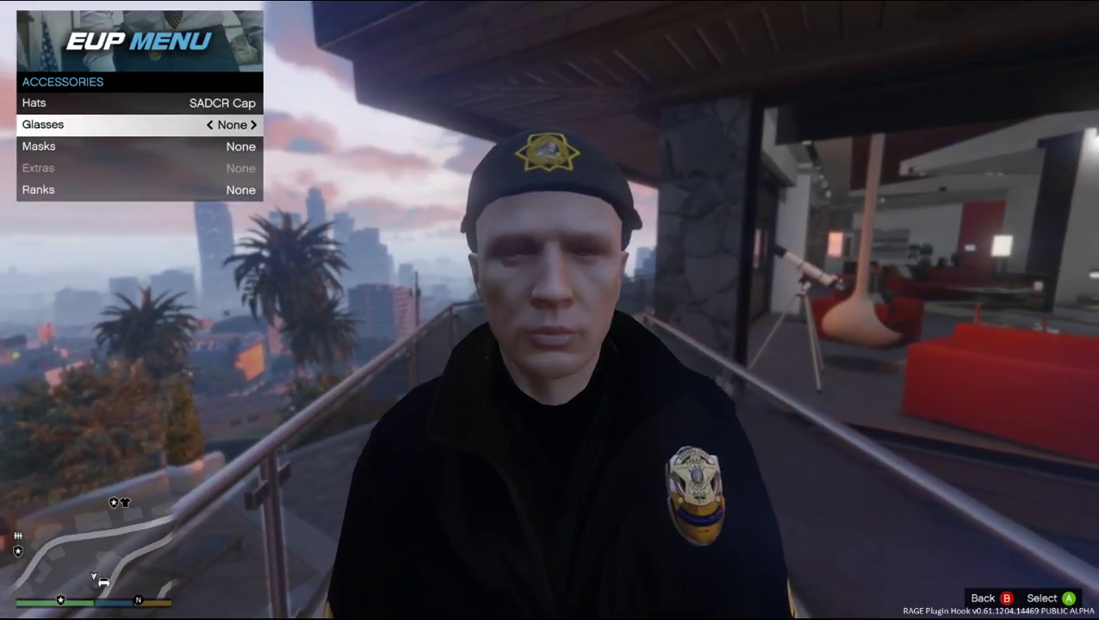
{"action": "key", "text": "Down"}
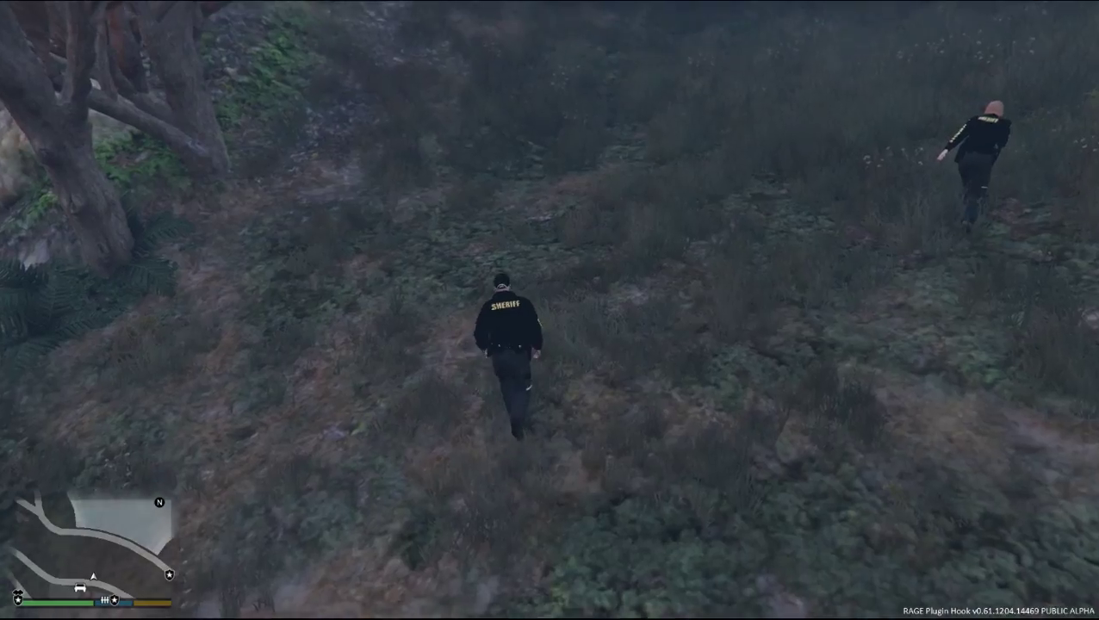
- Sprint the deputy across the hillside toward the arched bridge
{"action": "key", "text": "w"}
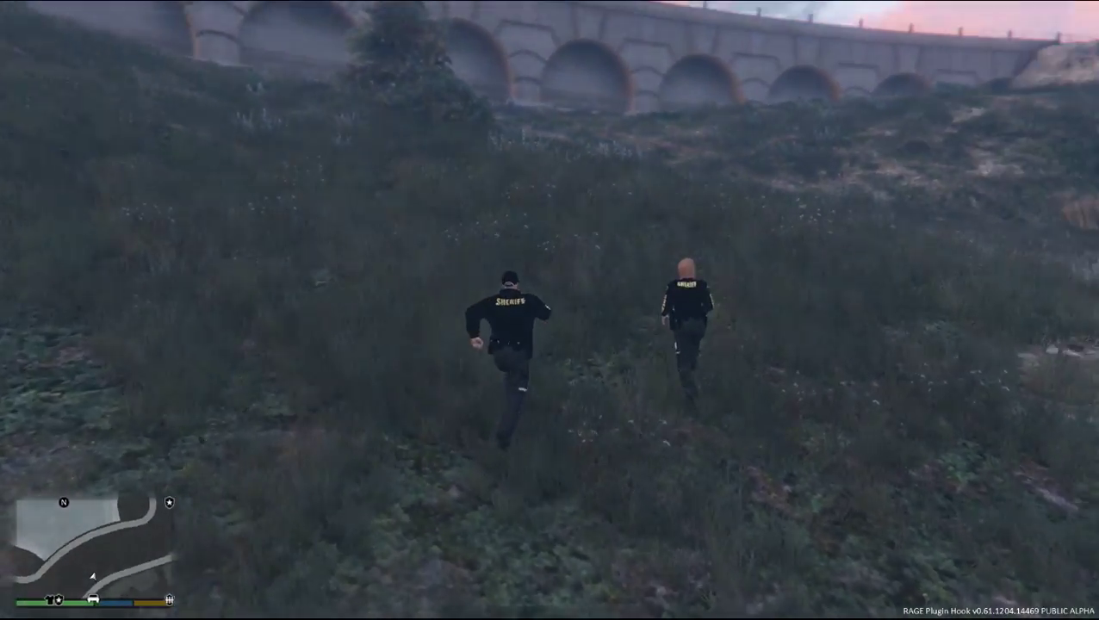